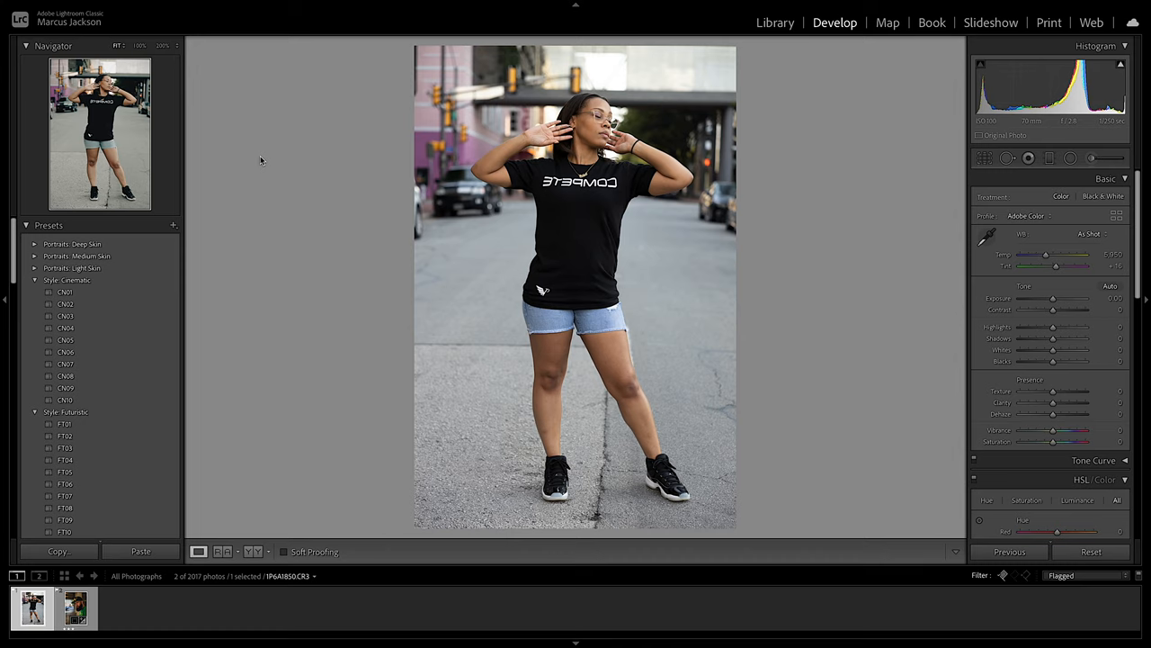
{"action": "mouse_move", "coordinate": [259, 162]}
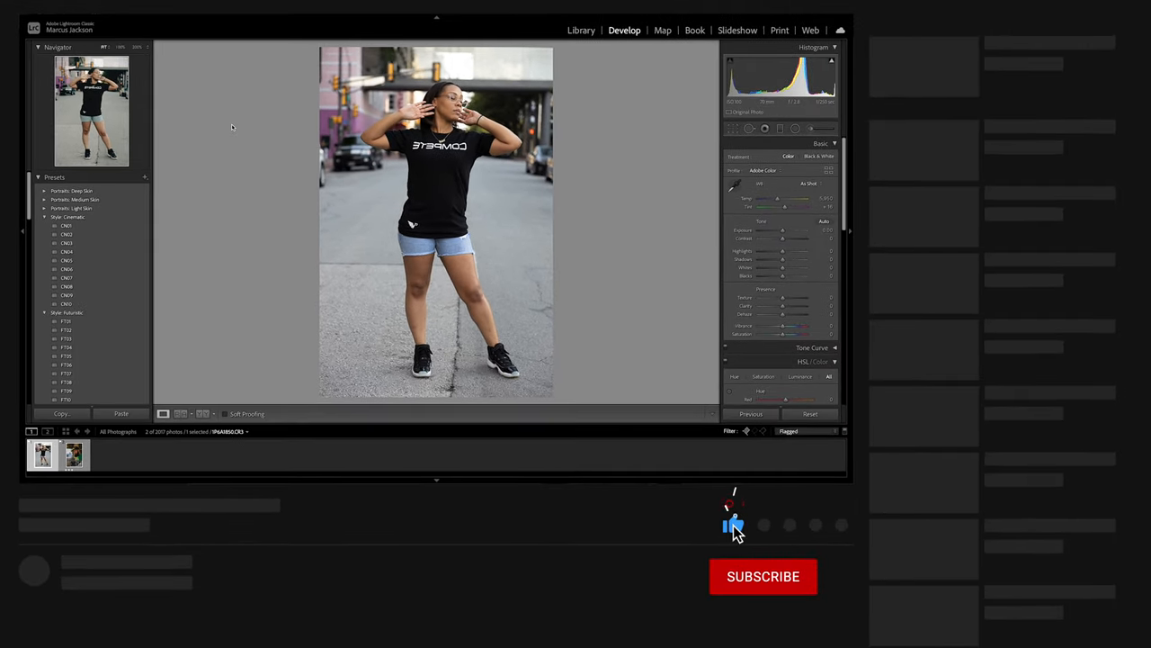
Bring up the crop and straighten overlay to review the portrait's framing
{"action": "left_click", "coordinate": [762, 575]}
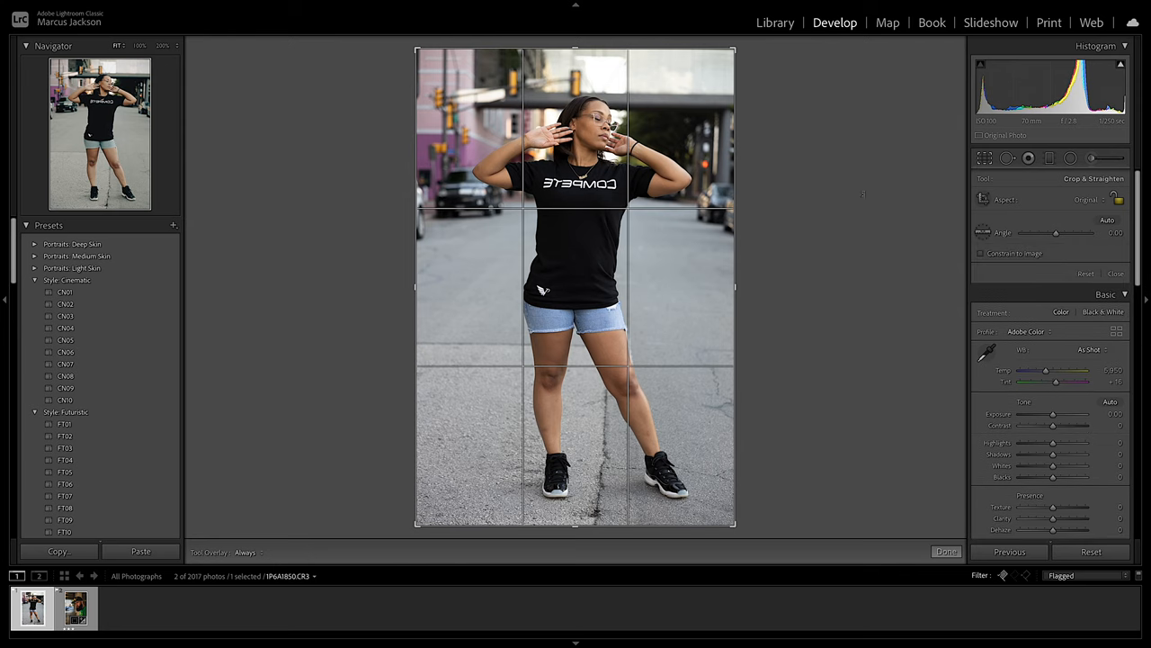
{"action": "mouse_move", "coordinate": [874, 201]}
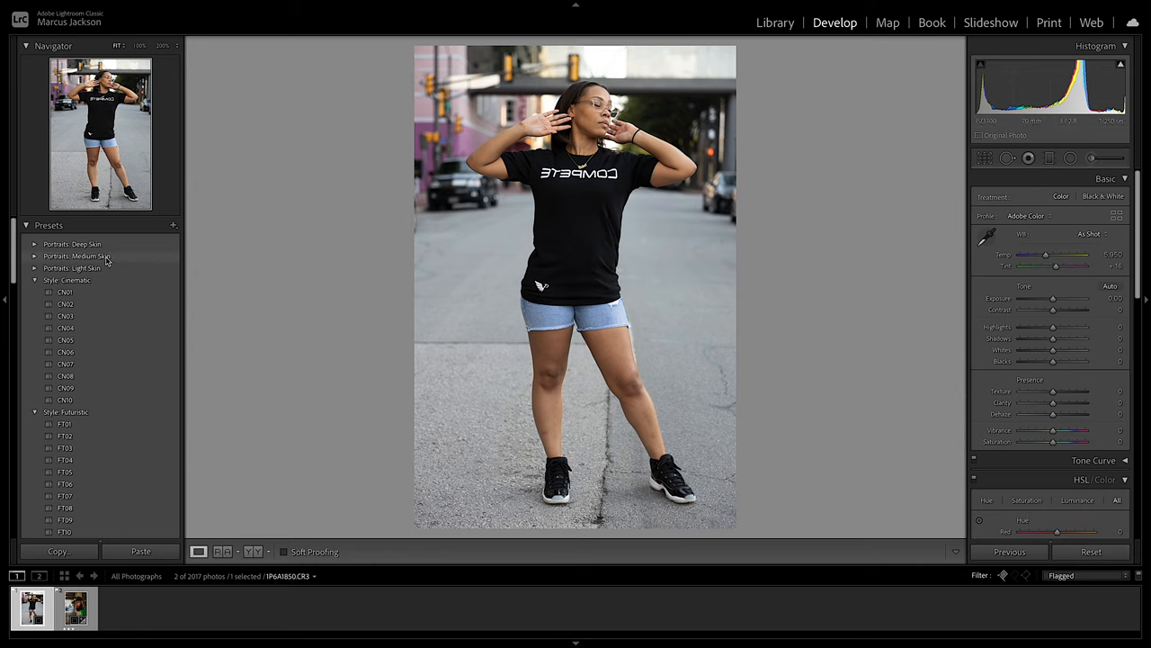
{"action": "left_click", "coordinate": [65, 304]}
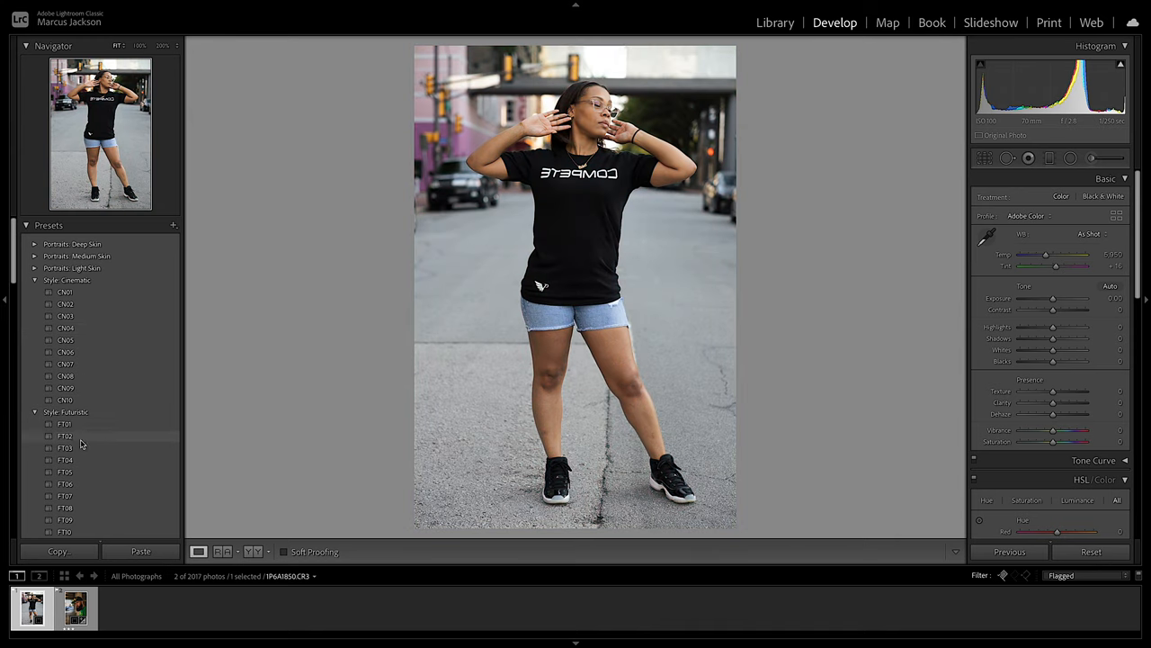
{"action": "scroll", "scroll_direction": "down", "scroll_amount": 3}
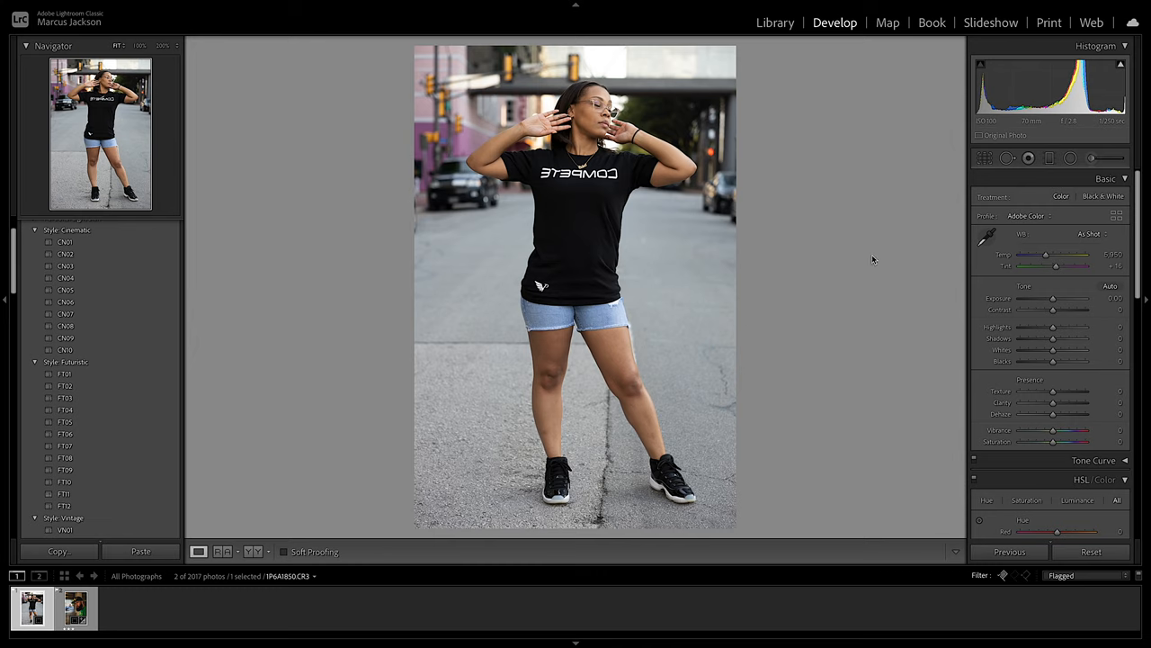
{"action": "mouse_move", "coordinate": [896, 302]}
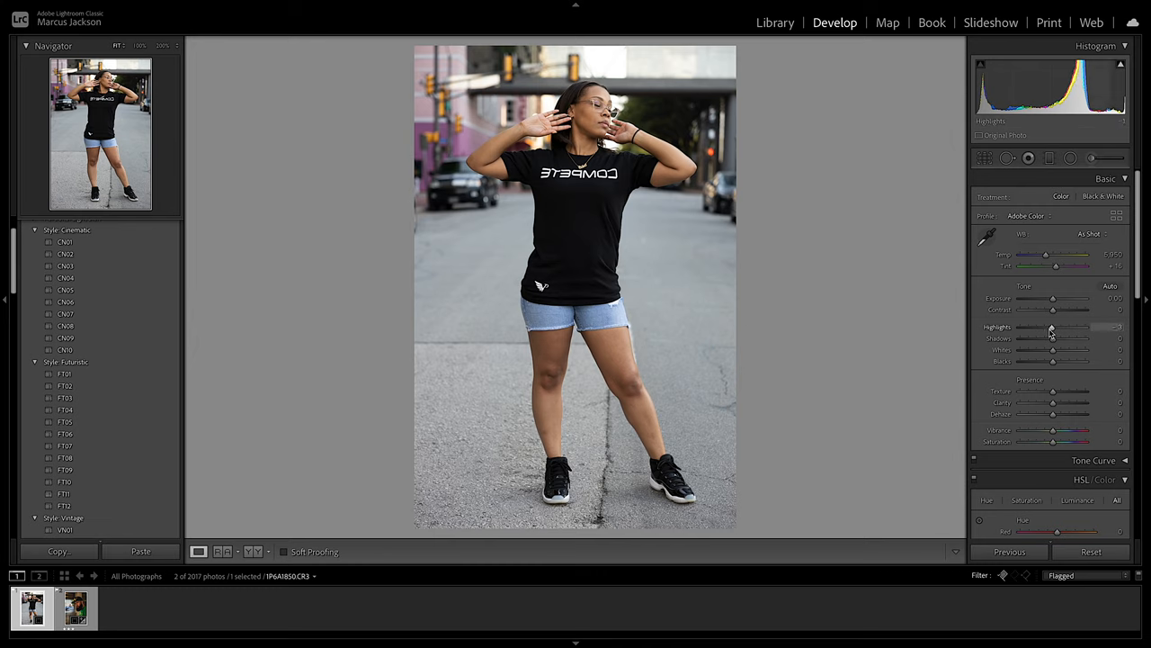
Pull the Highlights slider down and nudge Exposure upward to brighten the portrait
{"action": "left_click_drag", "start_coordinate": [1050, 328], "coordinate": [1022, 327]}
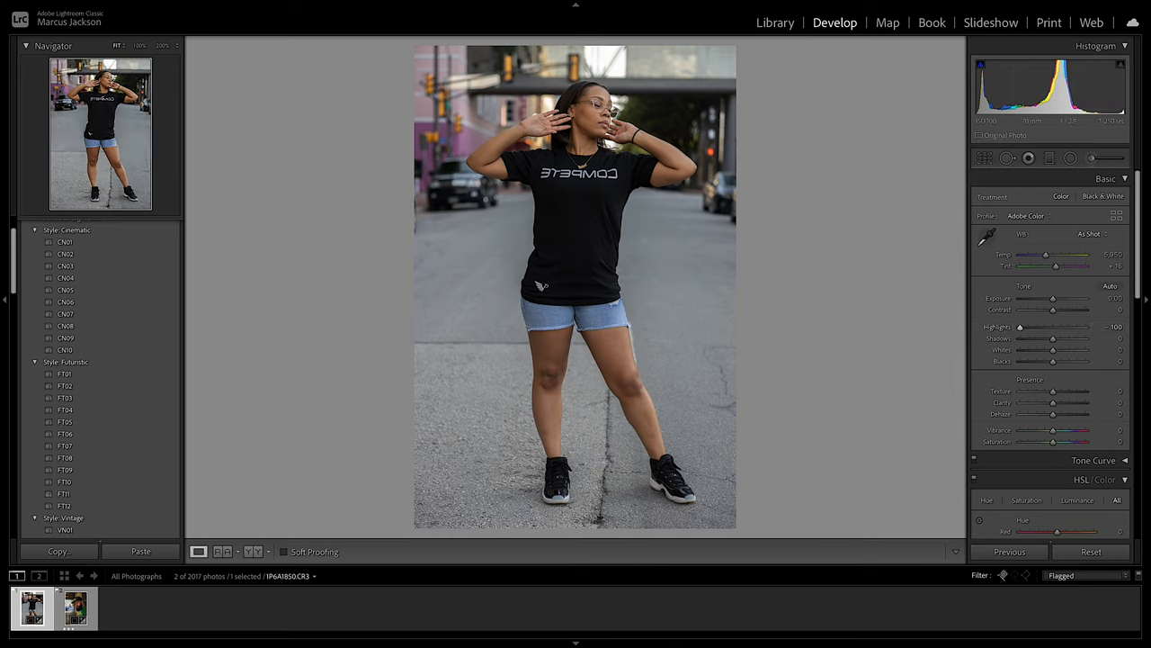
{"action": "mouse_move", "coordinate": [547, 86]}
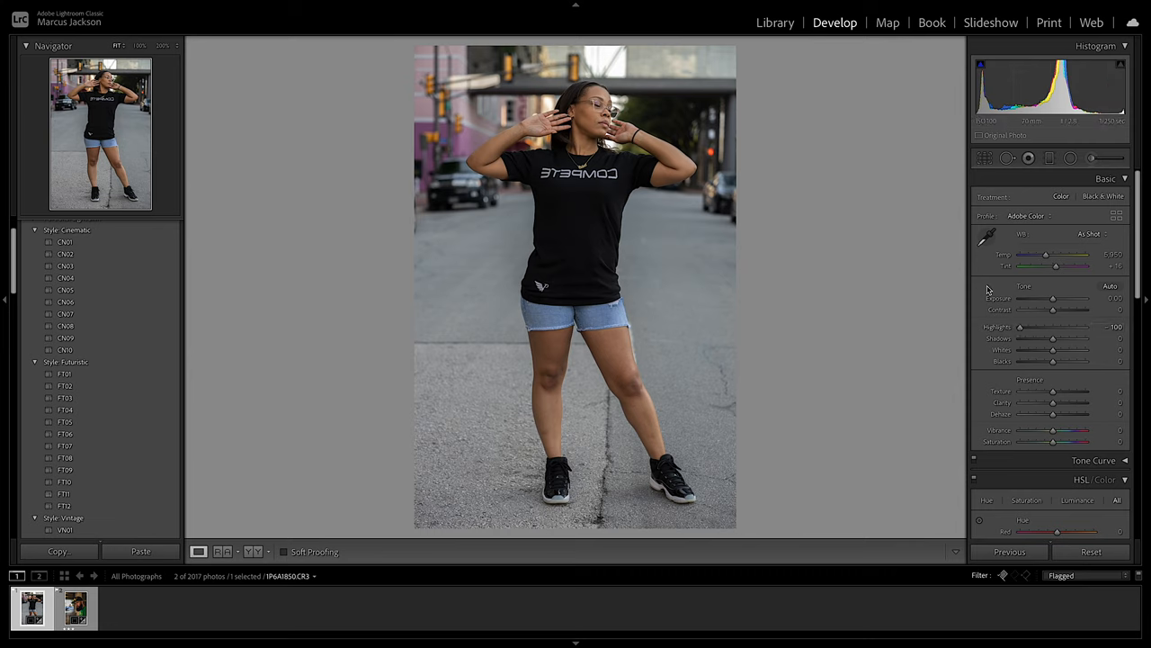
{"action": "left_click_drag", "start_coordinate": [1052, 298], "coordinate": [1055, 298]}
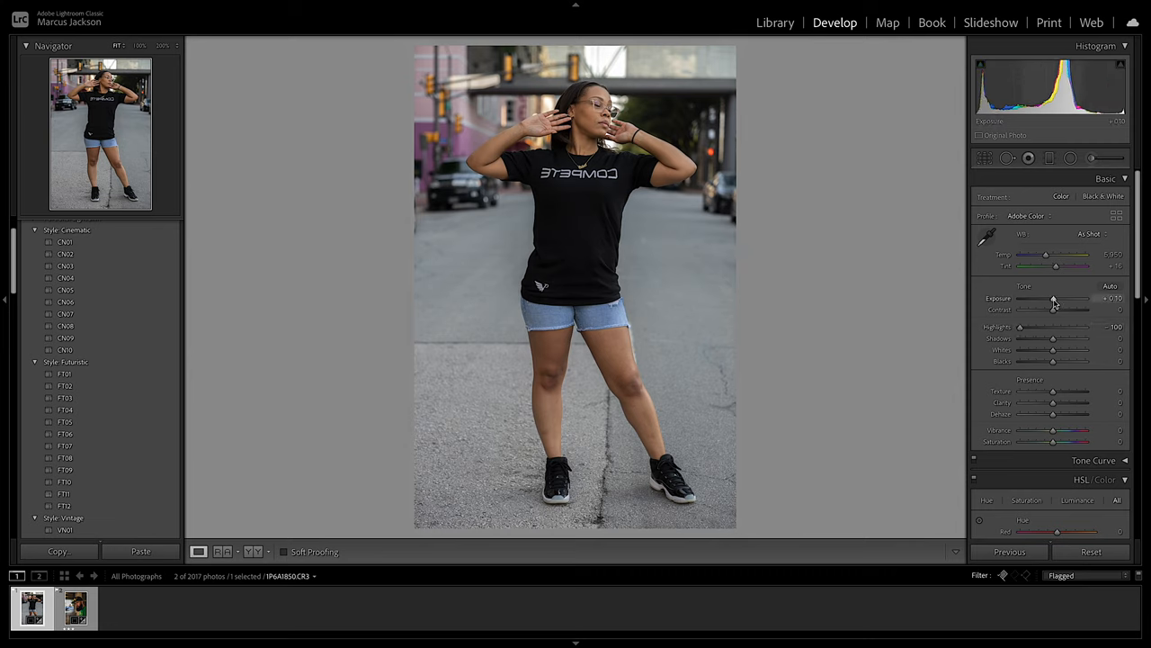
{"action": "left_click_drag", "start_coordinate": [1054, 299], "coordinate": [1059, 298]}
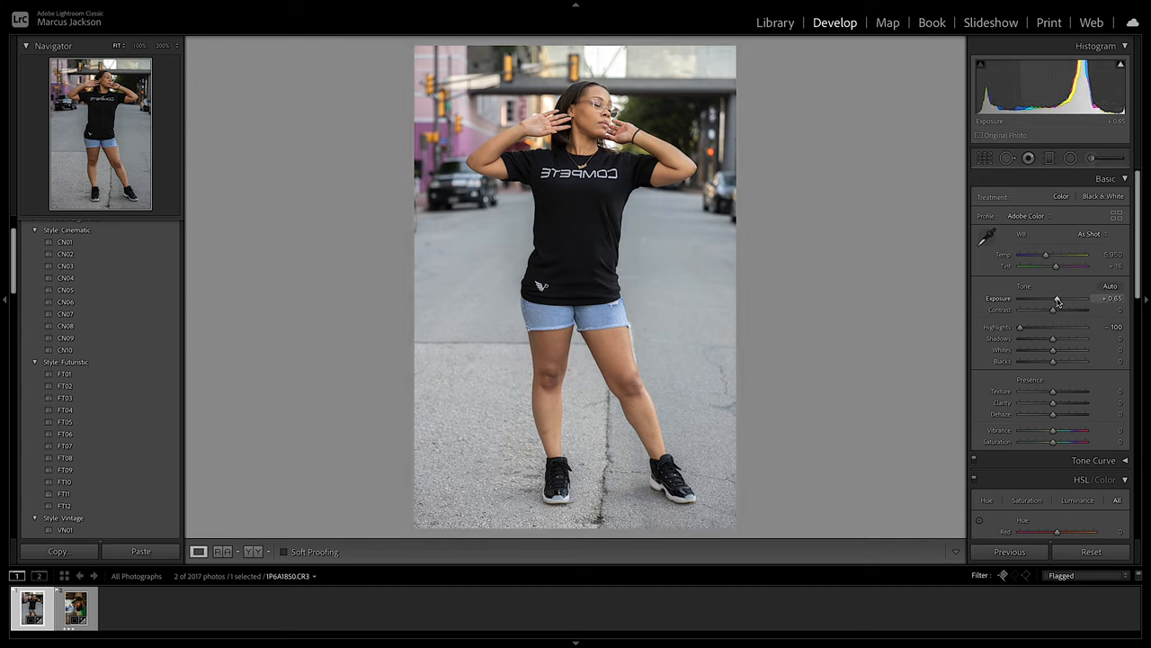
{"action": "left_click_drag", "start_coordinate": [1058, 299], "coordinate": [1054, 299]}
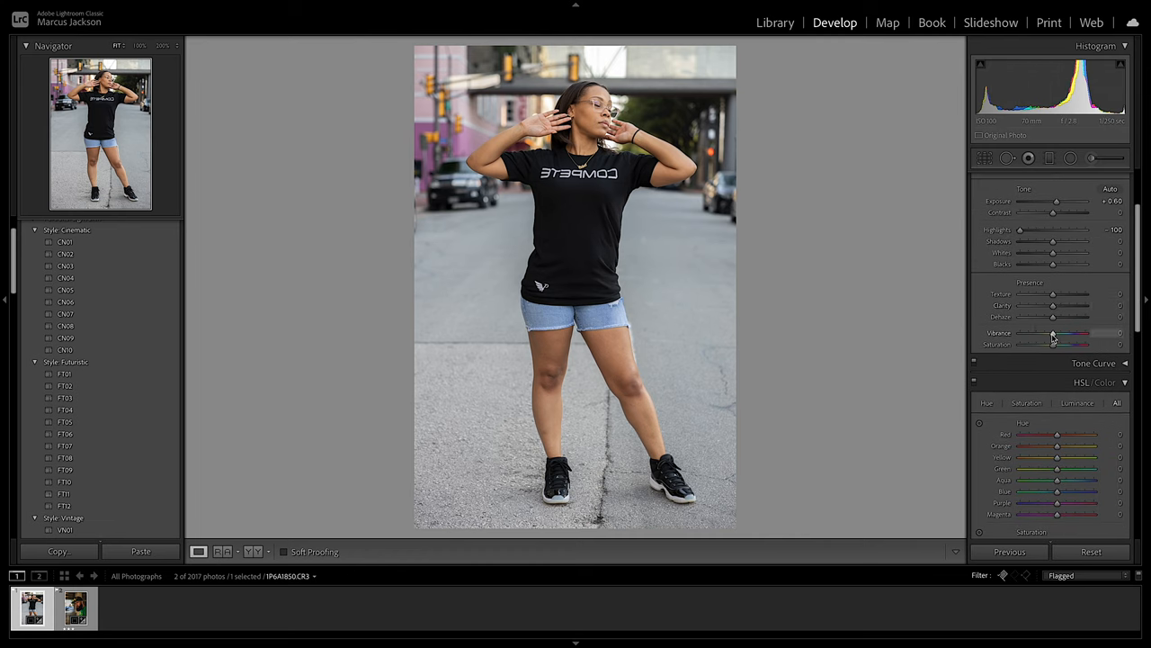
Raise Vibrance and fine-tune Saturation for richer, more vivid colours
{"action": "left_click_drag", "start_coordinate": [1053, 332], "coordinate": [1088, 333]}
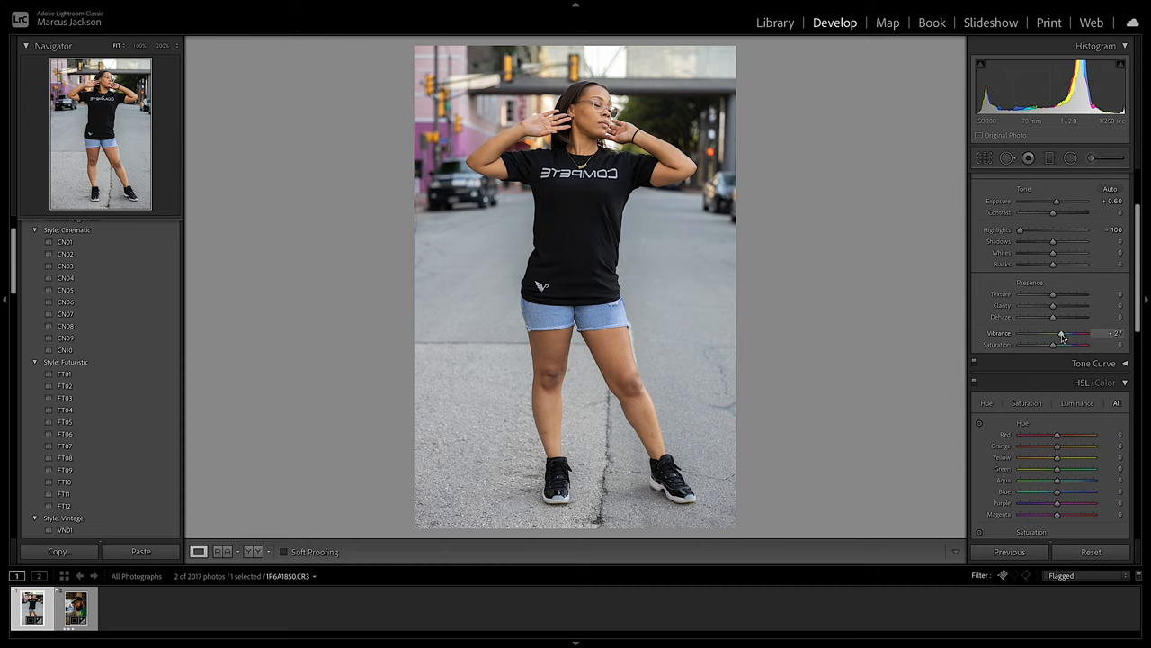
{"action": "left_click_drag", "start_coordinate": [1059, 333], "coordinate": [1065, 333]}
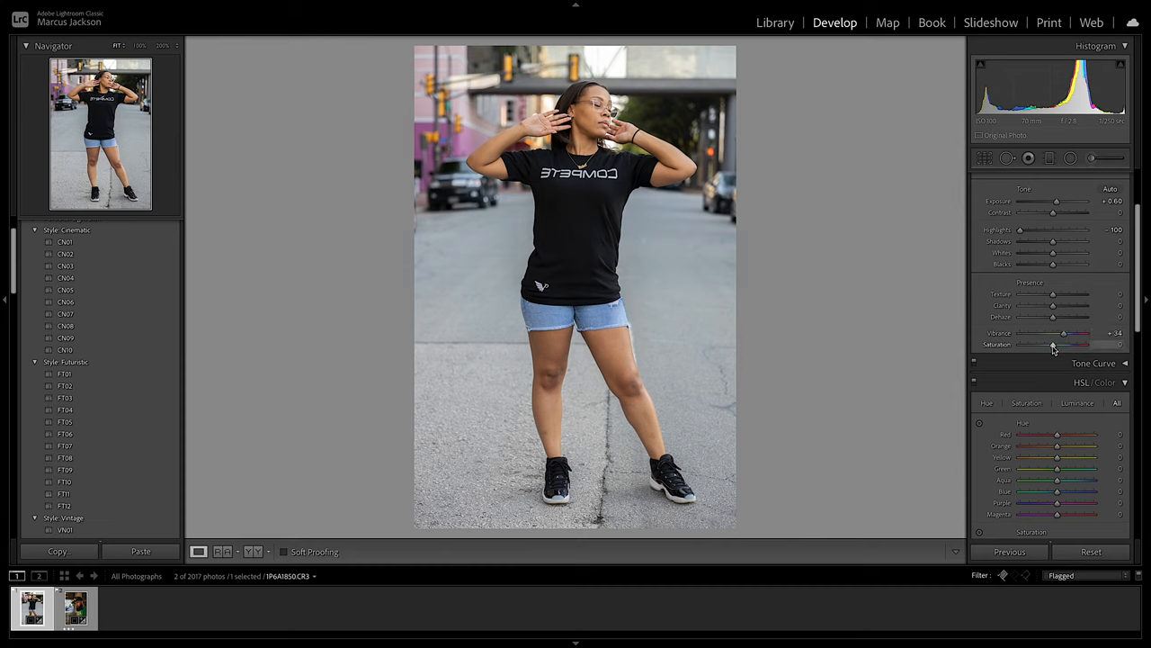
{"action": "left_click_drag", "start_coordinate": [1057, 345], "coordinate": [1077, 346]}
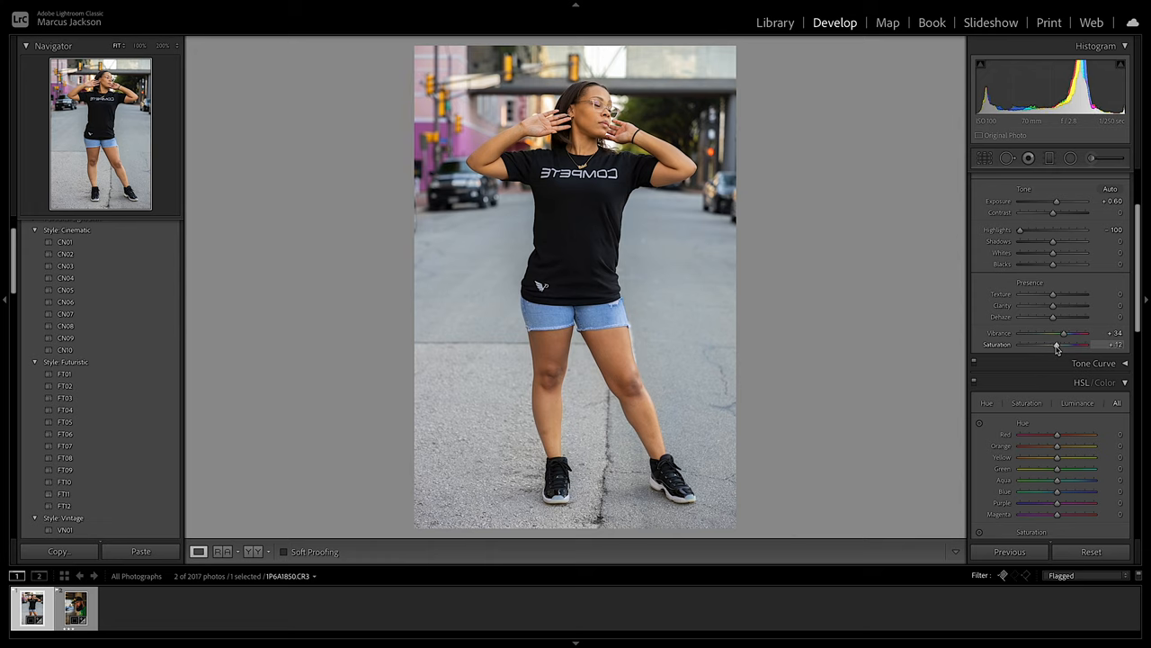
{"action": "left_click_drag", "start_coordinate": [1061, 346], "coordinate": [1054, 346]}
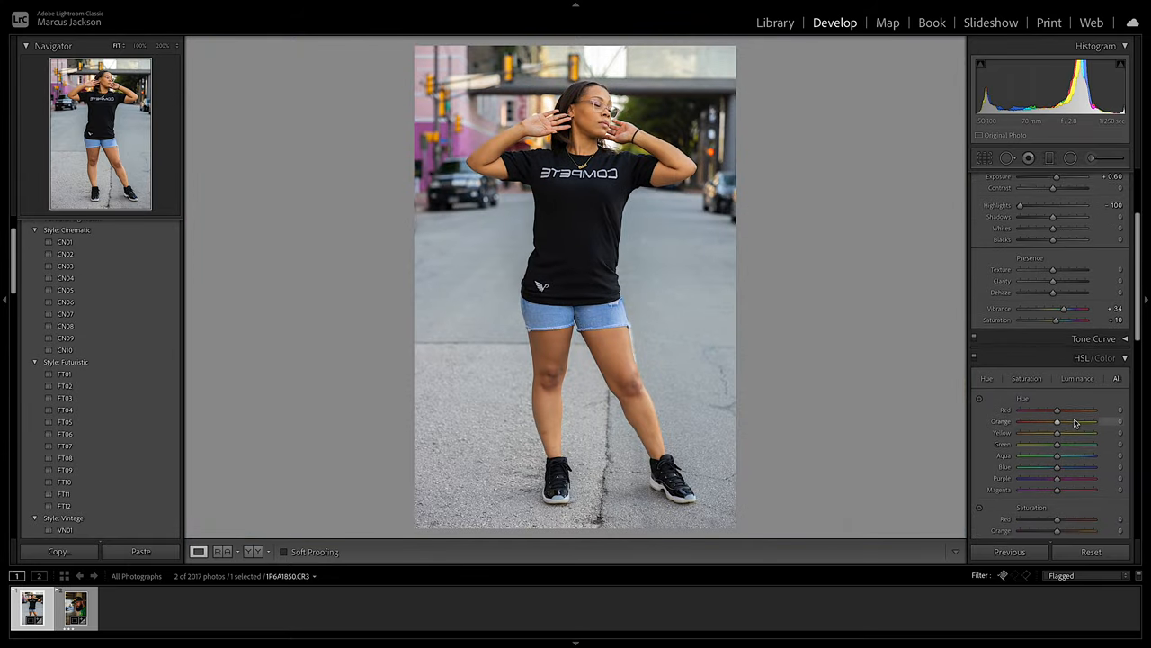
Adjust the red saturation and hue sliders in the HSL panel
{"action": "scroll", "scroll_direction": "down", "scroll_amount": 3}
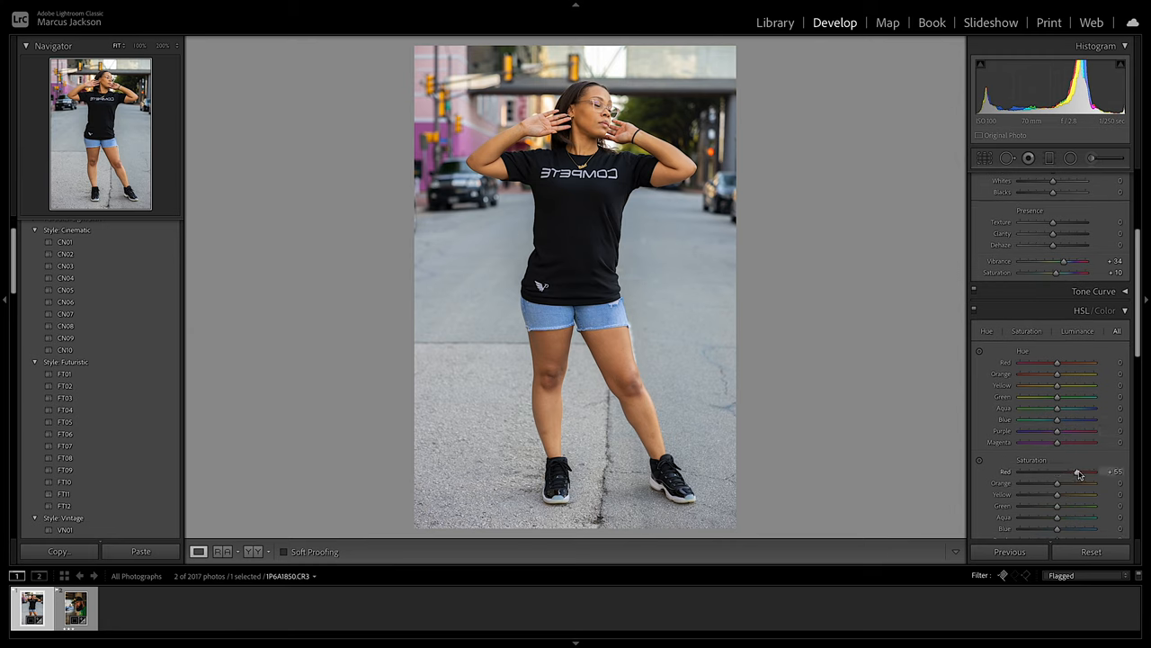
{"action": "left_click_drag", "start_coordinate": [1079, 471], "coordinate": [1095, 472]}
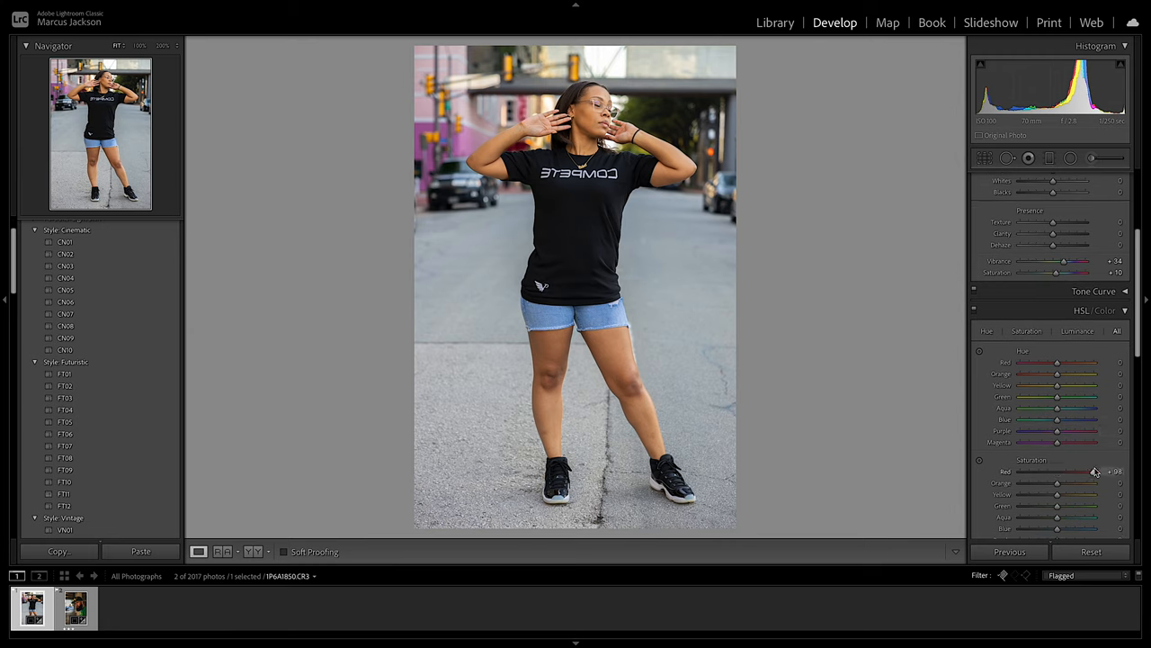
{"action": "left_click_drag", "start_coordinate": [1094, 471], "coordinate": [1080, 471]}
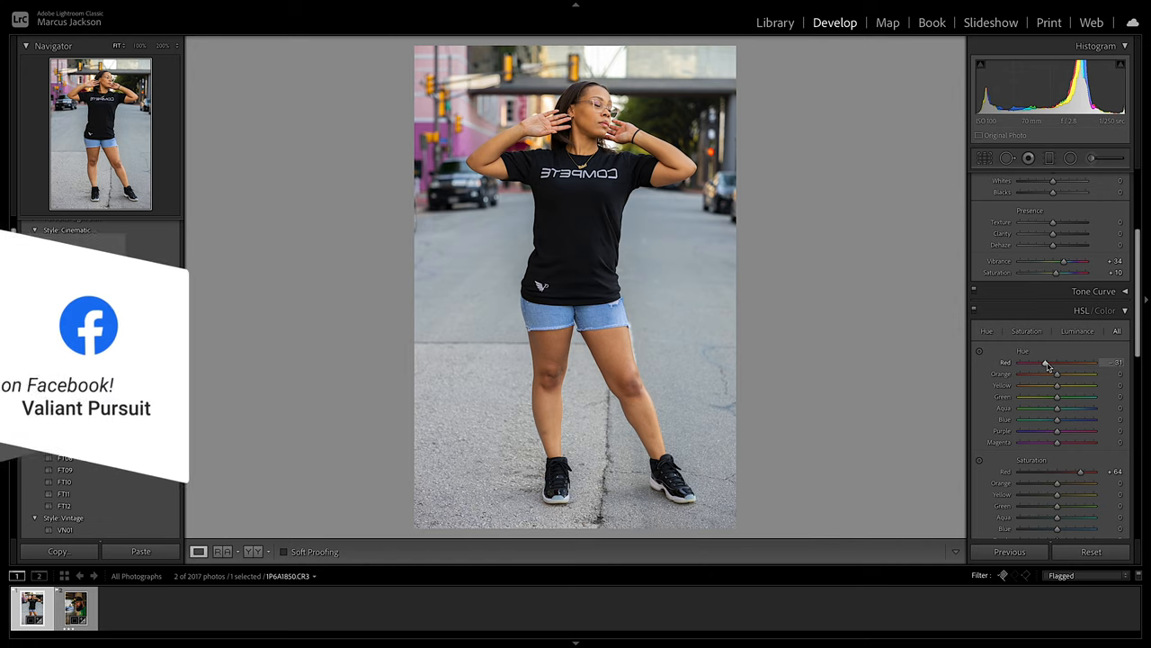
{"action": "left_click_drag", "start_coordinate": [1069, 364], "coordinate": [1063, 364]}
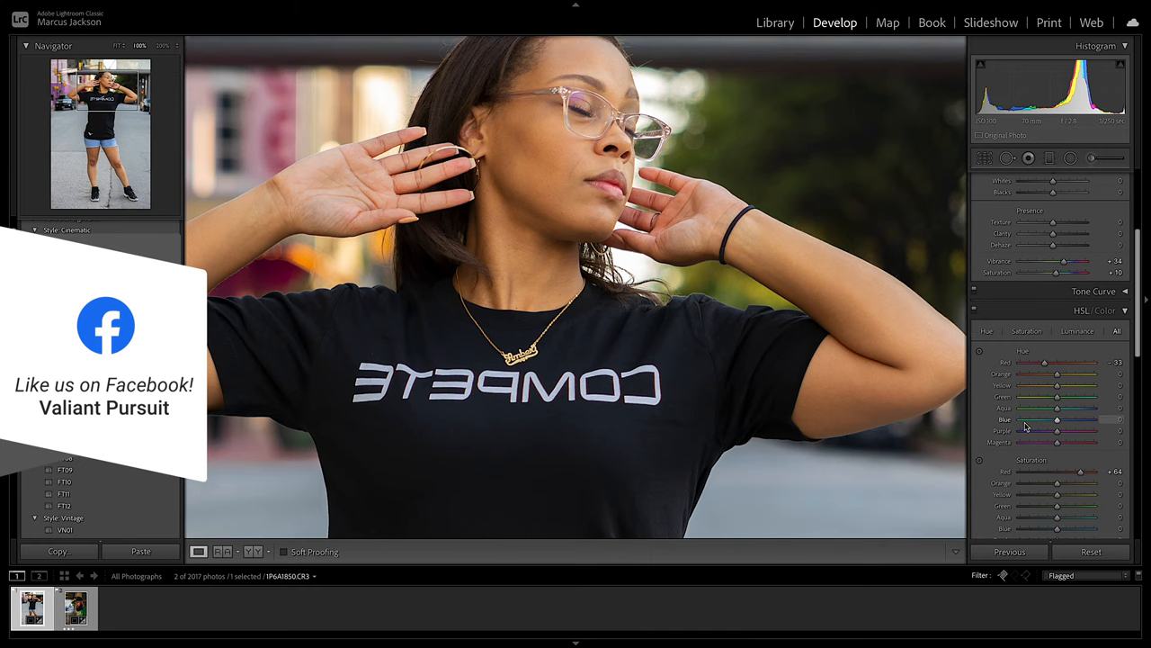
{"action": "left_click_drag", "start_coordinate": [1080, 471], "coordinate": [1080, 471]}
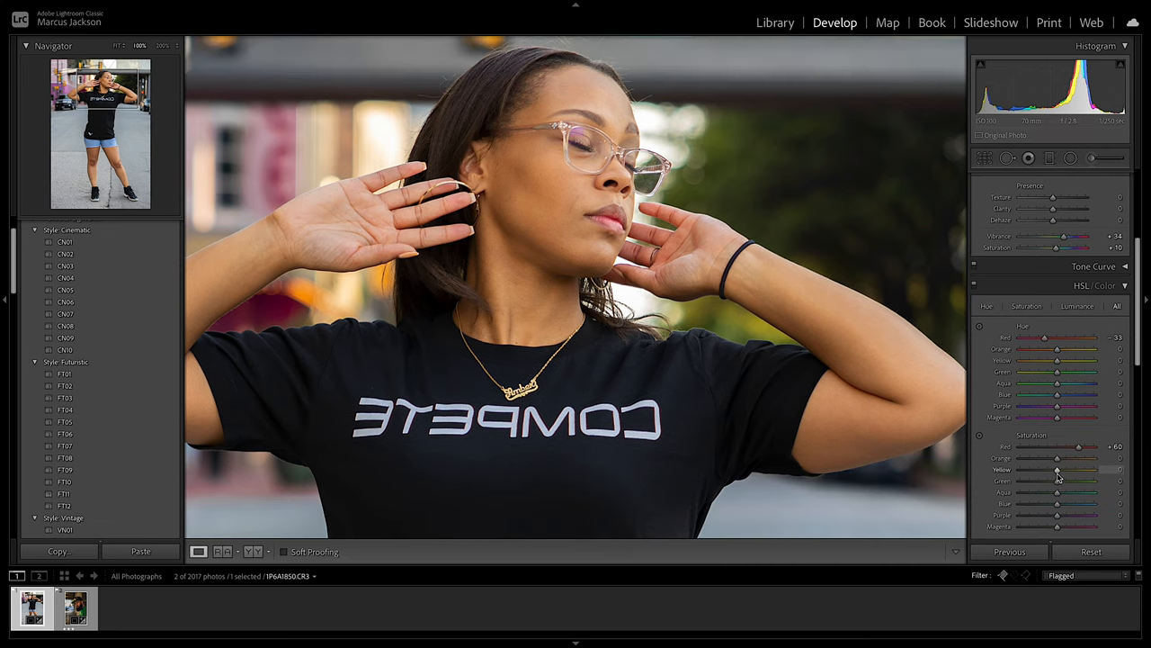
Tune the orange saturation to refine the skin tones
{"action": "left_click_drag", "start_coordinate": [1058, 458], "coordinate": [1075, 458]}
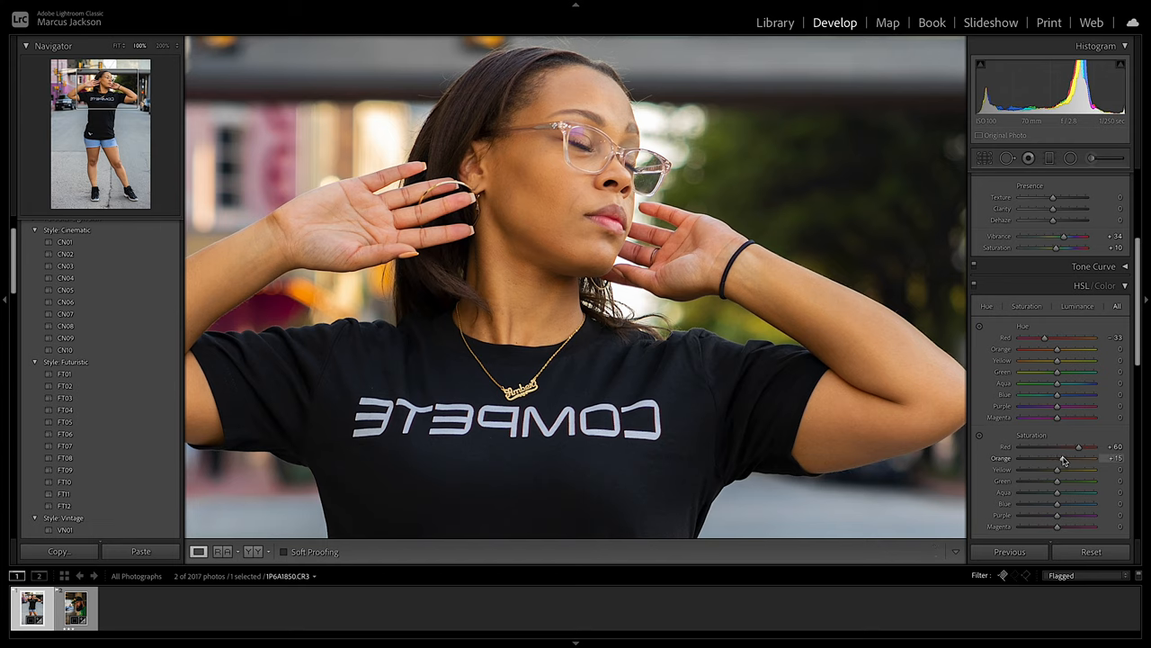
{"action": "left_click_drag", "start_coordinate": [1062, 459], "coordinate": [1058, 459]}
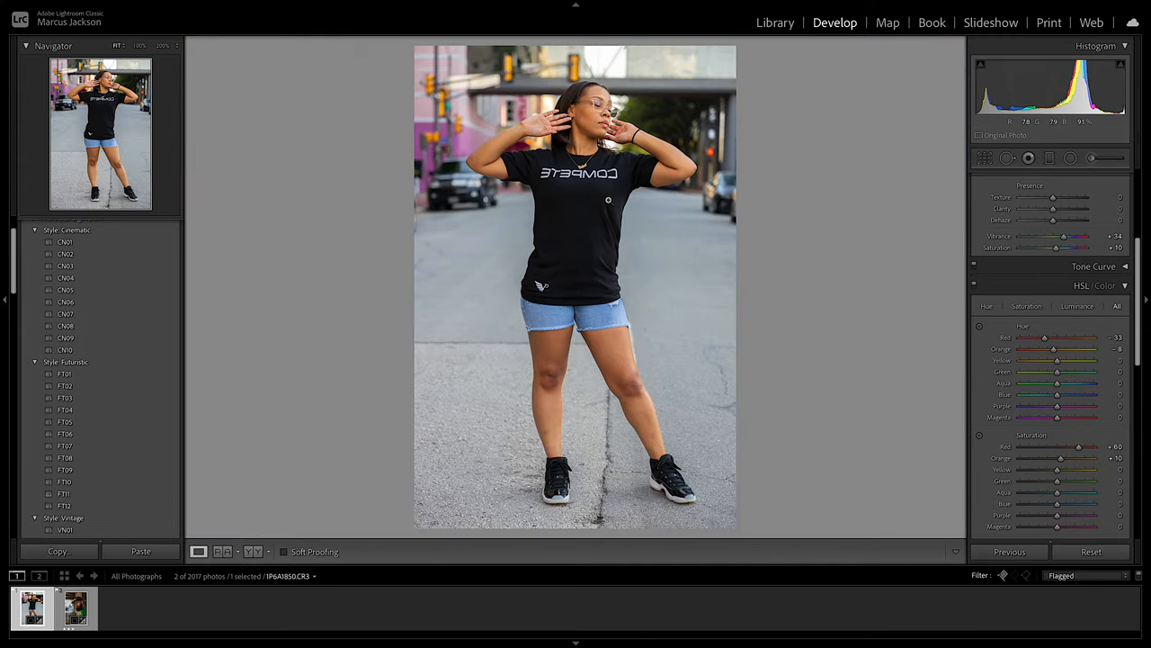
{"action": "mouse_move", "coordinate": [659, 191]}
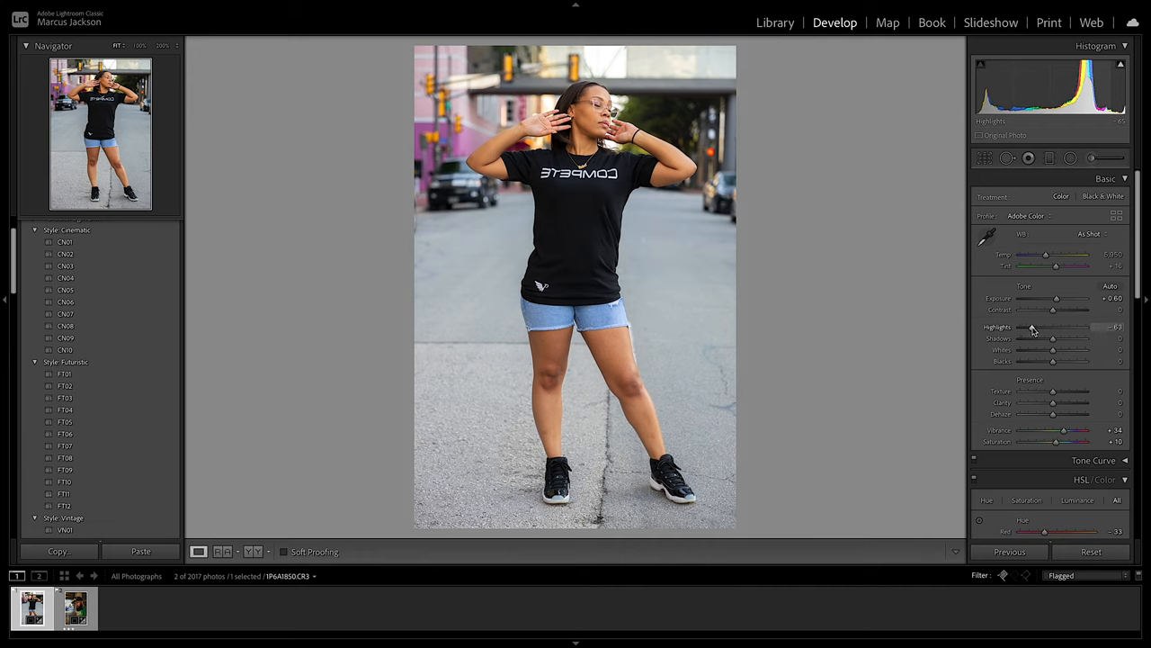
Retune the Whites and Blacks sliders to balance the portrait's bright and dark tones
{"action": "left_click_drag", "start_coordinate": [1079, 328], "coordinate": [1058, 327]}
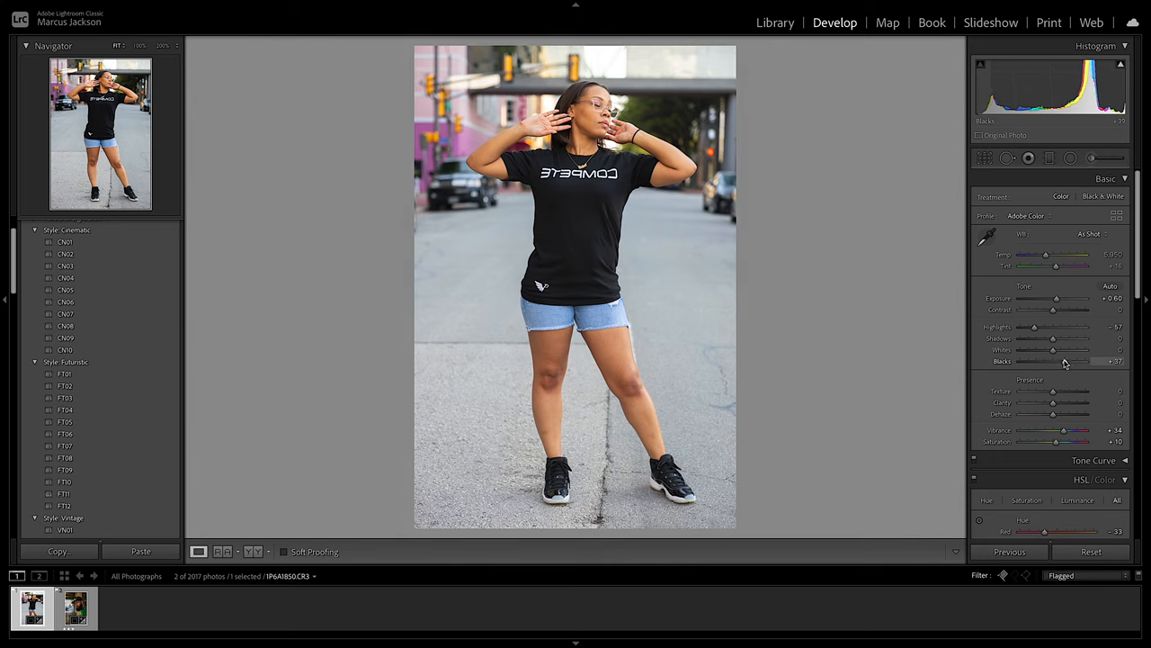
{"action": "left_click_drag", "start_coordinate": [1094, 360], "coordinate": [1086, 360]}
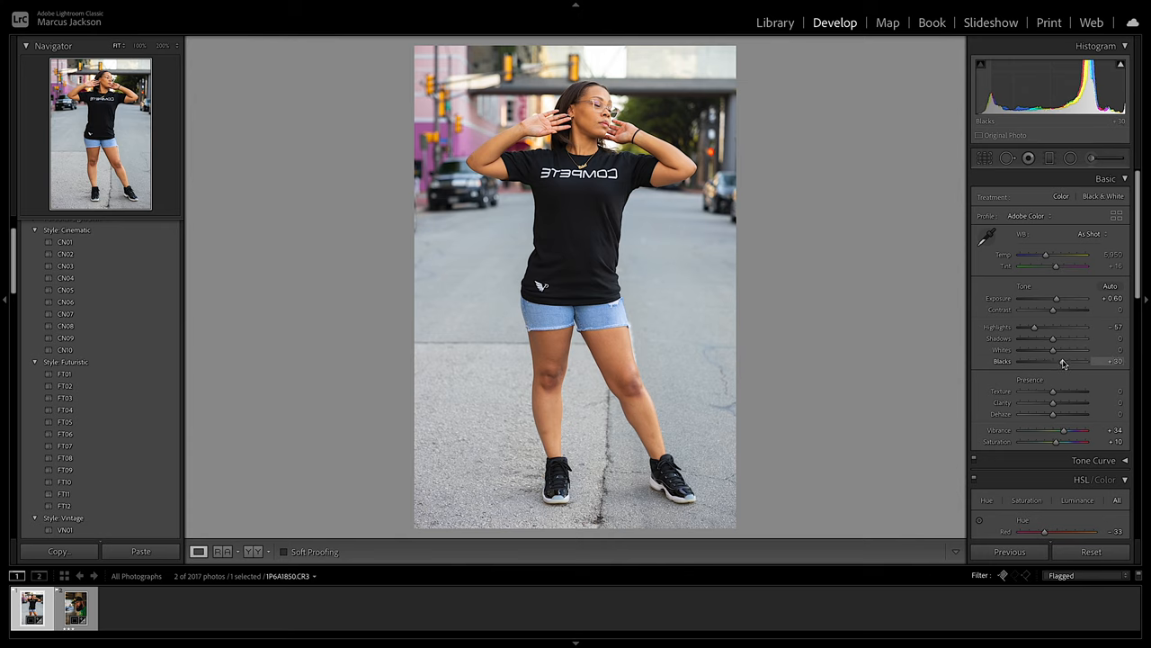
{"action": "left_click_drag", "start_coordinate": [1086, 360], "coordinate": [1071, 360]}
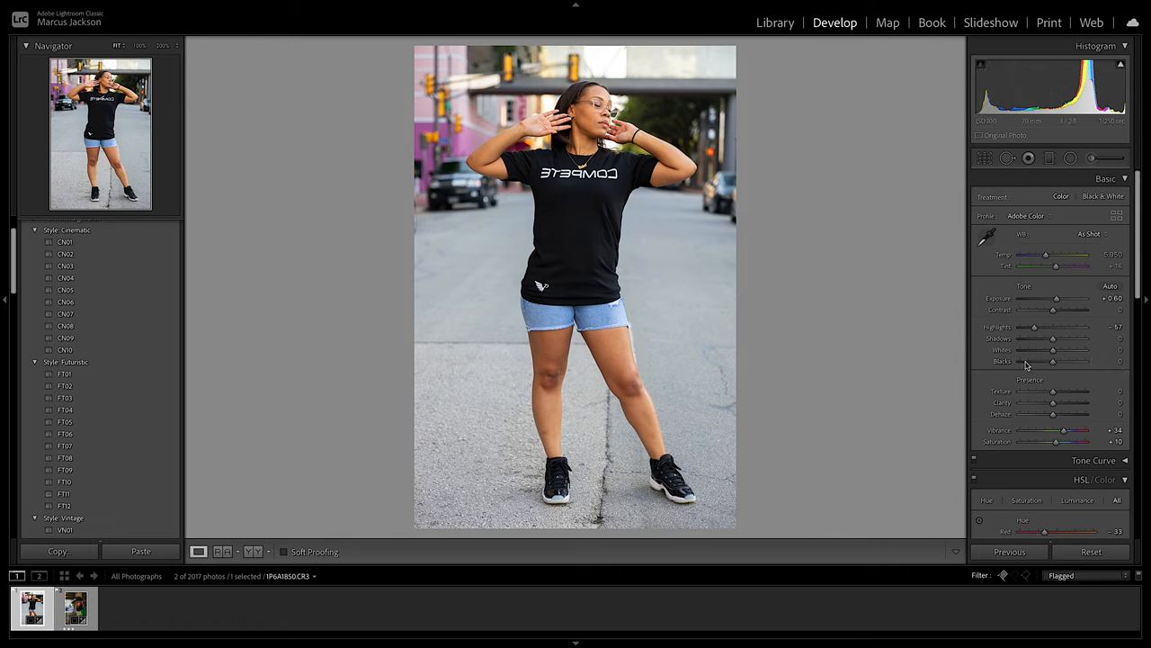
{"action": "left_click_drag", "start_coordinate": [1052, 349], "coordinate": [1079, 349]}
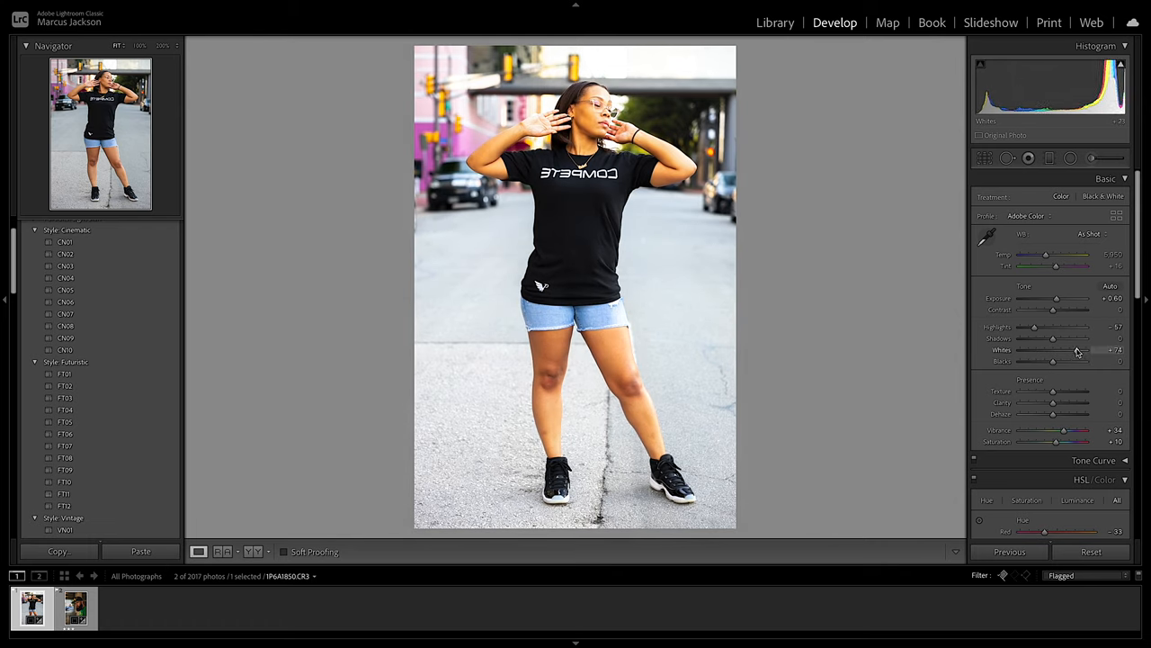
{"action": "left_click_drag", "start_coordinate": [1078, 349], "coordinate": [1041, 349]}
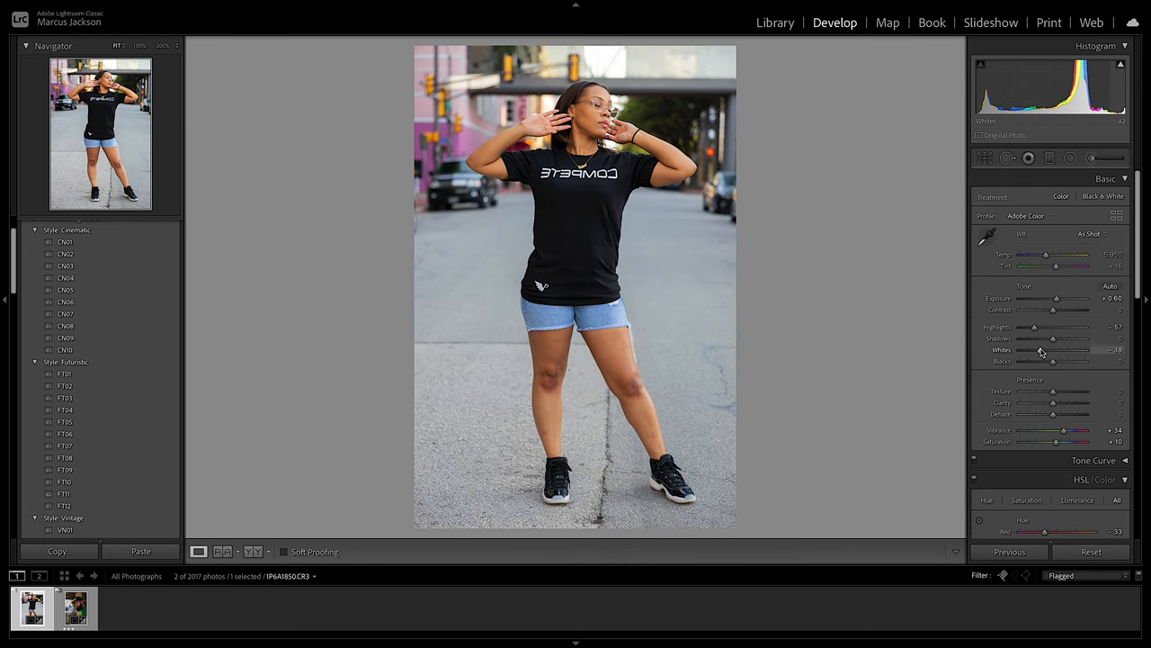
{"action": "left_click_drag", "start_coordinate": [1088, 349], "coordinate": [1076, 349]}
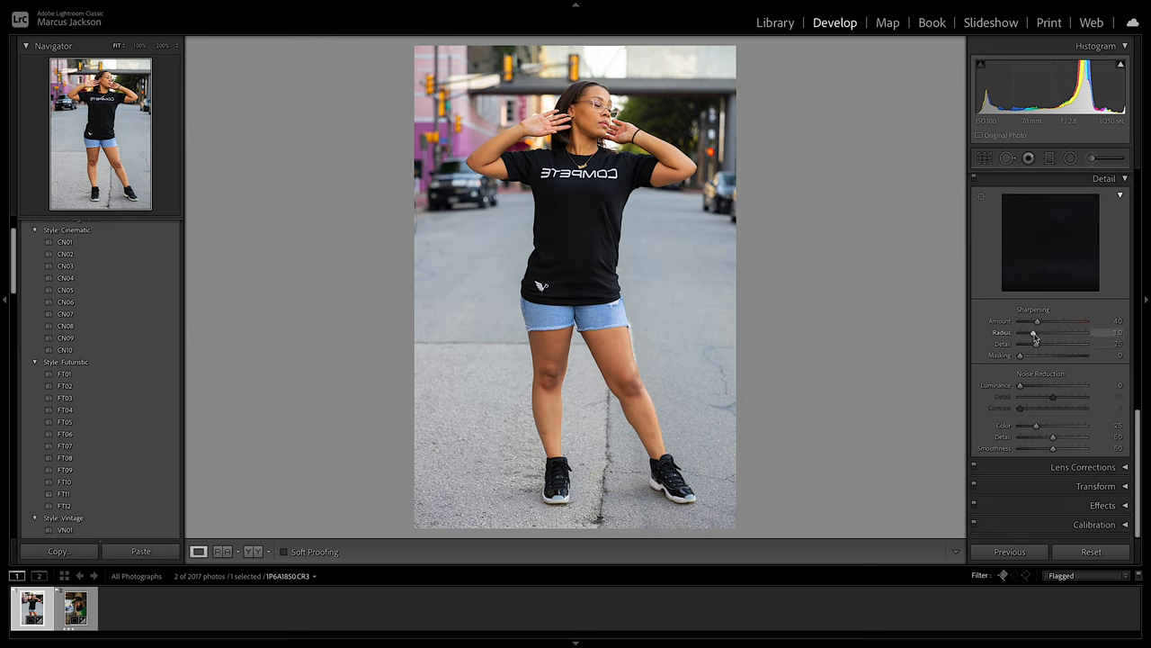
Set the Sharpening Amount and Radius in the Detail panel
{"action": "left_click_drag", "start_coordinate": [1037, 321], "coordinate": [1089, 320]}
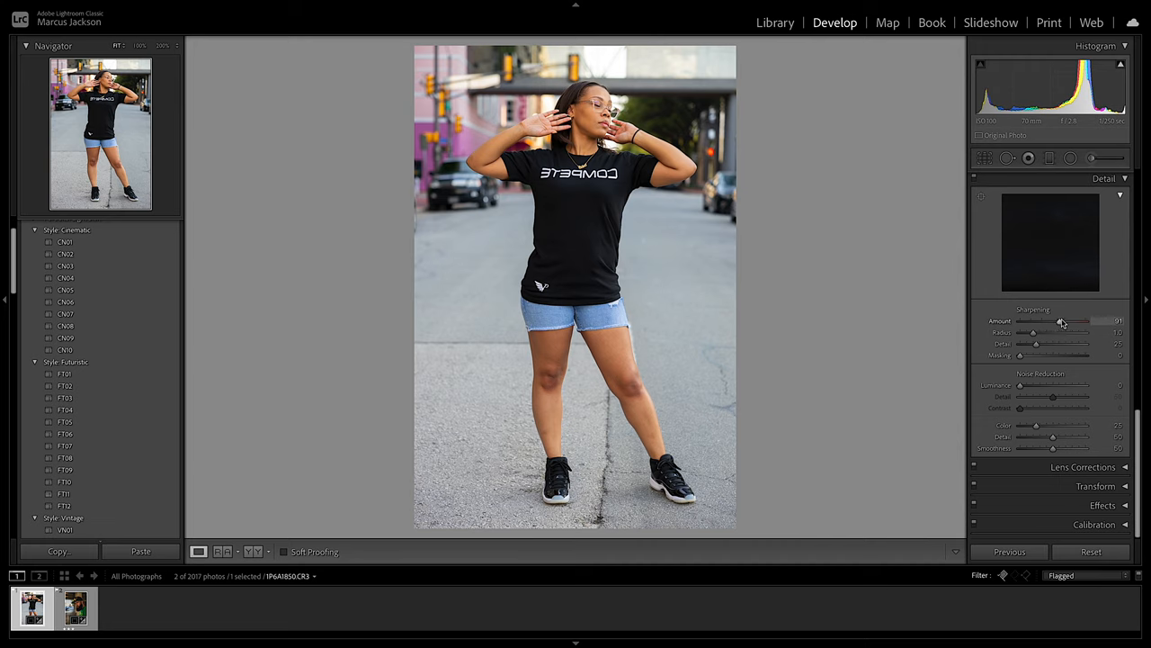
{"action": "left_click_drag", "start_coordinate": [1061, 320], "coordinate": [1070, 321]}
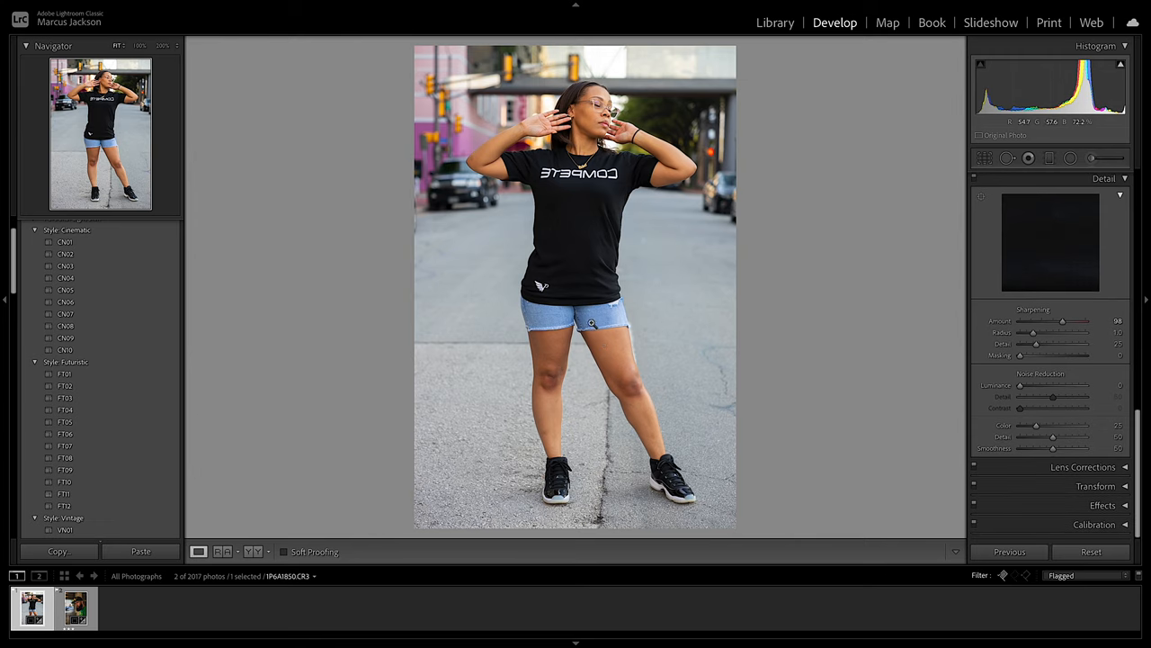
{"action": "mouse_move", "coordinate": [605, 322]}
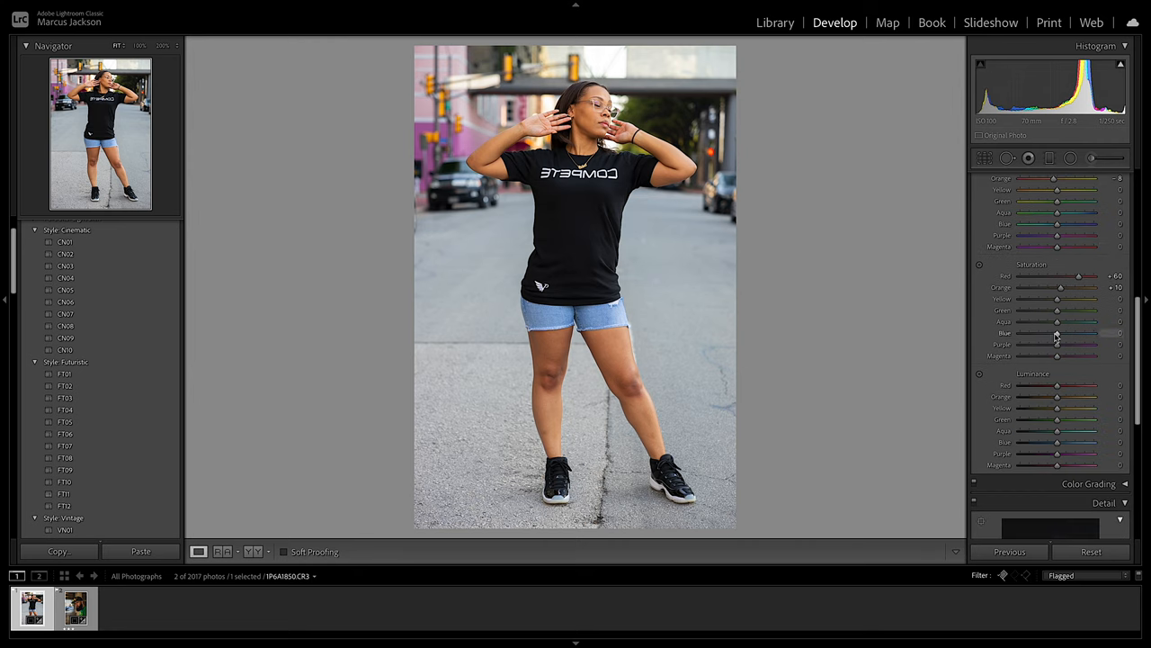
Adjust per-colour Saturation and Luminance sliders for several colour ranges
{"action": "left_click_drag", "start_coordinate": [1057, 322], "coordinate": [1022, 322]}
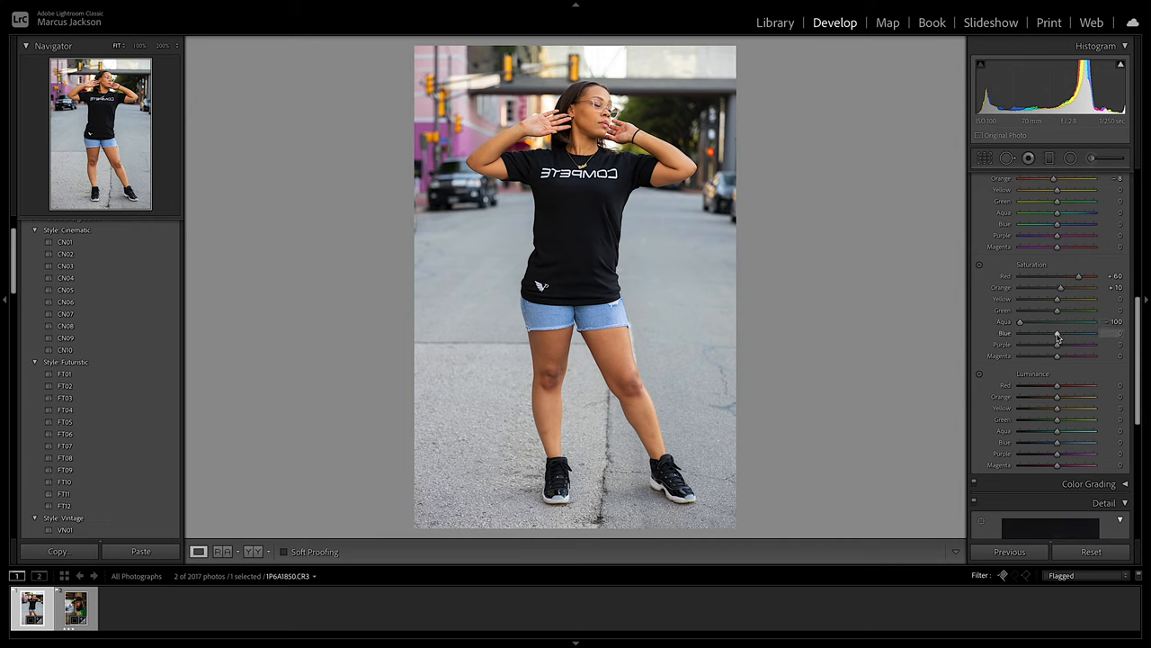
{"action": "left_click_drag", "start_coordinate": [1058, 333], "coordinate": [1070, 333]}
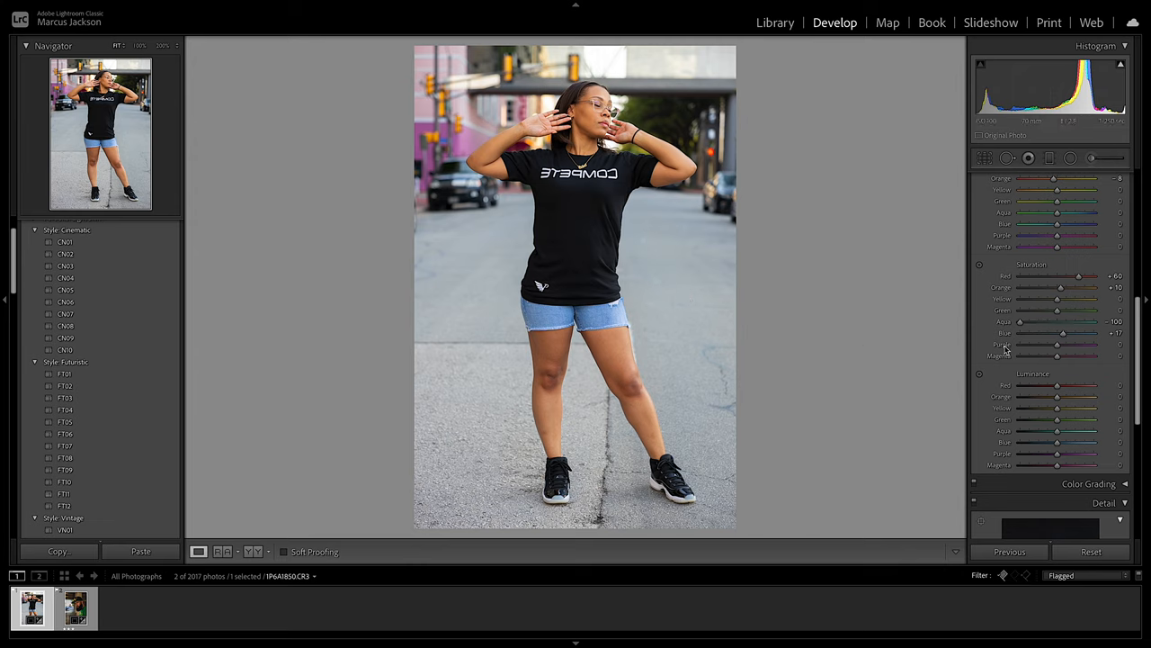
{"action": "left_click_drag", "start_coordinate": [1058, 432], "coordinate": [1022, 432]}
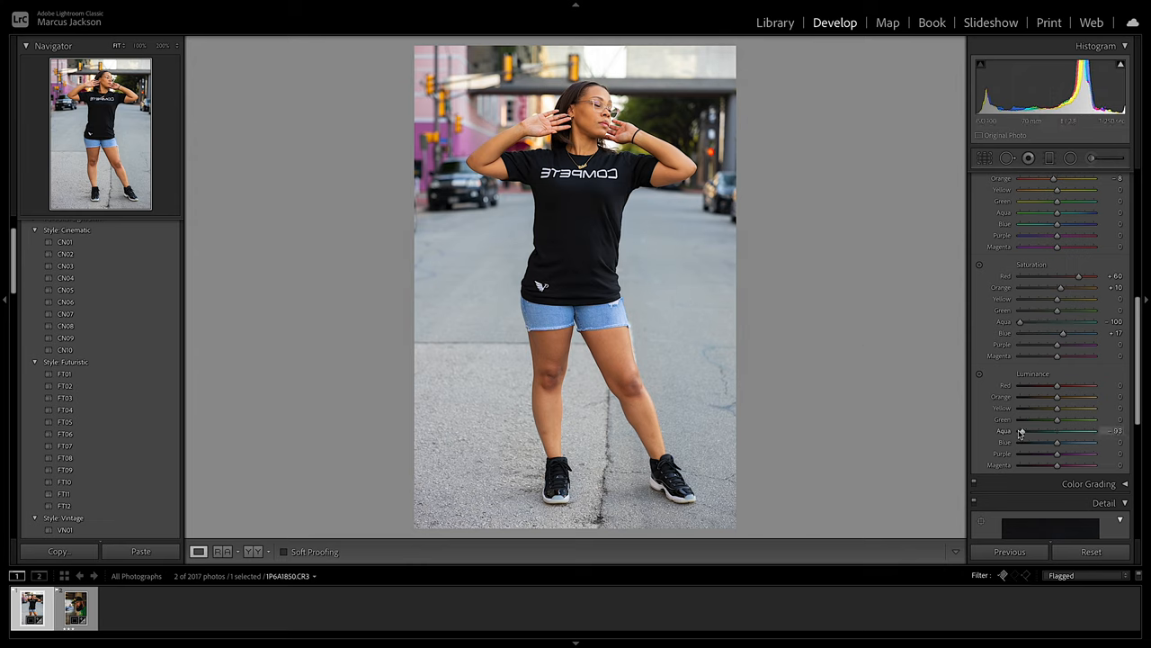
{"action": "left_click_drag", "start_coordinate": [1022, 432], "coordinate": [1080, 431]}
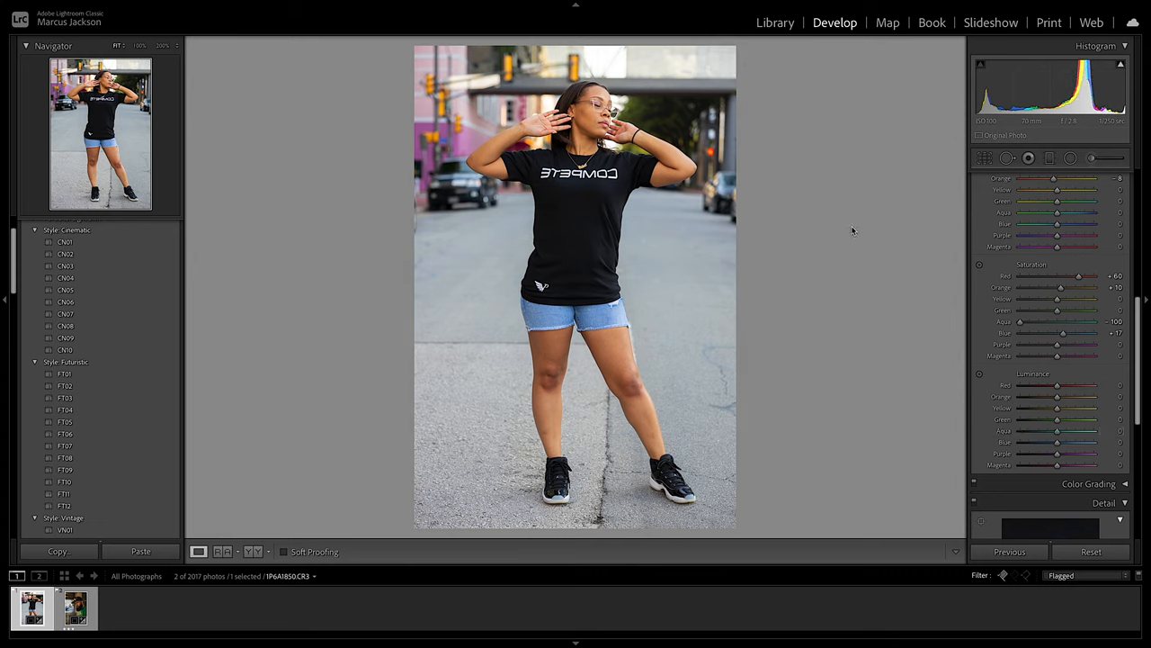
{"action": "mouse_move", "coordinate": [1037, 320]}
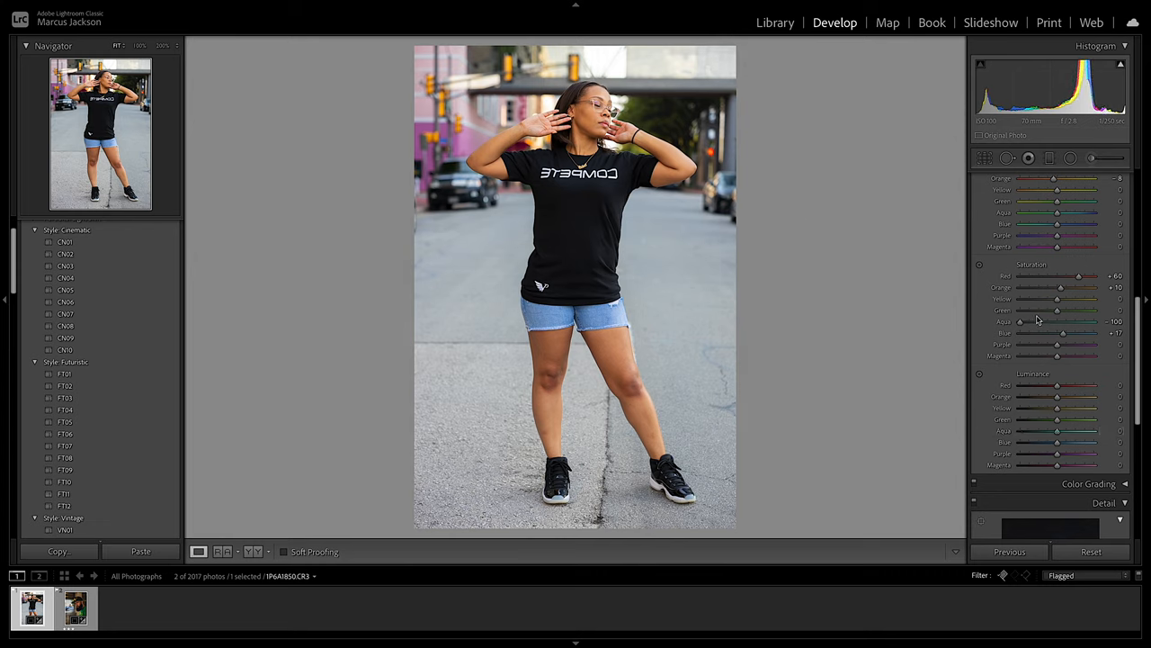
{"action": "left_click_drag", "start_coordinate": [1057, 309], "coordinate": [1112, 310]}
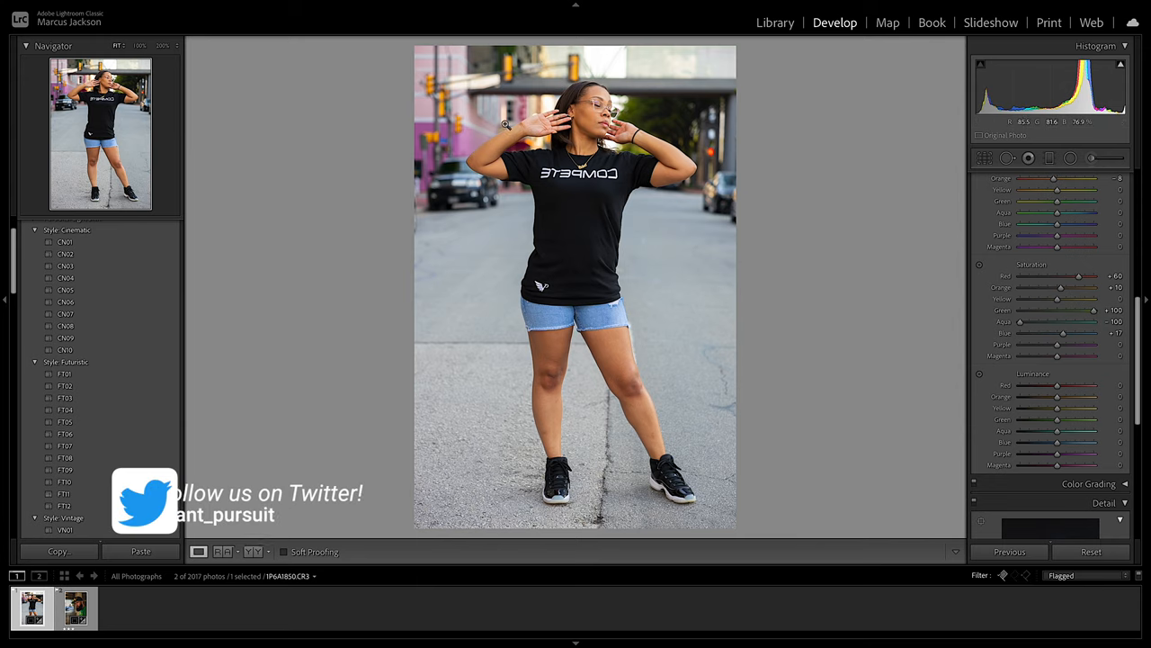
Strengthen the Sharpening Amount and Radius in the Detail panel
{"action": "scroll", "scroll_direction": "down", "scroll_amount": 3}
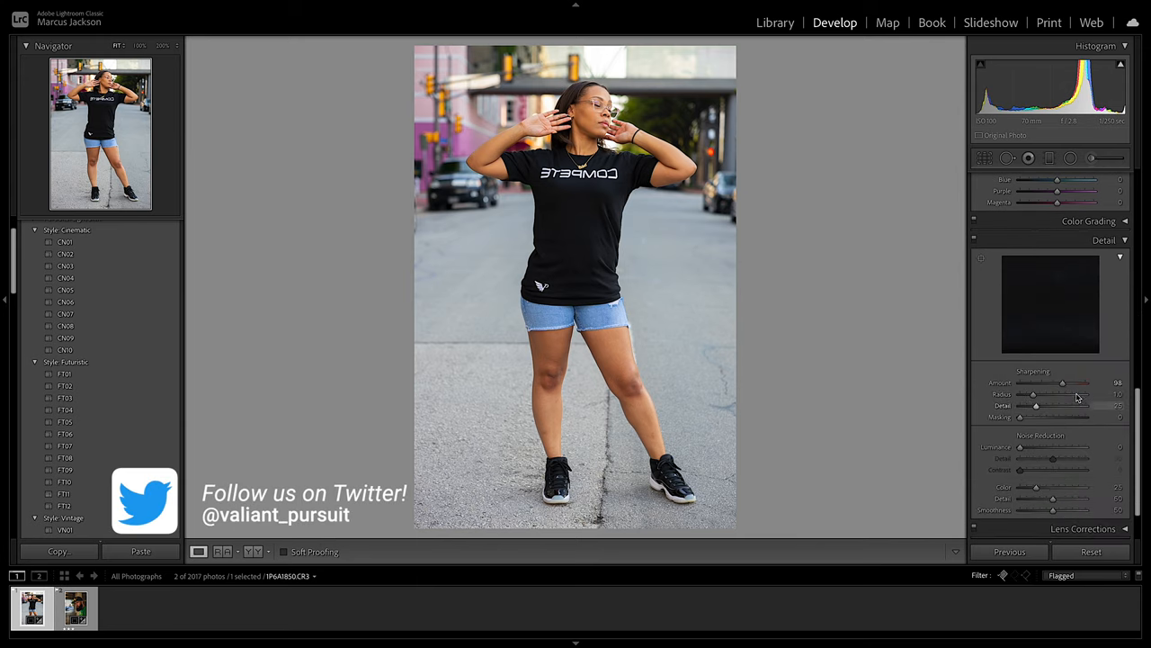
{"action": "left_click_drag", "start_coordinate": [1062, 381], "coordinate": [1058, 381]}
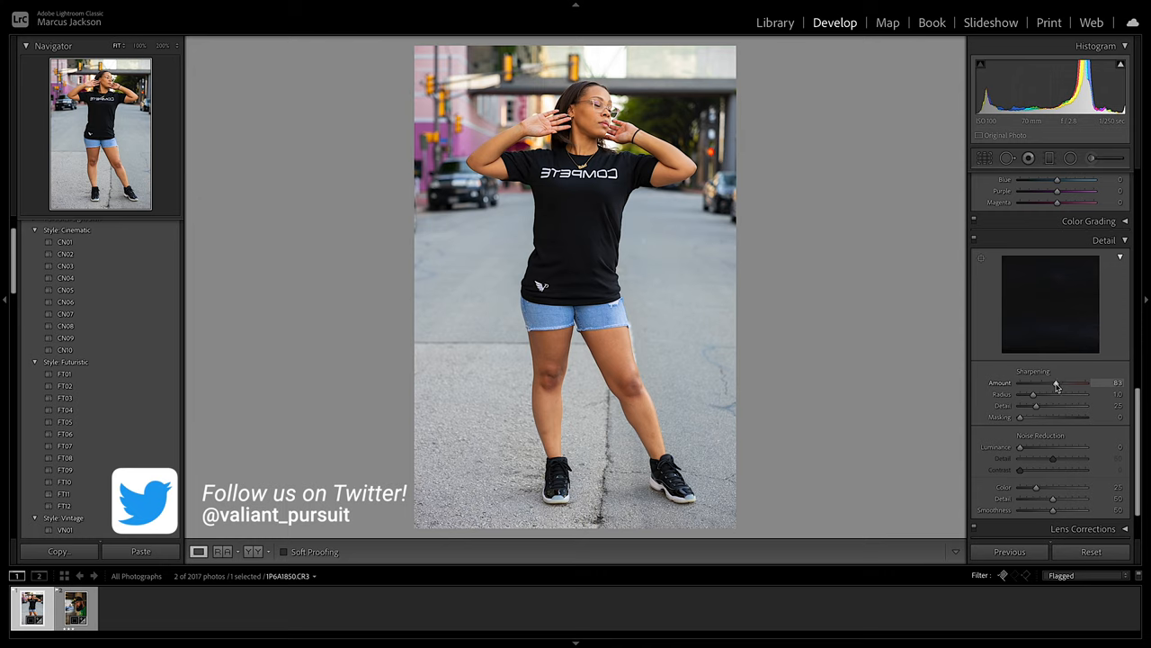
{"action": "left_click_drag", "start_coordinate": [1058, 381], "coordinate": [1054, 381]}
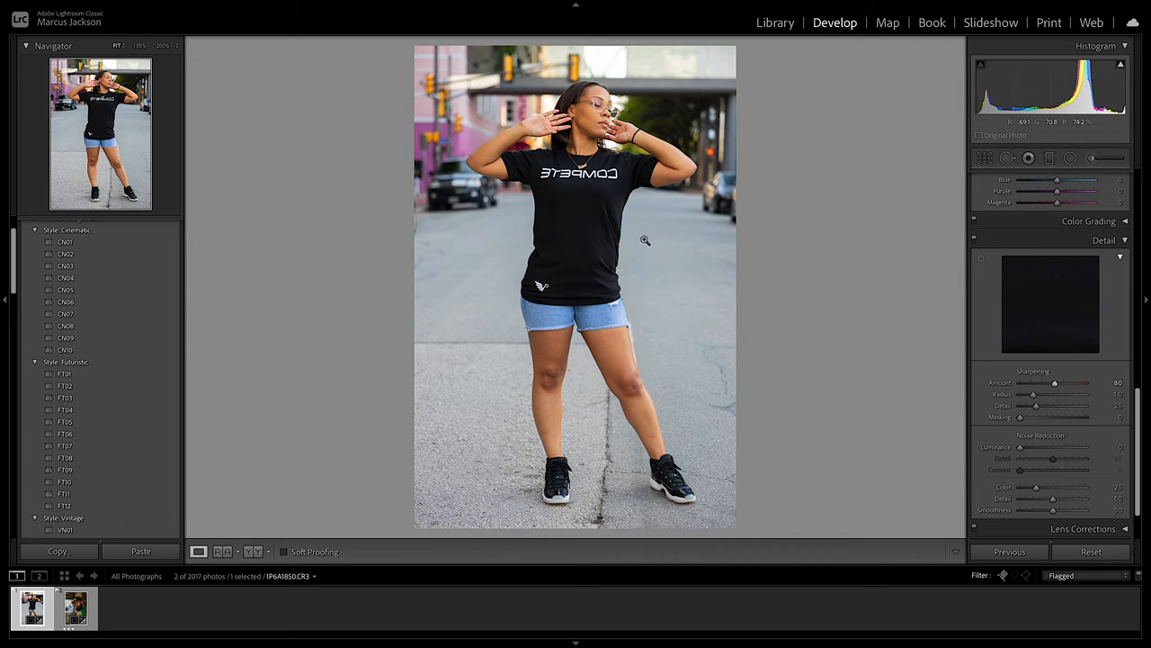
{"action": "mouse_move", "coordinate": [702, 298]}
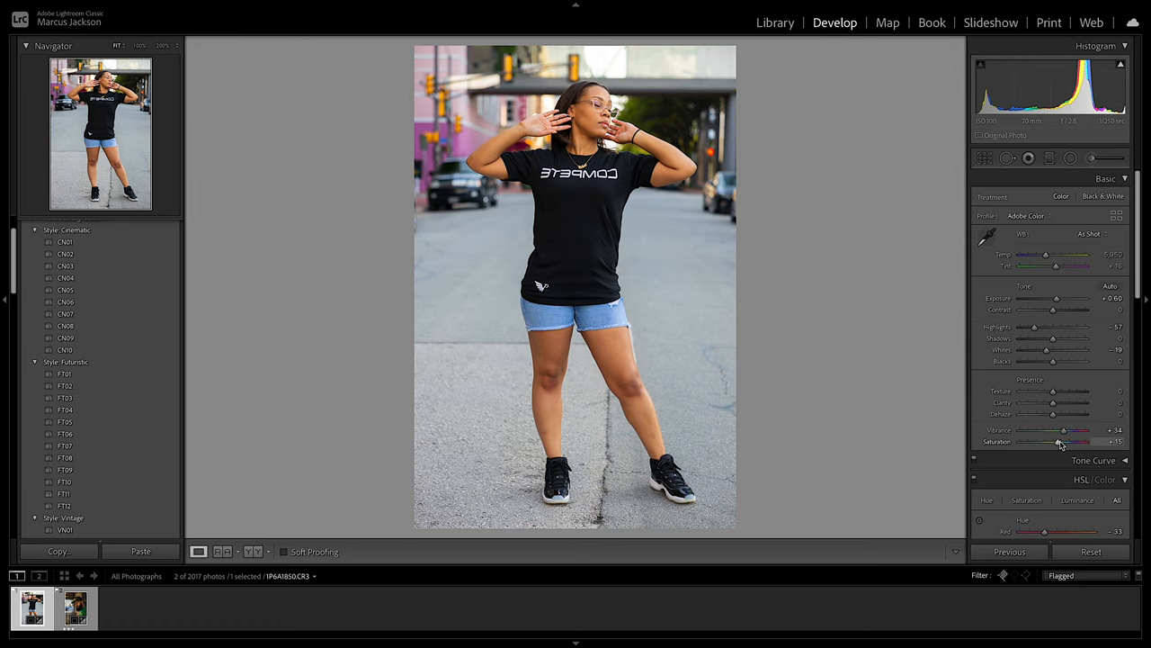
Nudge the overall Saturation slider to fine-tune colour intensity
{"action": "left_click_drag", "start_coordinate": [1083, 443], "coordinate": [1088, 443]}
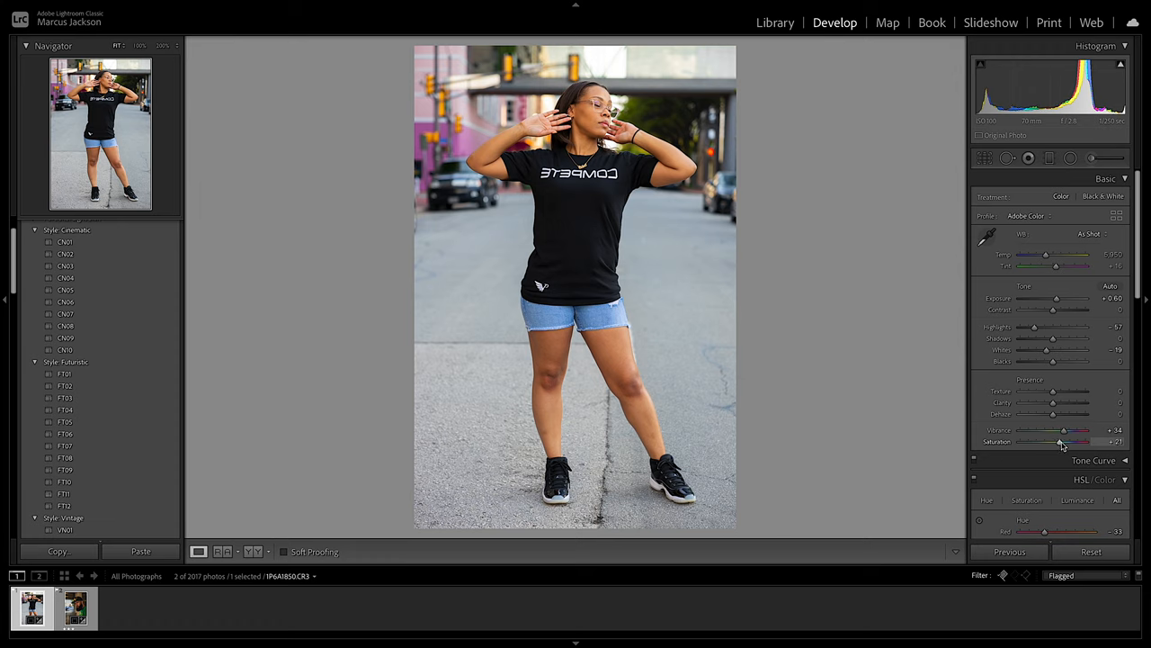
{"action": "left_click_drag", "start_coordinate": [1065, 442], "coordinate": [1060, 443]}
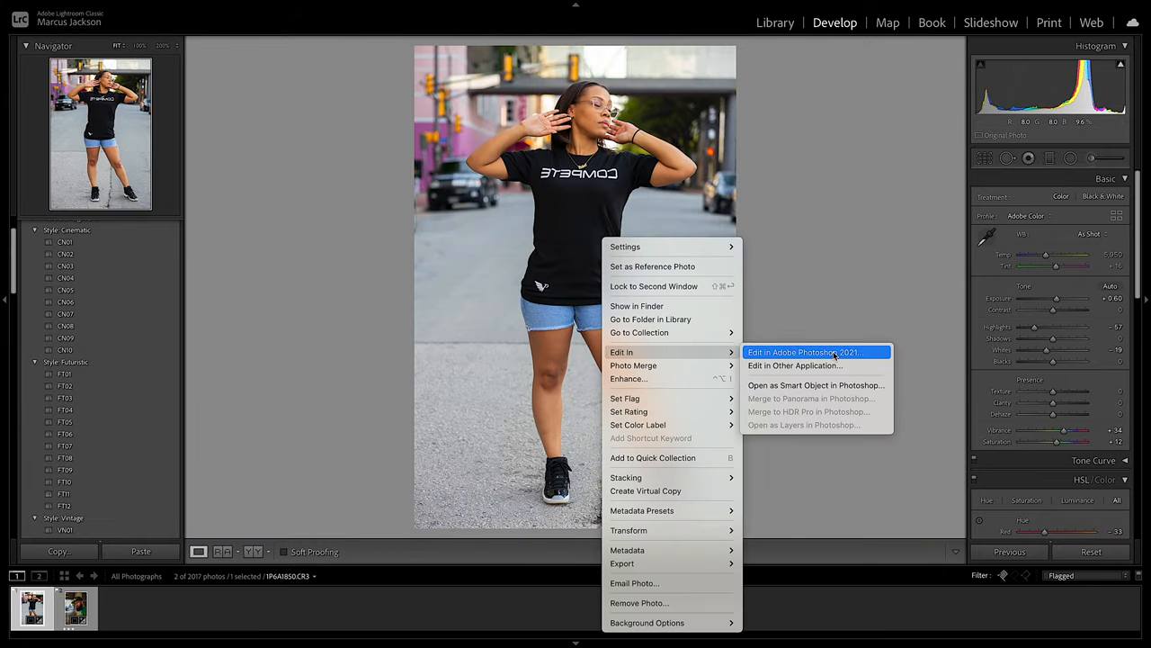
Send the portrait to Photoshop 2021 via Edit In > Edit in Adobe Photoshop 2021
{"action": "left_click", "coordinate": [590, 281]}
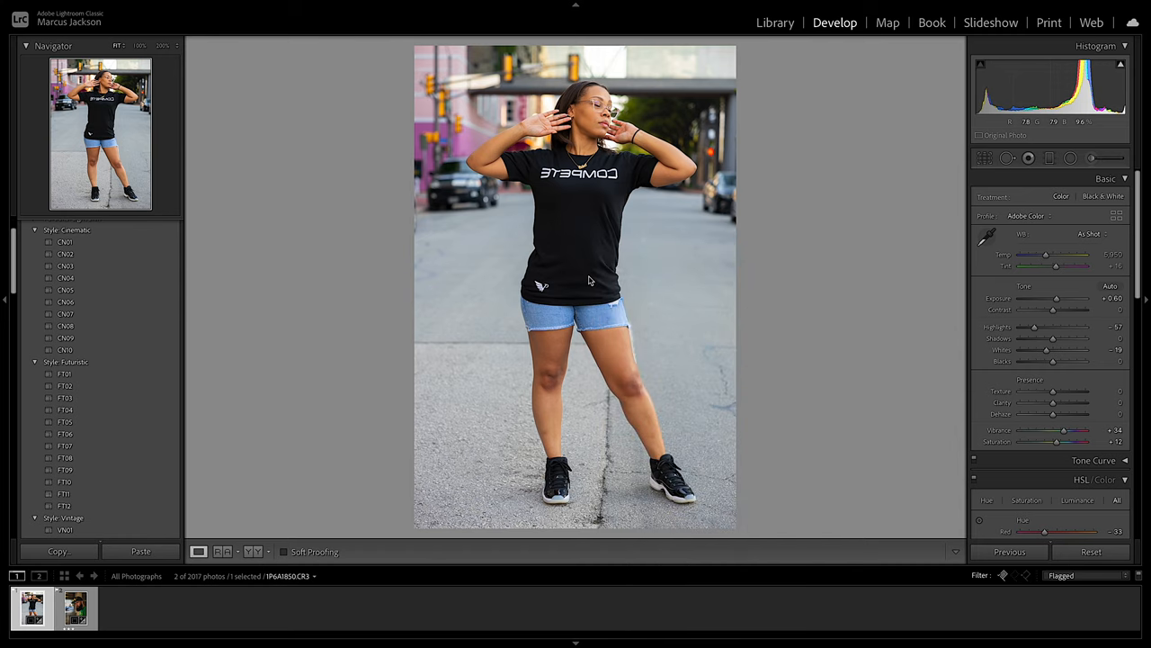
{"action": "left_click", "coordinate": [387, 626]}
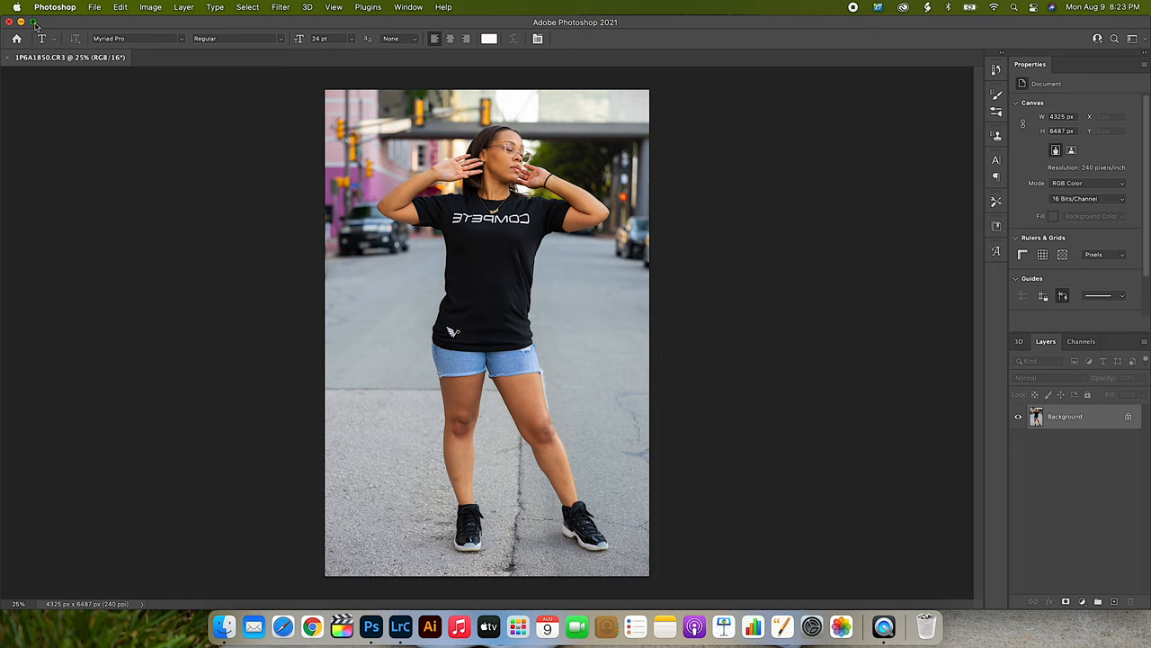
{"action": "mouse_move", "coordinate": [339, 273]}
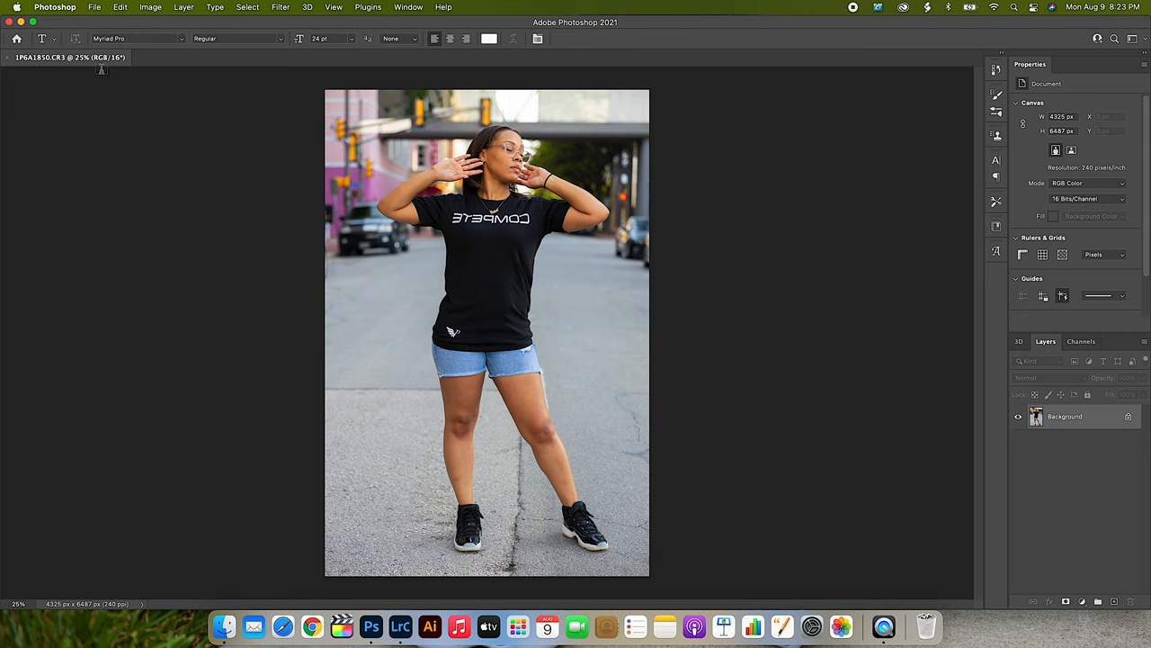
{"action": "mouse_move", "coordinate": [600, 144]}
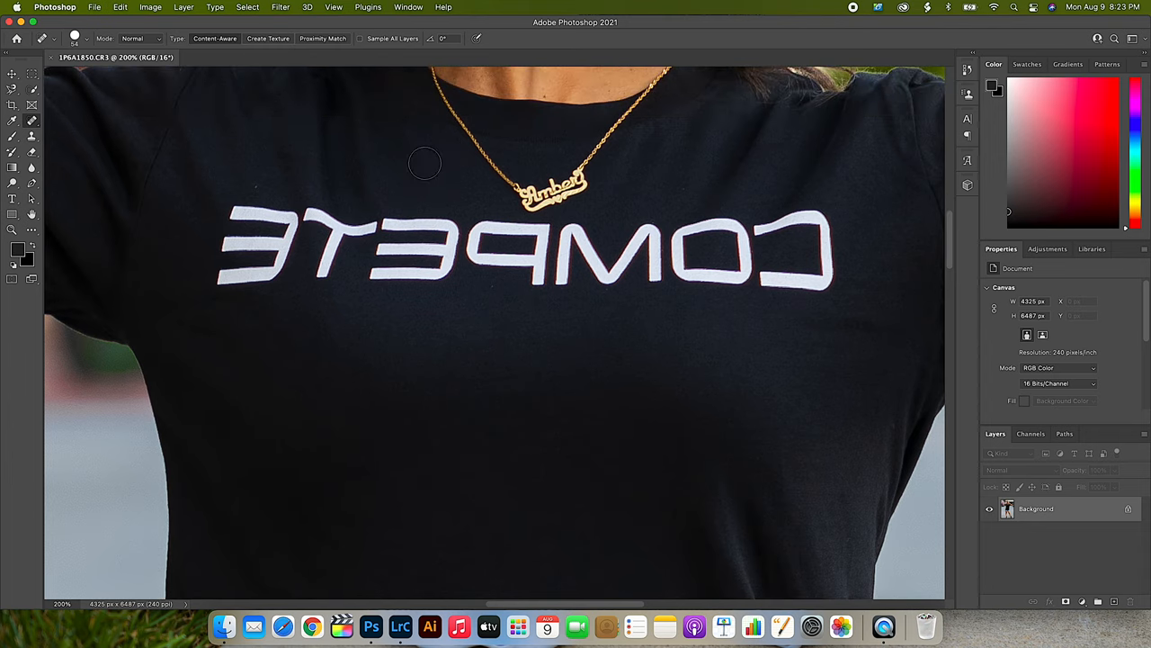
{"action": "mouse_move", "coordinate": [255, 191]}
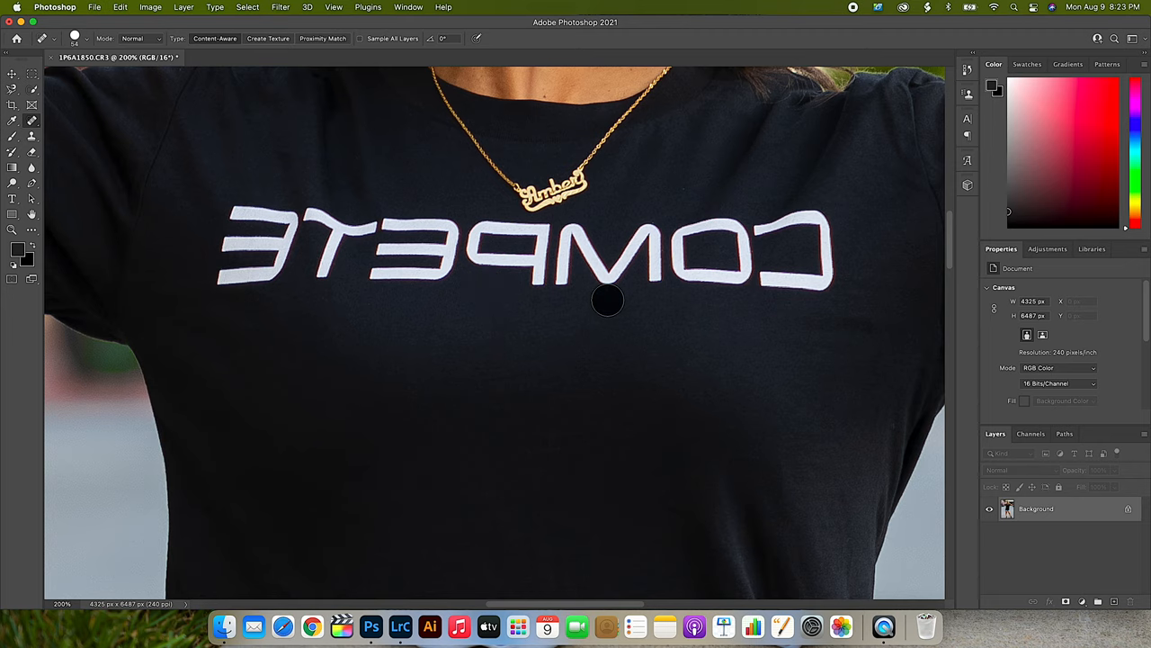
{"action": "mouse_move", "coordinate": [623, 184]}
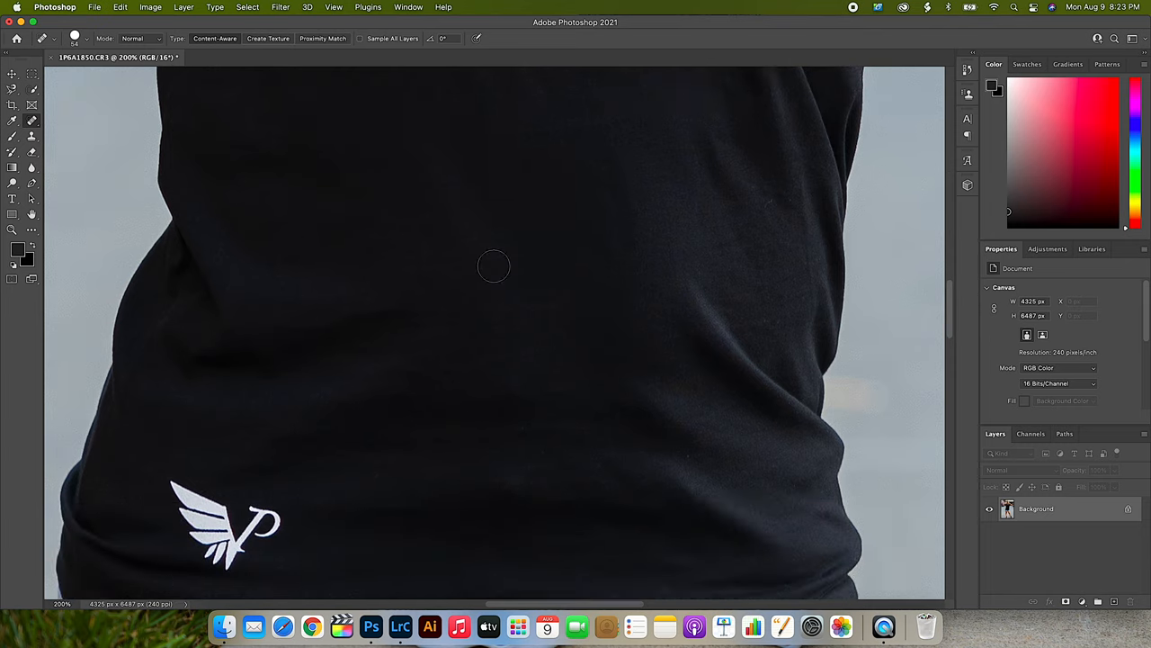
{"action": "mouse_move", "coordinate": [787, 231]}
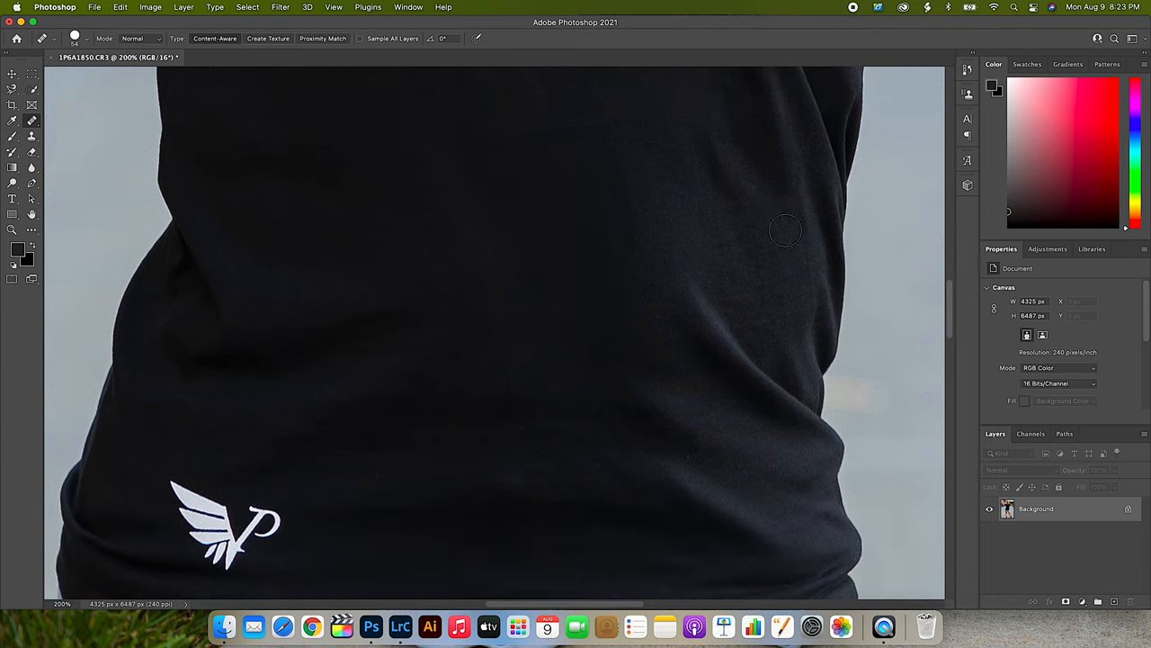
{"action": "mouse_move", "coordinate": [642, 446]}
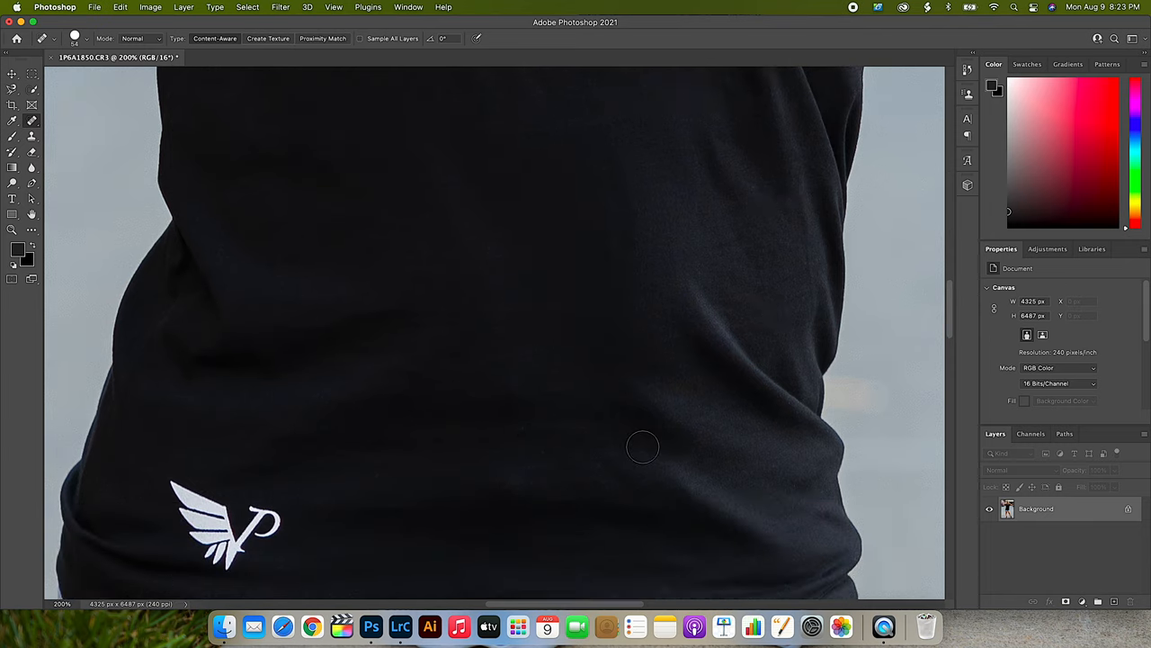
{"action": "mouse_move", "coordinate": [363, 469]}
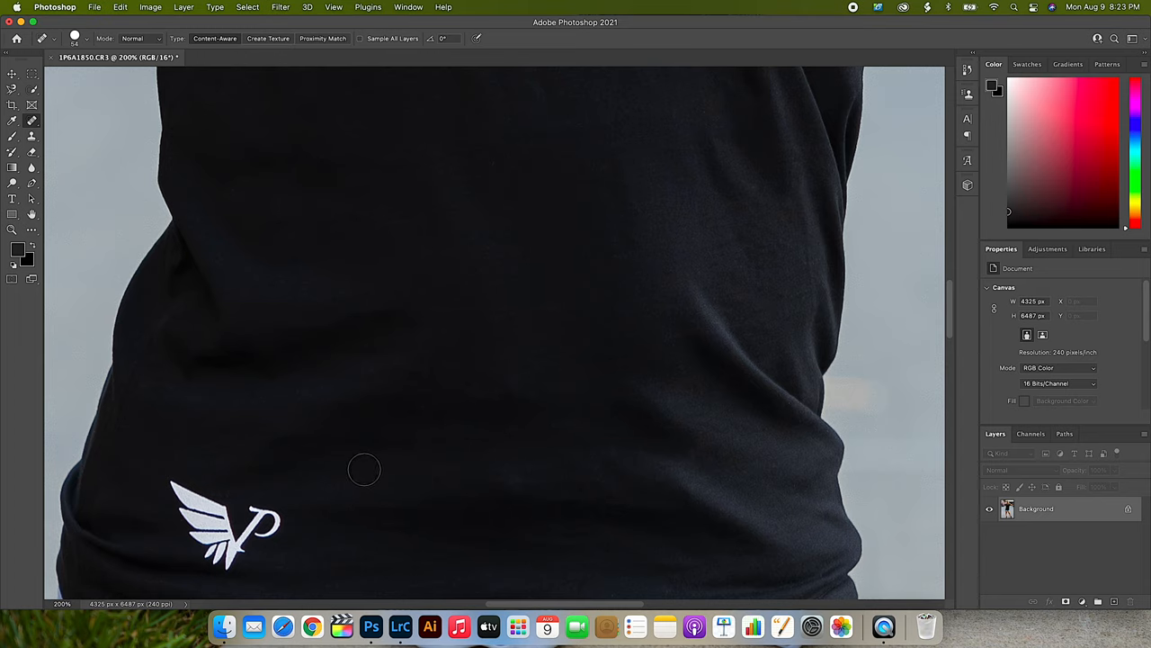
{"action": "mouse_move", "coordinate": [785, 412]}
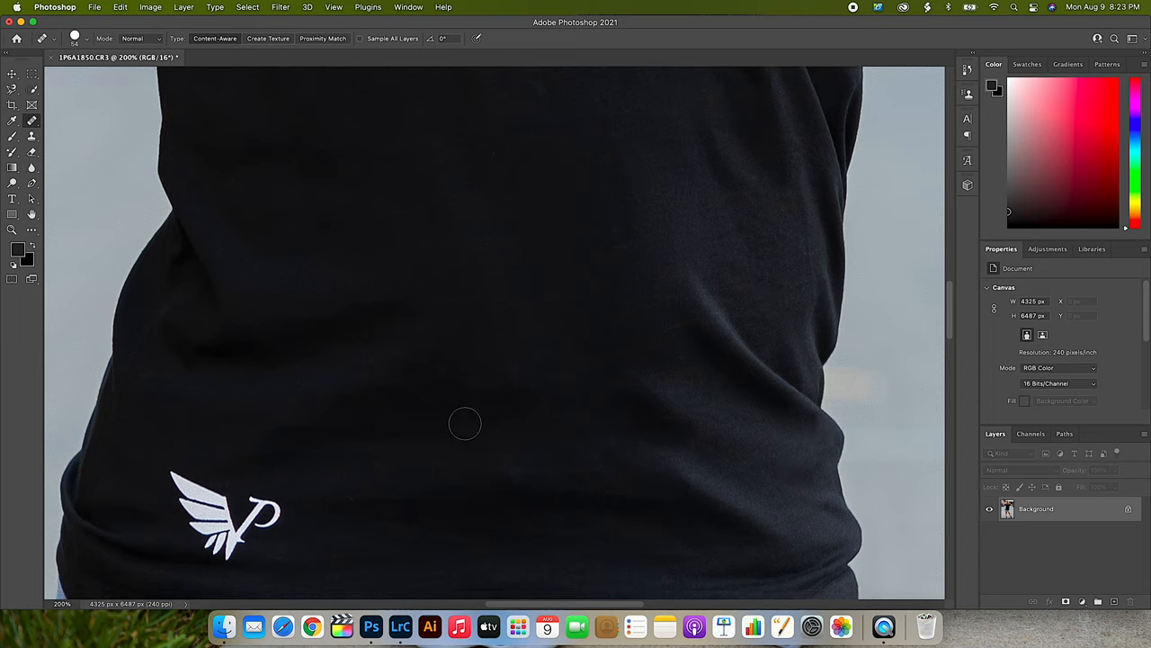
Work down the black shirt to its hem, healing small specks and lint with the Spot Healing Brush
{"action": "scroll", "scroll_direction": "down", "scroll_amount": 3}
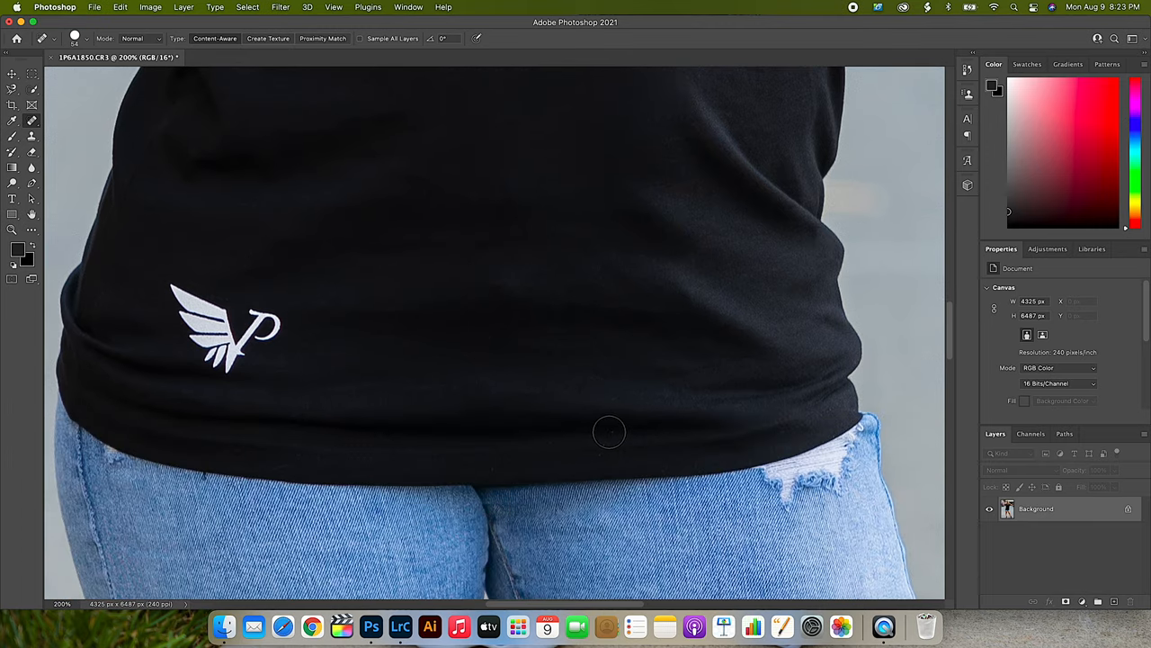
{"action": "mouse_move", "coordinate": [506, 464]}
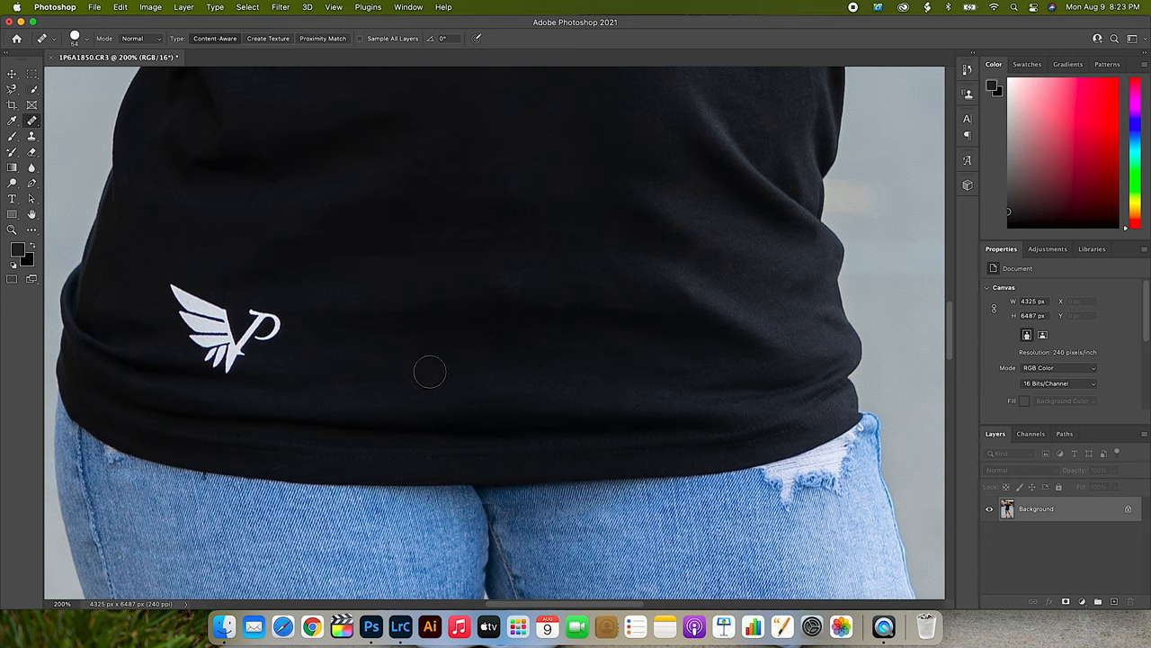
{"action": "scroll", "scroll_direction": "down", "scroll_amount": 3}
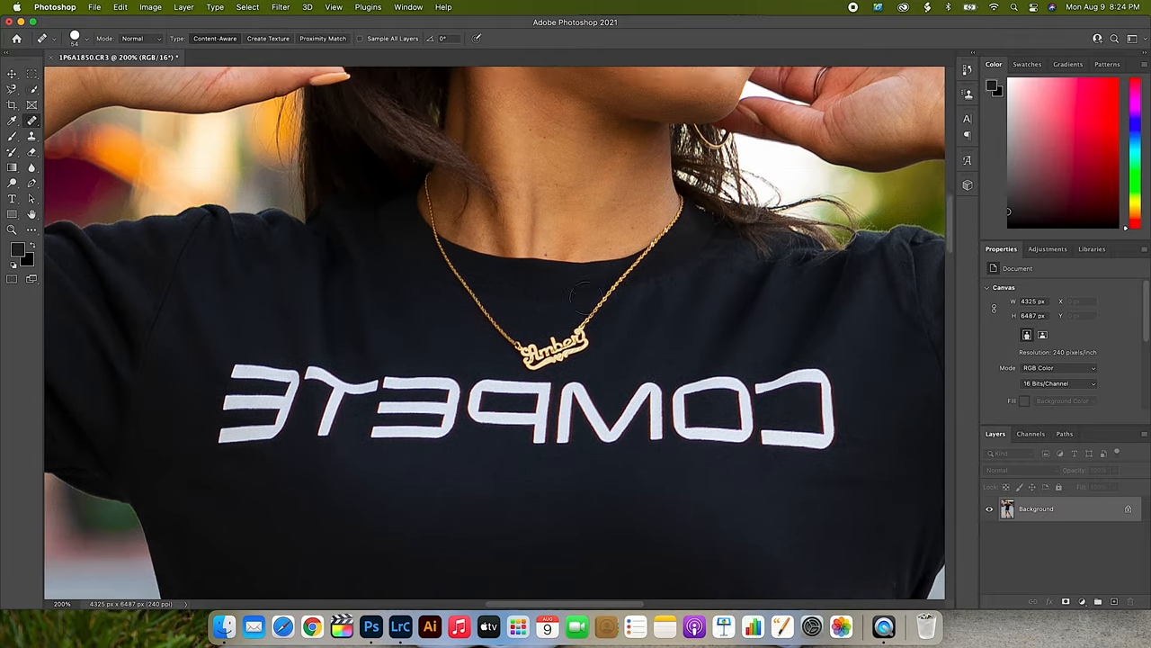
Heal the blemish on her cheek and the two spots on her forehead
{"action": "scroll", "scroll_direction": "down", "scroll_amount": 3}
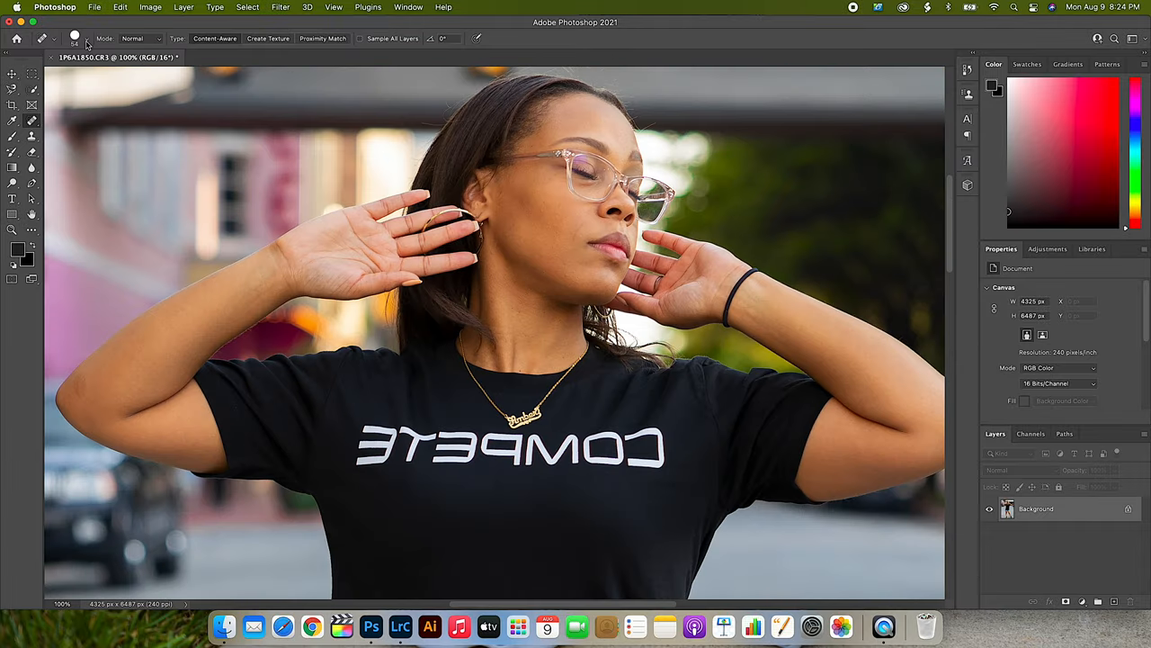
{"action": "left_click", "coordinate": [88, 40]}
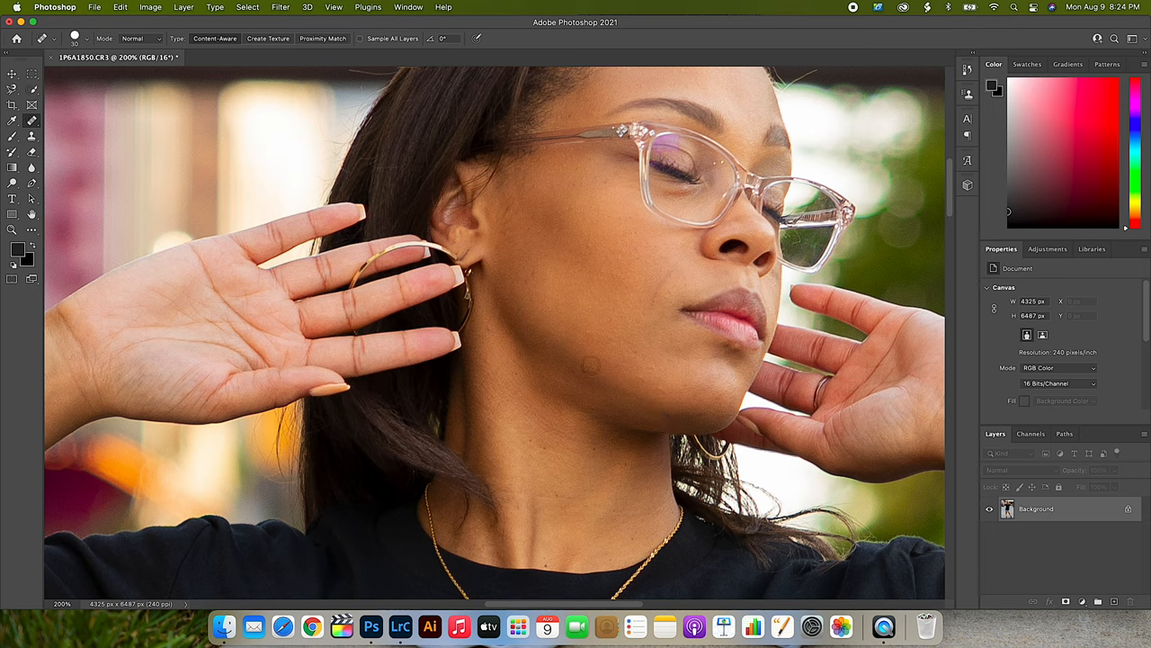
{"action": "mouse_move", "coordinate": [582, 363]}
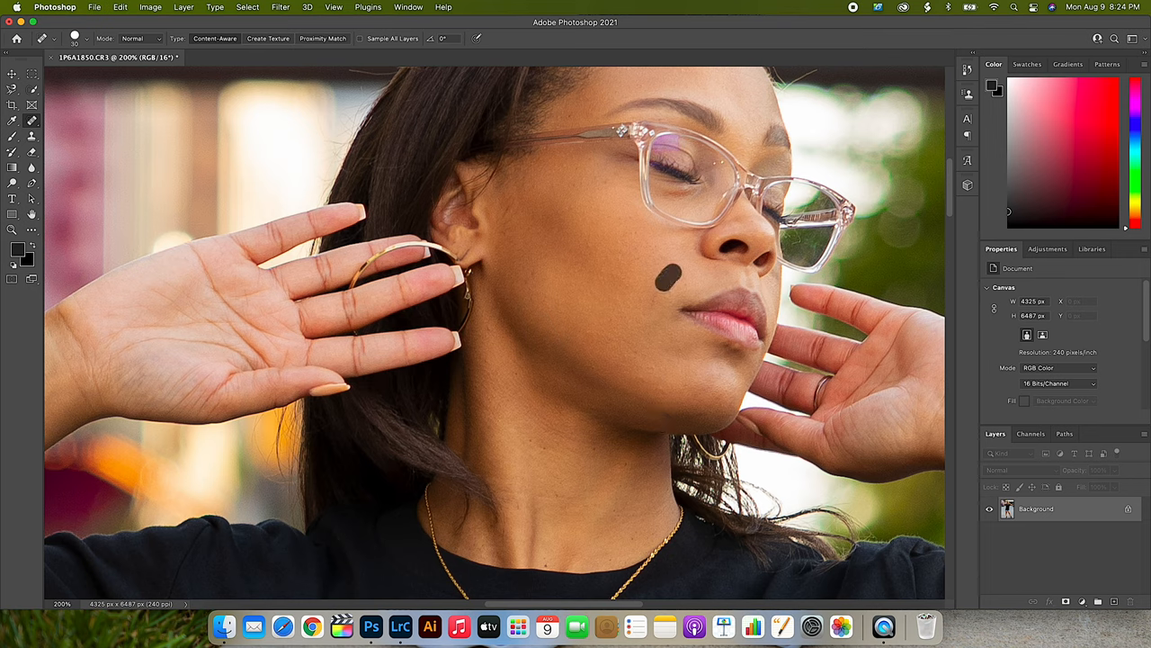
{"action": "left_click", "coordinate": [669, 286]}
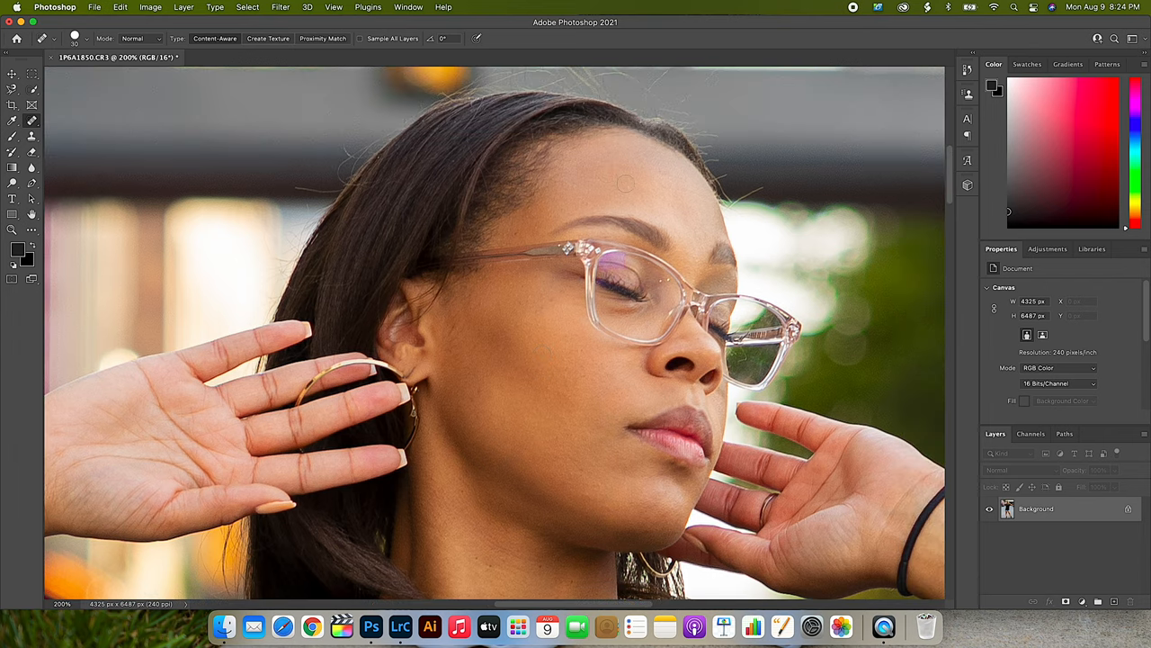
{"action": "left_click", "coordinate": [563, 212]}
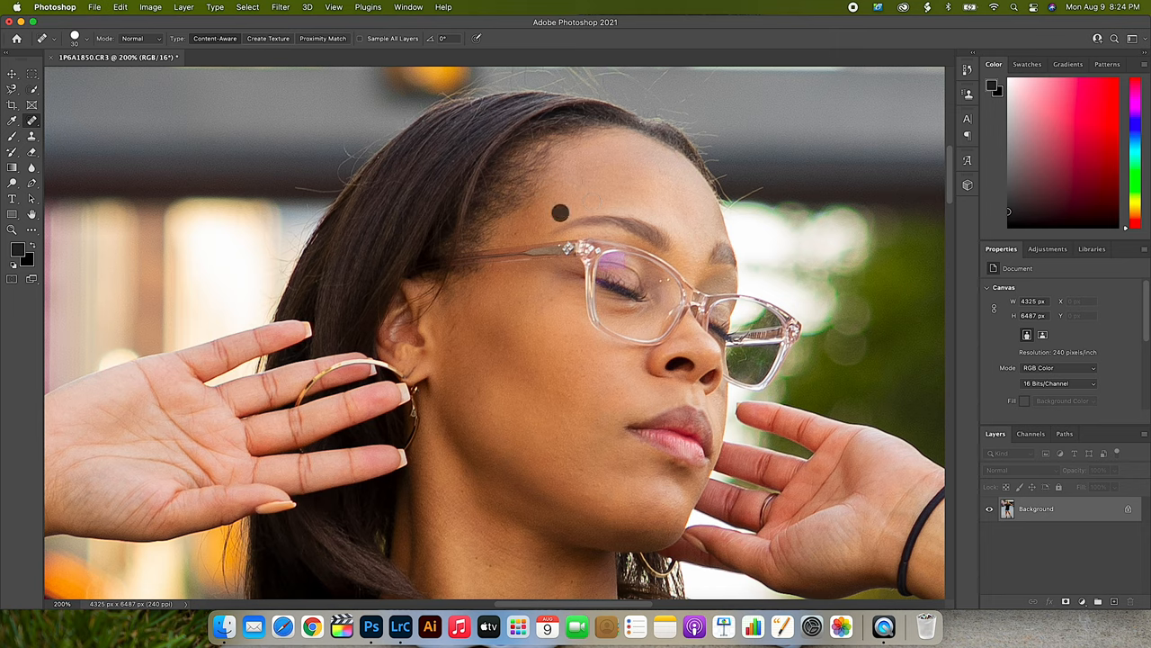
{"action": "left_click", "coordinate": [564, 212]}
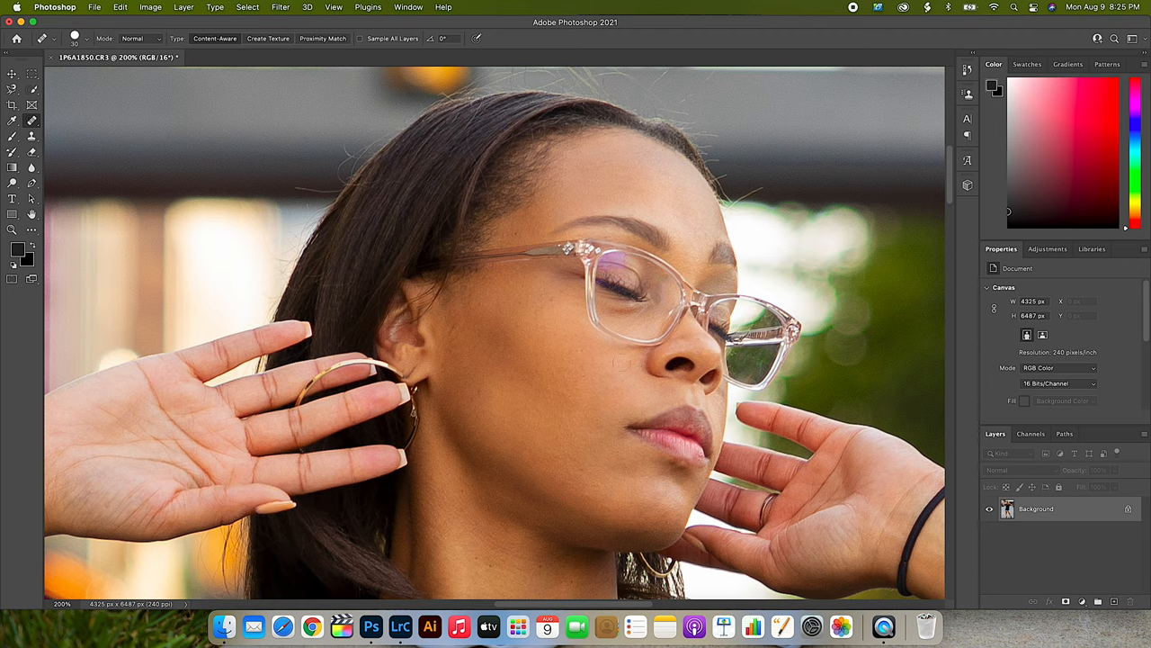
{"action": "scroll", "scroll_direction": "down", "scroll_amount": 3}
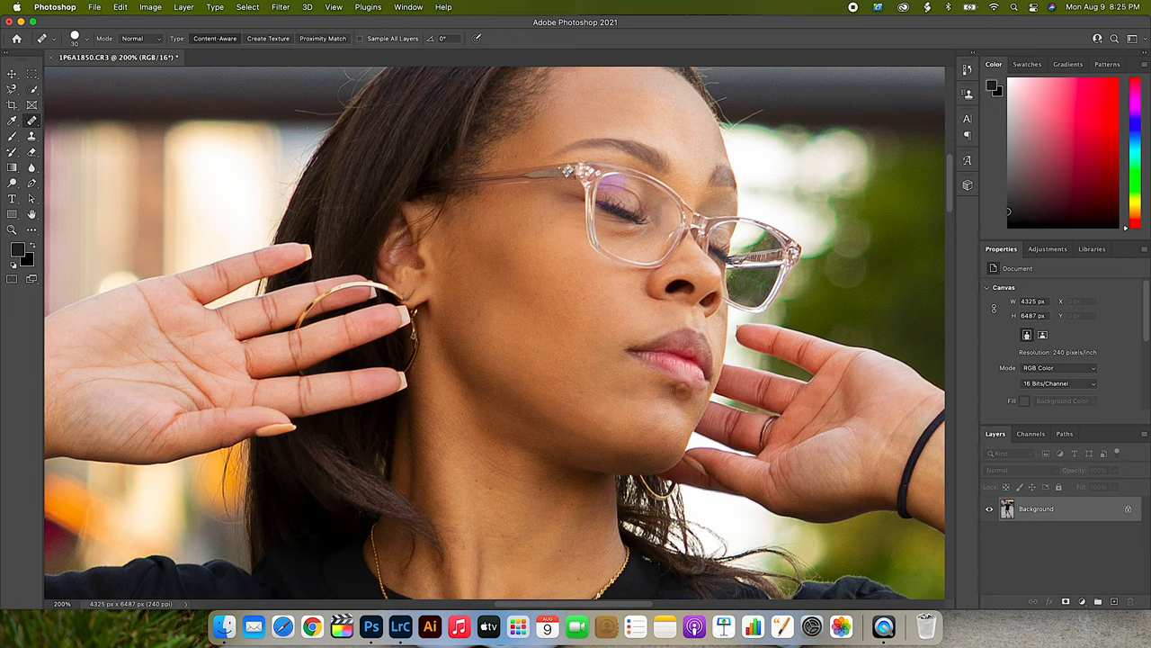
Heal the scraped marks on one knee, the mark on the other knee and the spot on her lower leg
{"action": "scroll", "scroll_direction": "down", "scroll_amount": 3}
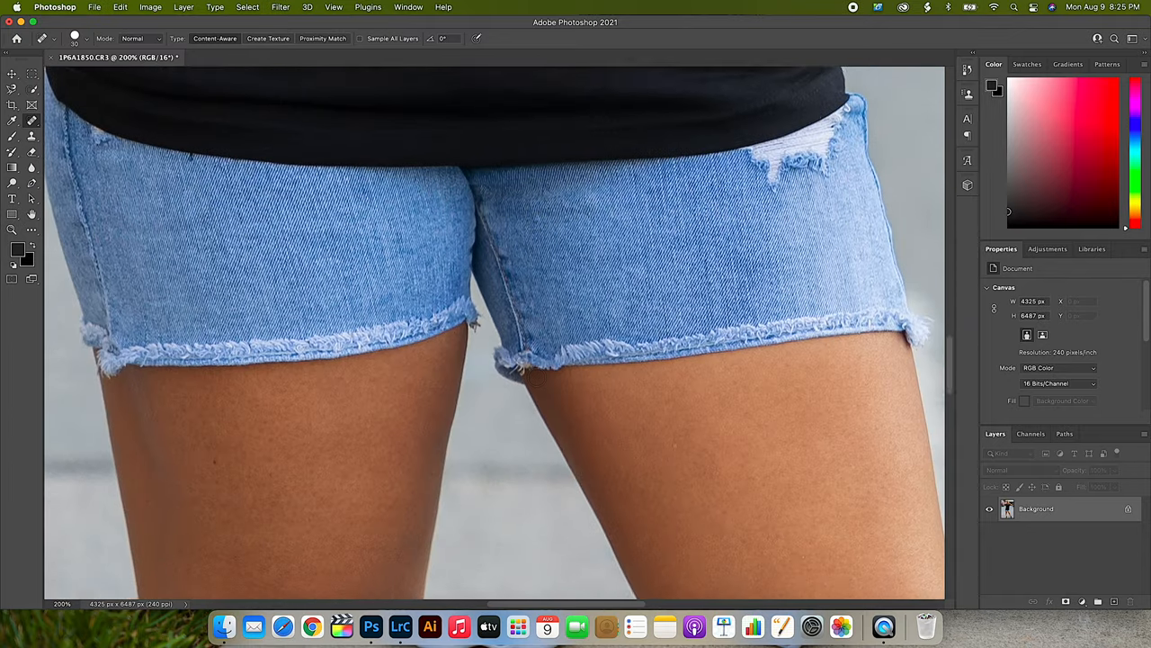
{"action": "scroll", "scroll_direction": "down", "scroll_amount": 3}
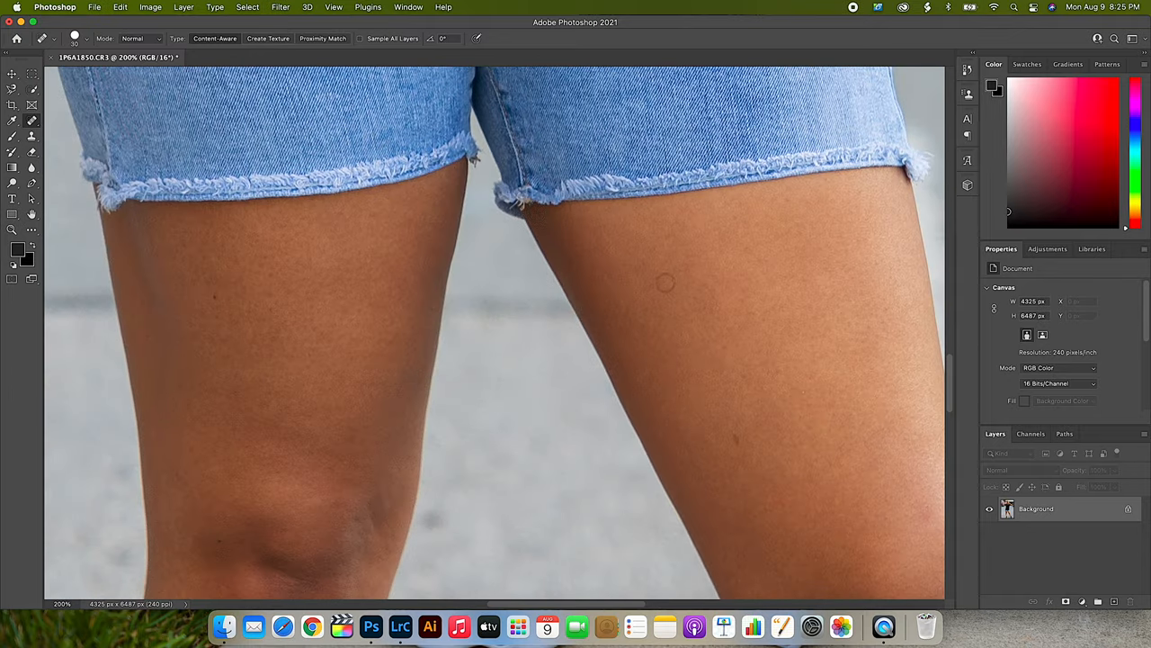
{"action": "scroll", "scroll_direction": "down", "scroll_amount": 3}
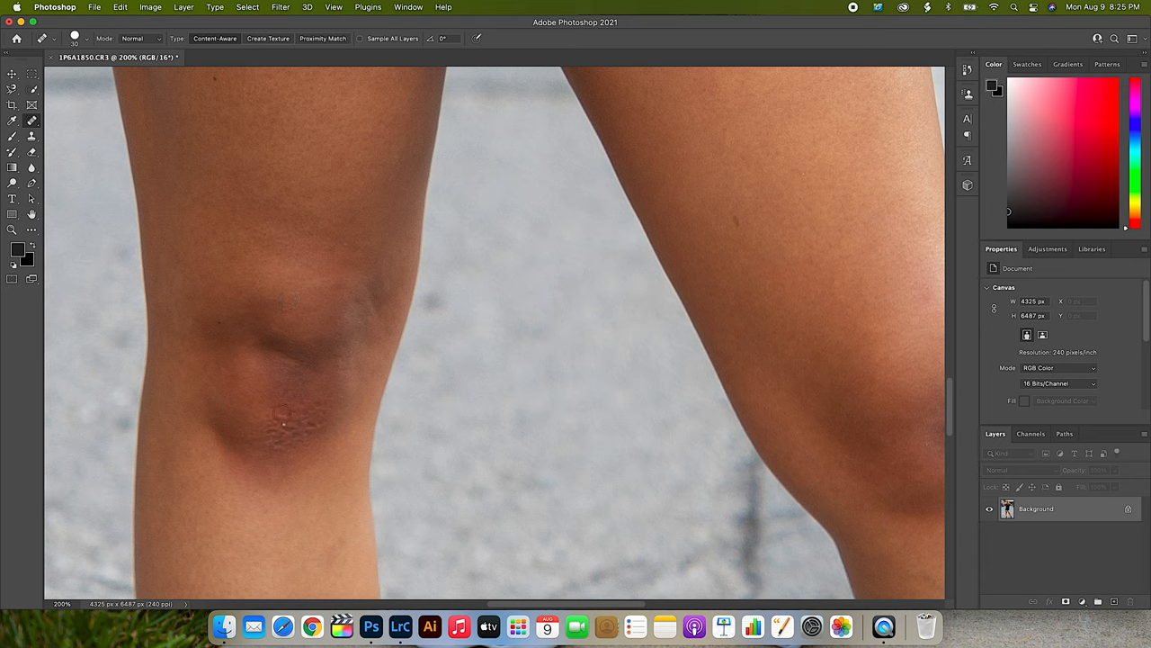
{"action": "left_click_drag", "start_coordinate": [302, 399], "coordinate": [284, 417]}
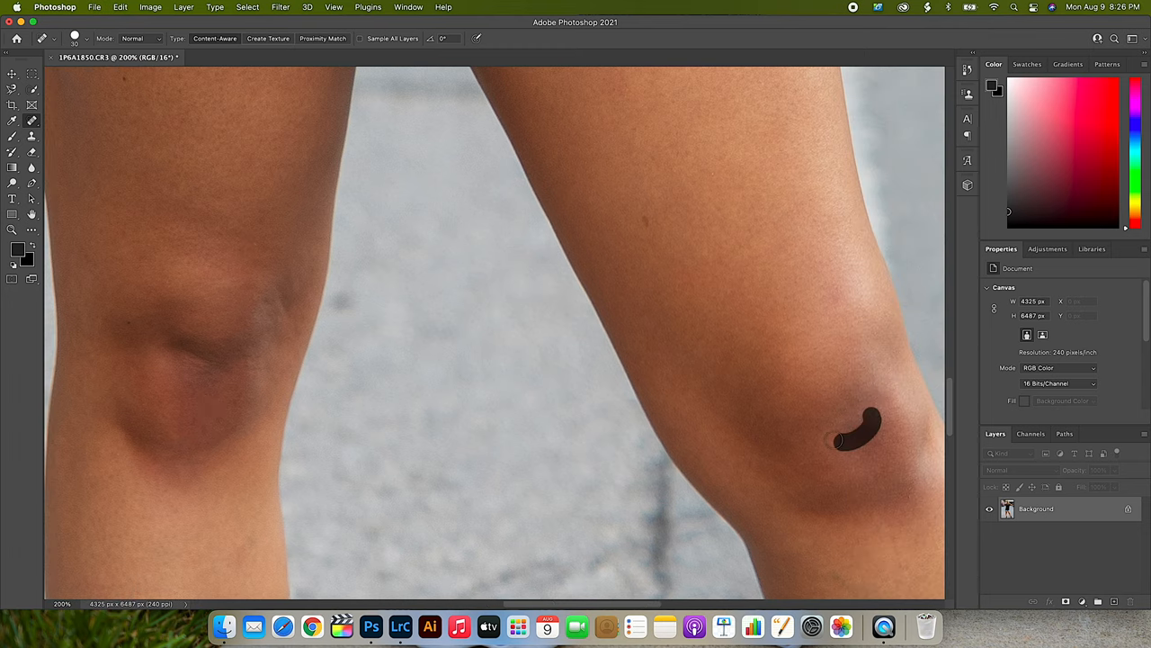
{"action": "left_click", "coordinate": [860, 438]}
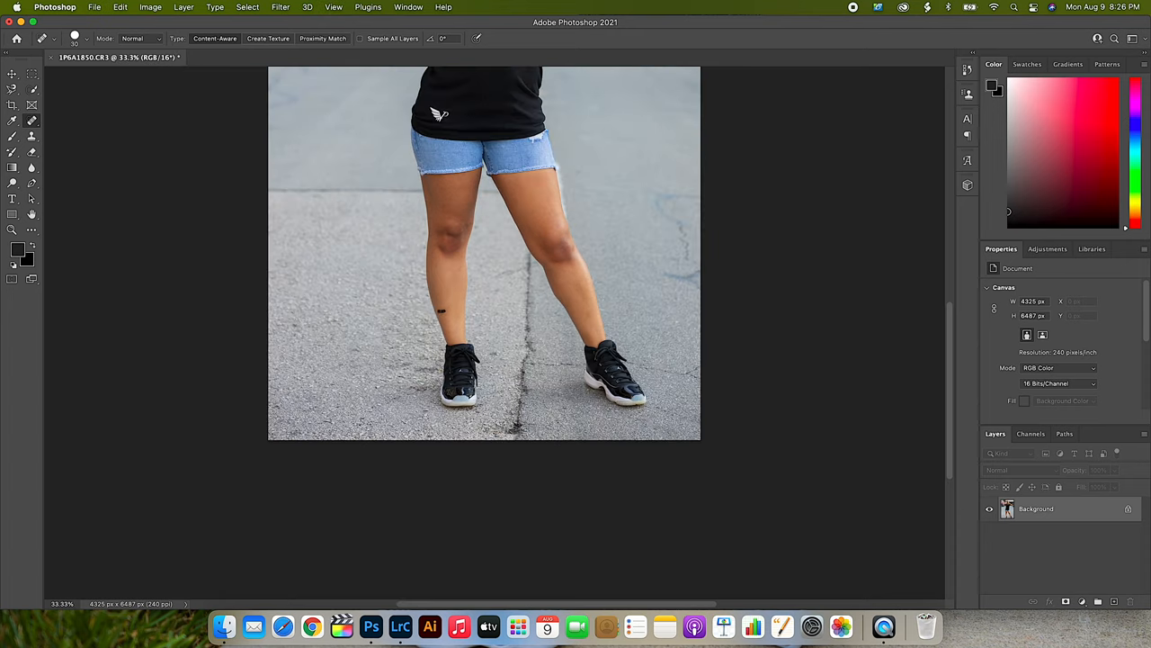
{"action": "left_click", "coordinate": [439, 310]}
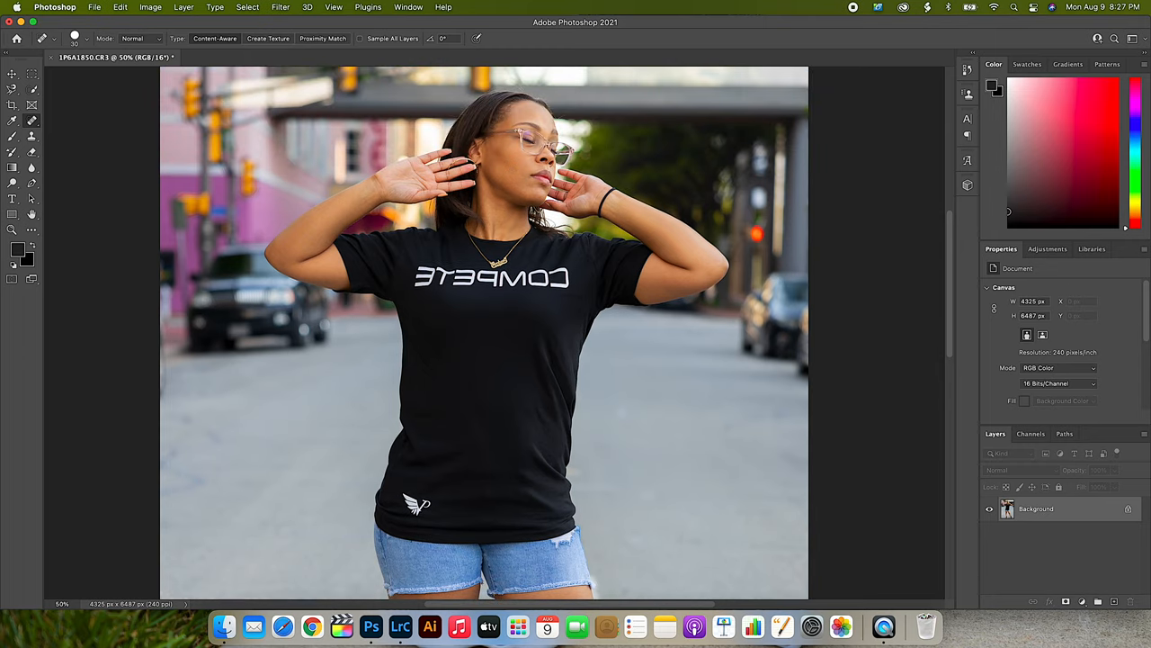
Duplicate the Background layer as Background copy and change its blend mode
{"action": "right_click", "coordinate": [1036, 507]}
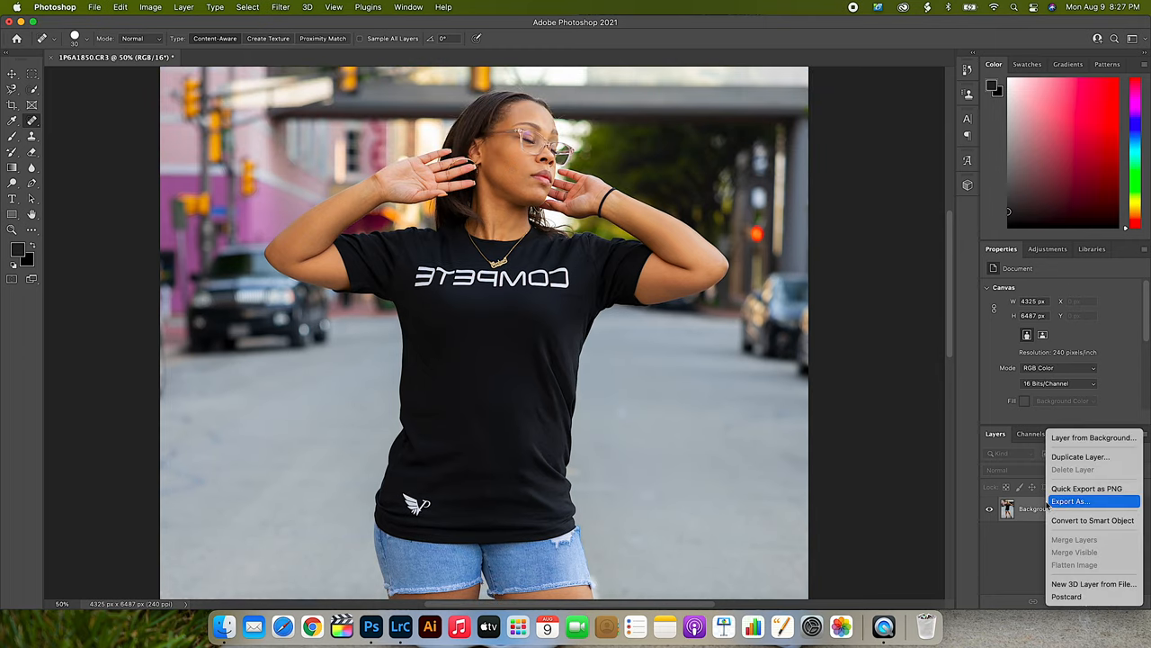
{"action": "left_click", "coordinate": [1083, 457]}
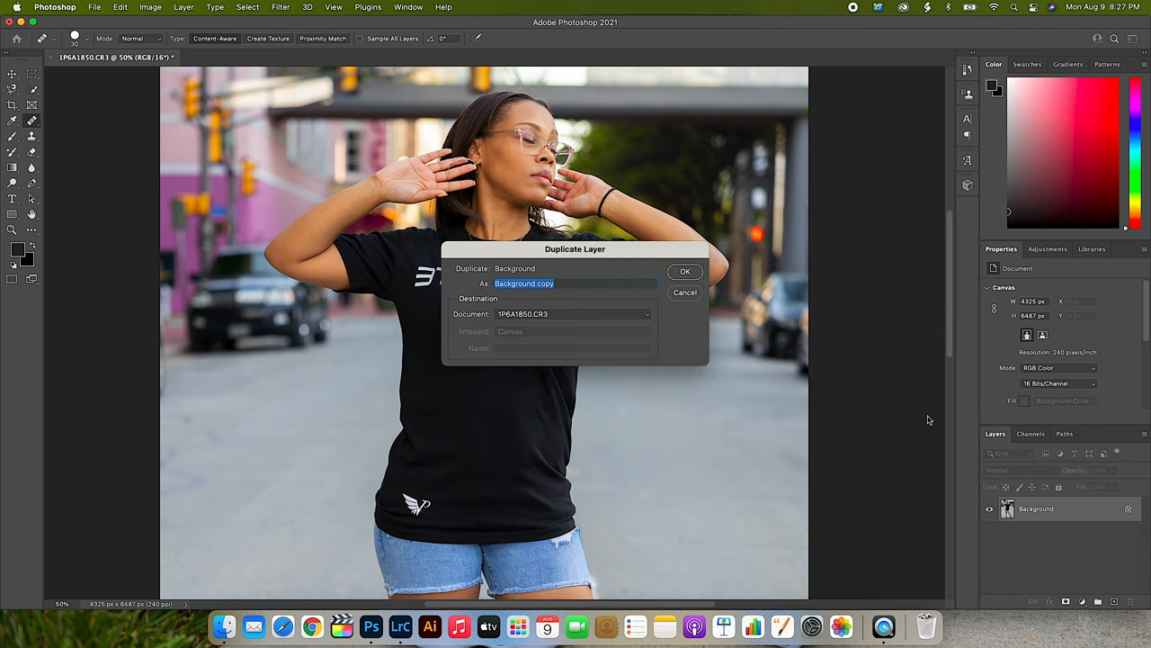
{"action": "left_click", "coordinate": [686, 272]}
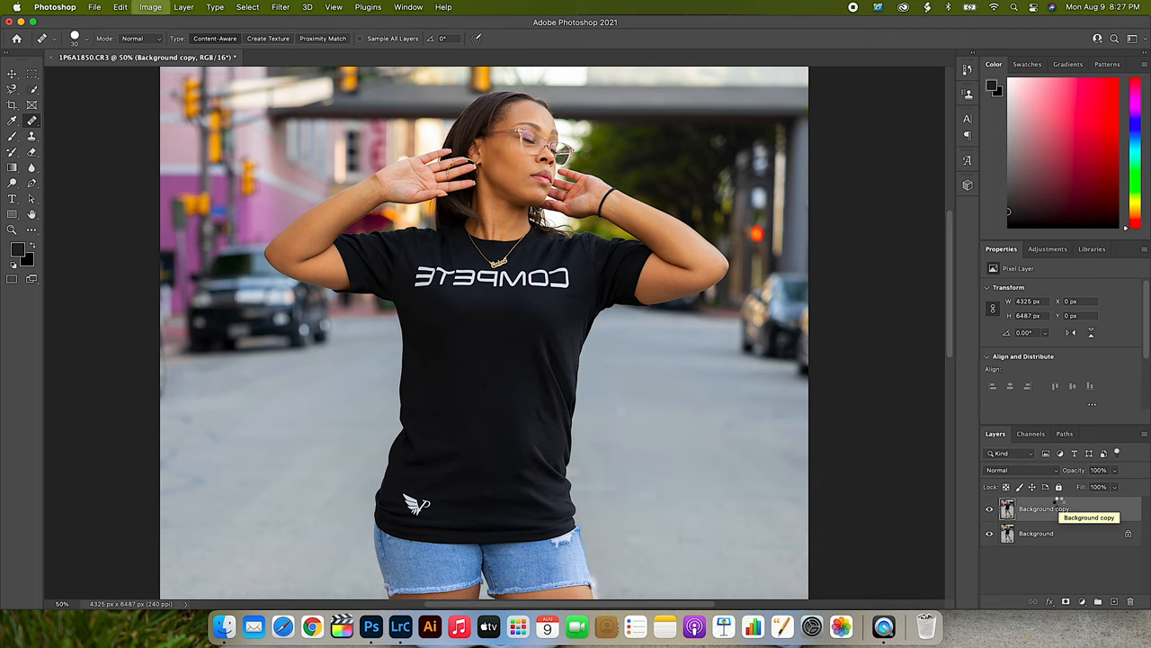
{"action": "left_click", "coordinate": [1011, 469]}
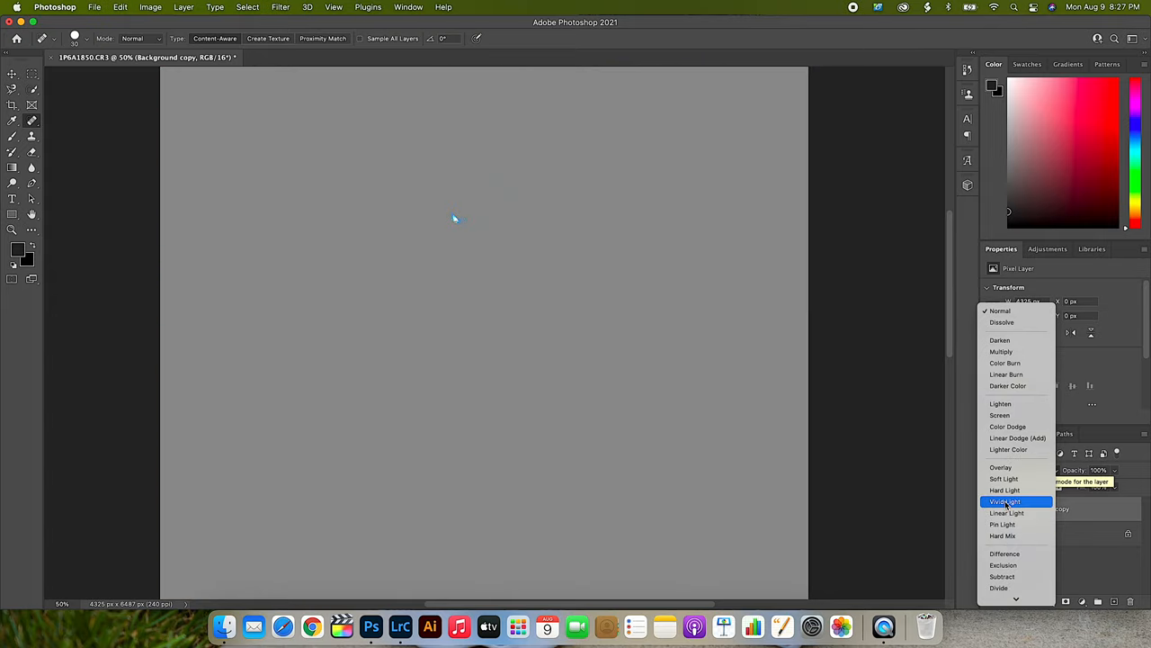
{"action": "left_click", "coordinate": [1004, 500]}
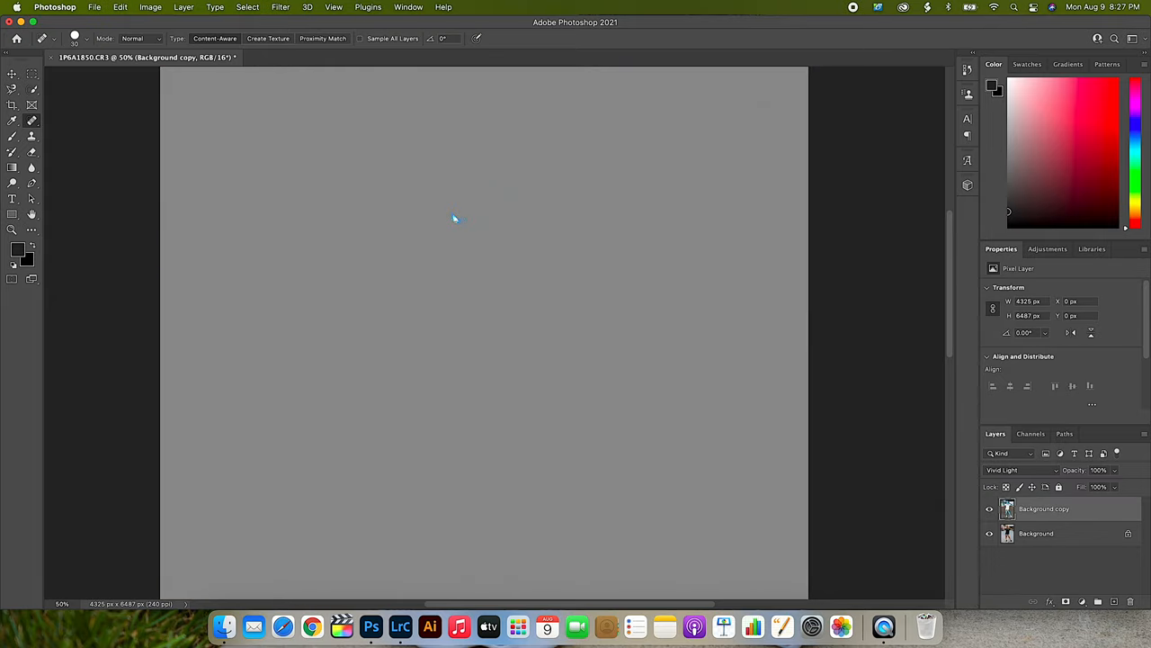
Apply a small-radius Gaussian Blur to the copy layer
{"action": "left_click", "coordinate": [277, 7]}
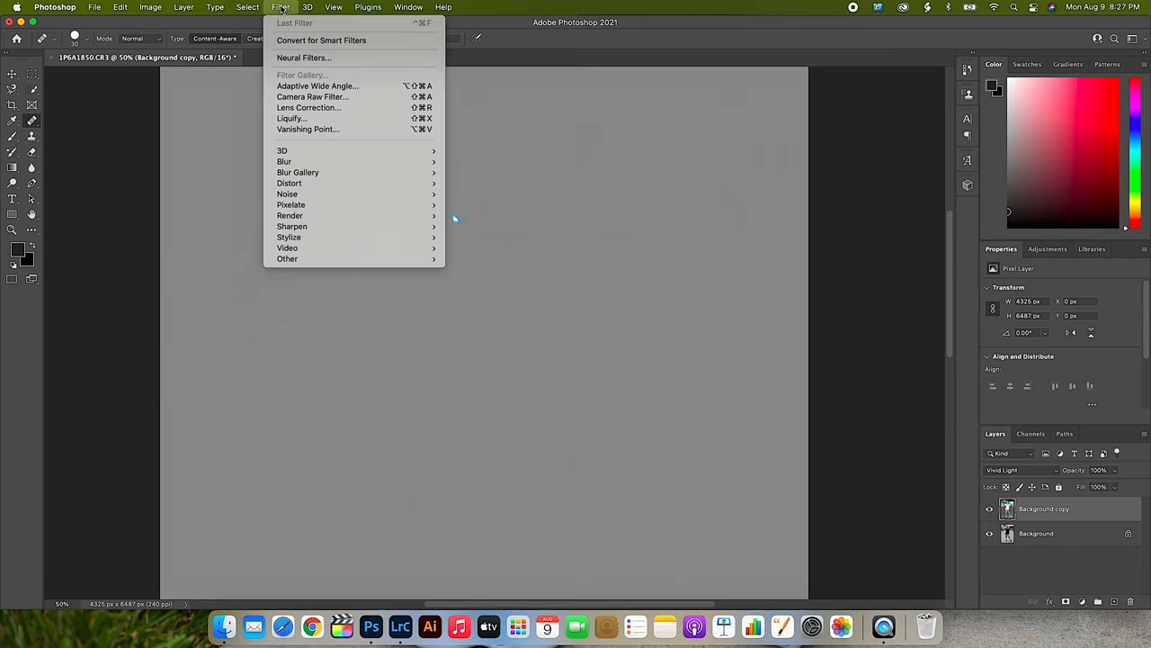
{"action": "mouse_move", "coordinate": [284, 162]}
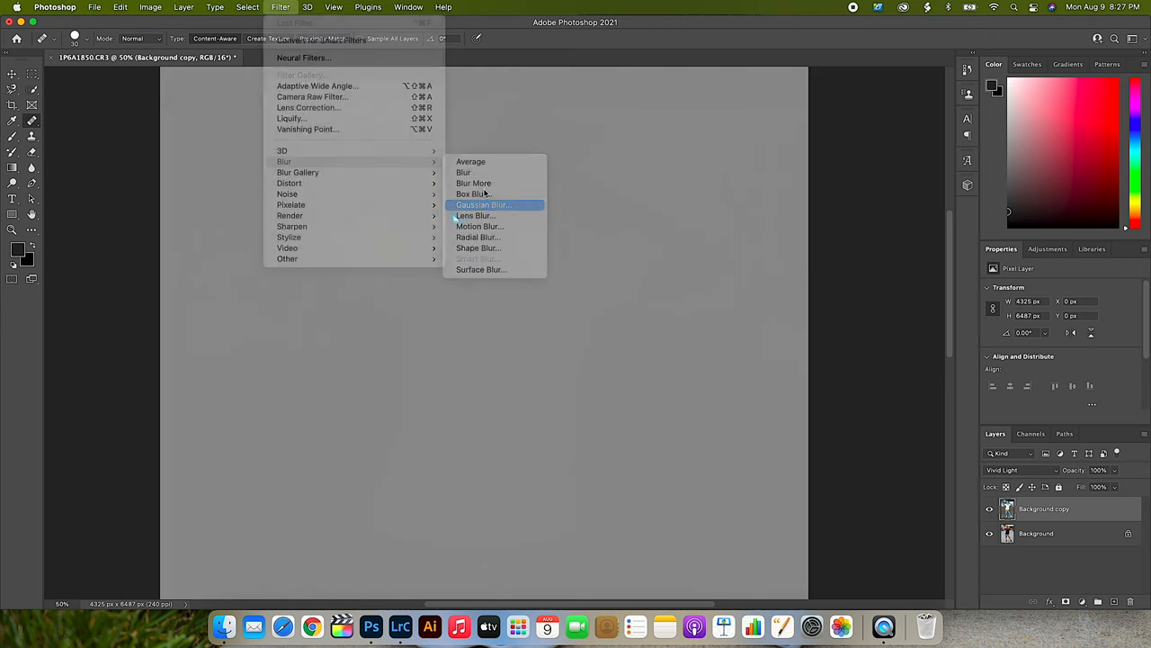
{"action": "left_click", "coordinate": [486, 206]}
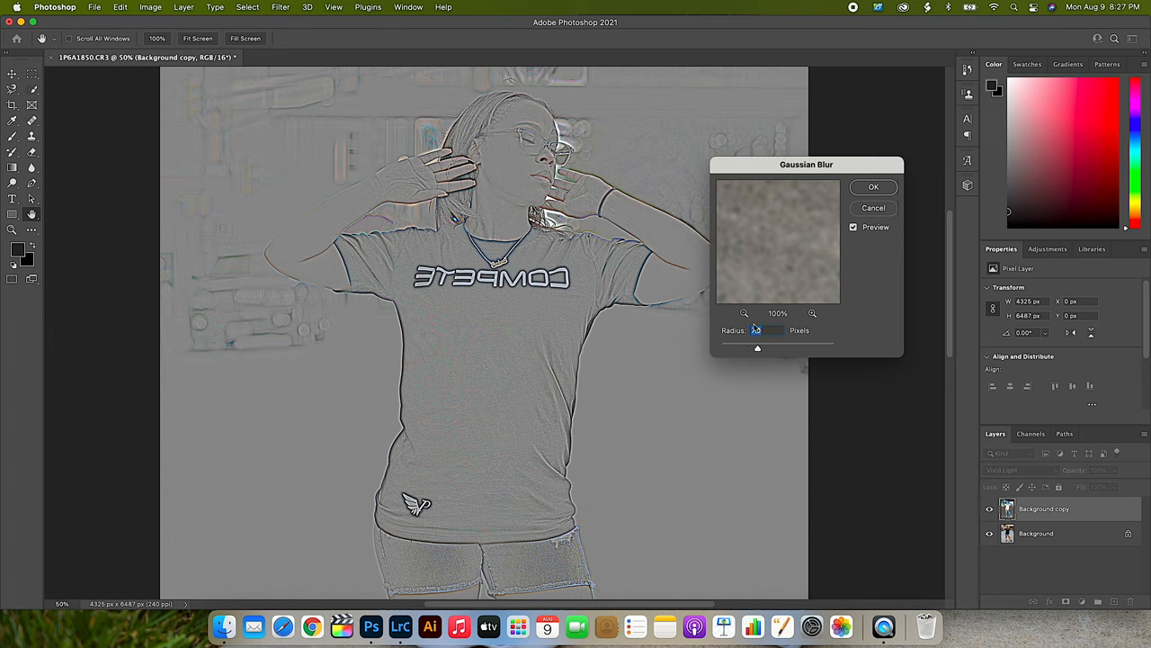
{"action": "left_click_drag", "start_coordinate": [757, 349], "coordinate": [752, 351]}
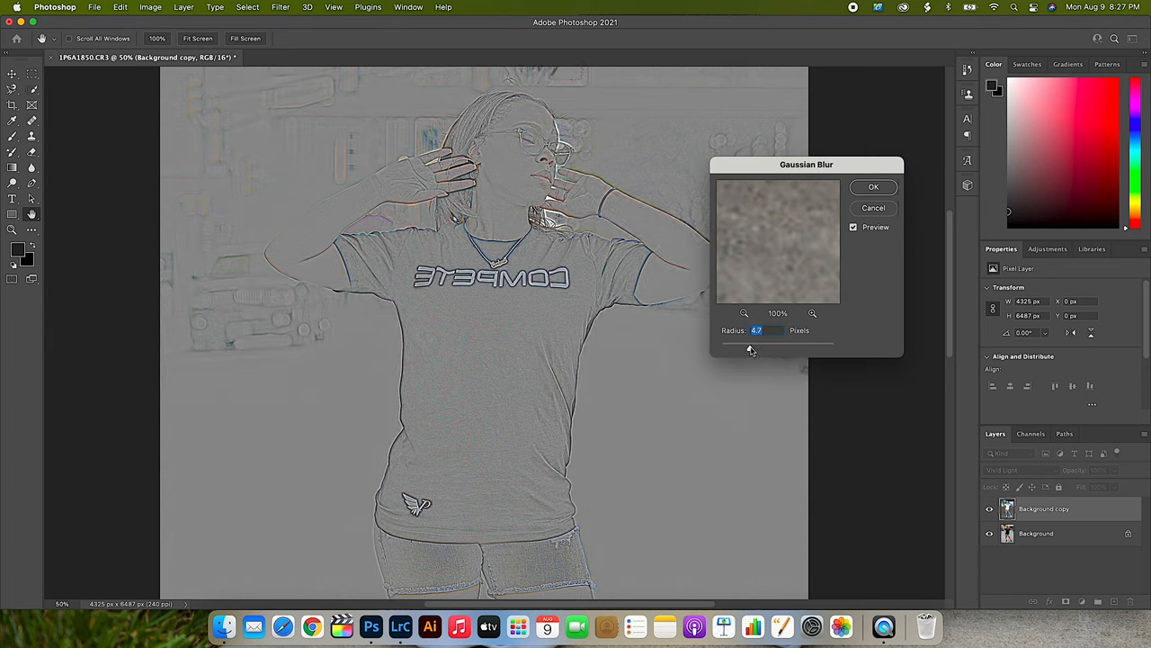
{"action": "left_click_drag", "start_coordinate": [752, 343], "coordinate": [745, 343]}
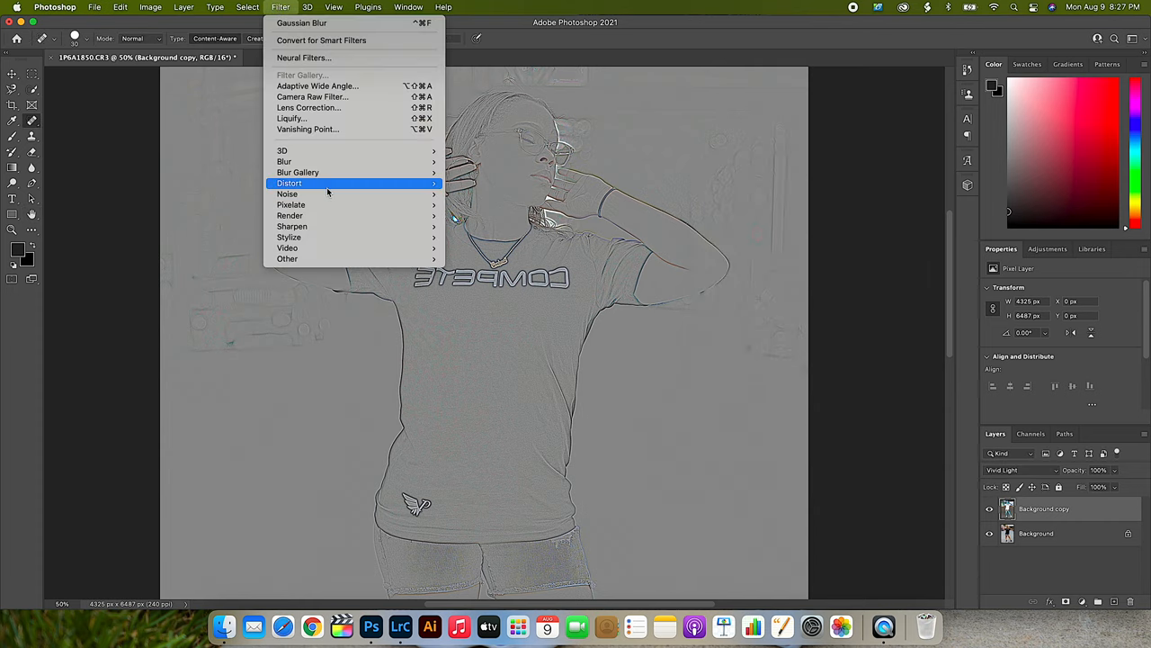
{"action": "mouse_move", "coordinate": [287, 259]}
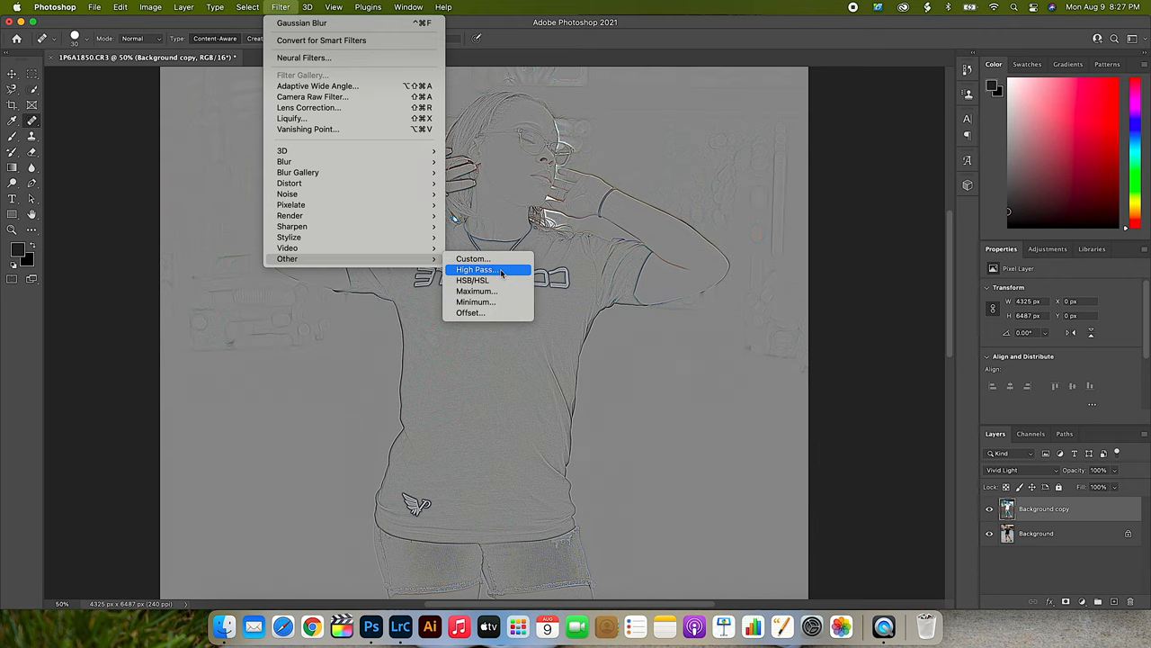
Run a High Pass filter on the copy layer with a reduced radius
{"action": "left_click", "coordinate": [477, 270]}
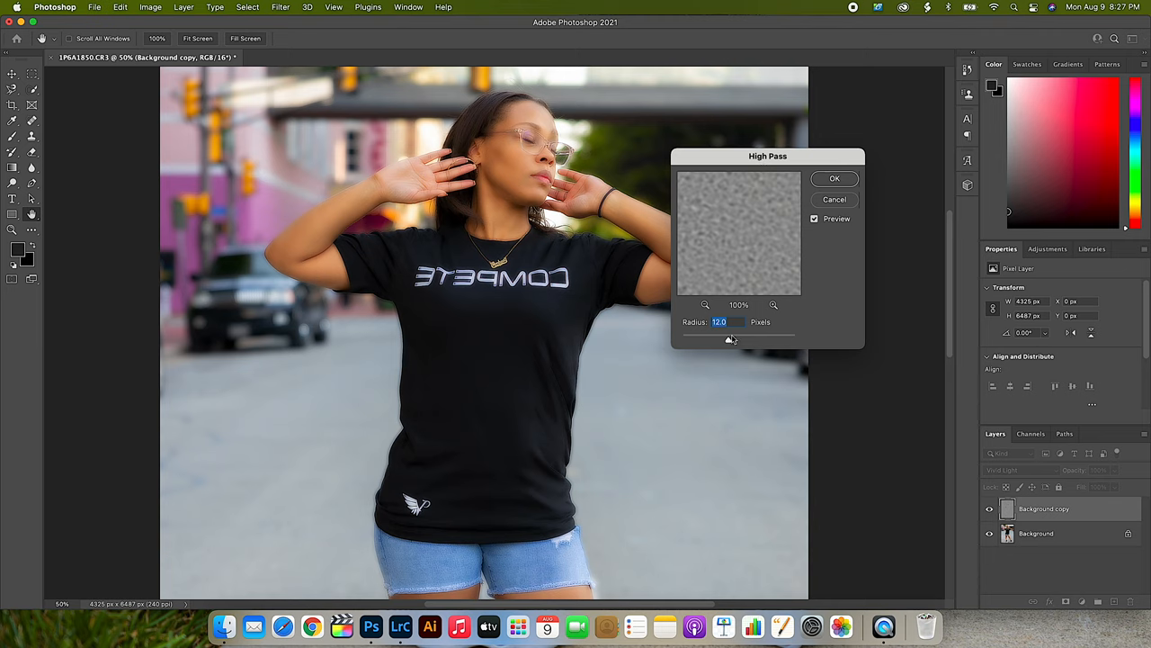
{"action": "left_click_drag", "start_coordinate": [731, 340], "coordinate": [713, 340]}
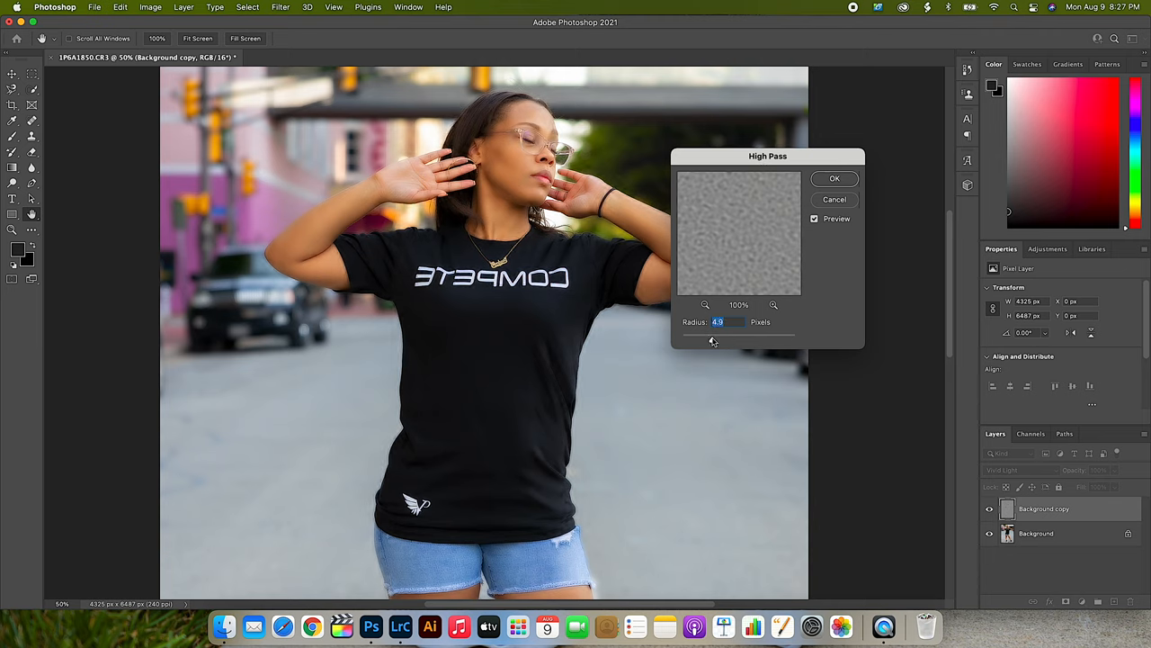
{"action": "left_click_drag", "start_coordinate": [713, 340], "coordinate": [727, 340]}
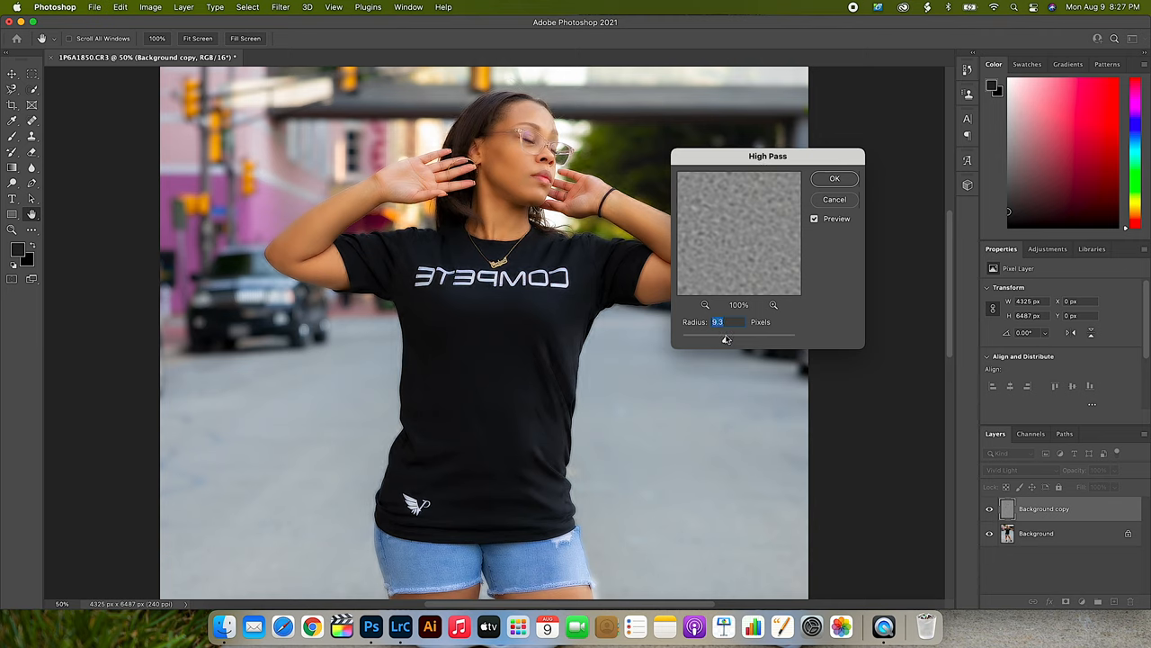
{"action": "left_click_drag", "start_coordinate": [723, 339], "coordinate": [730, 338]}
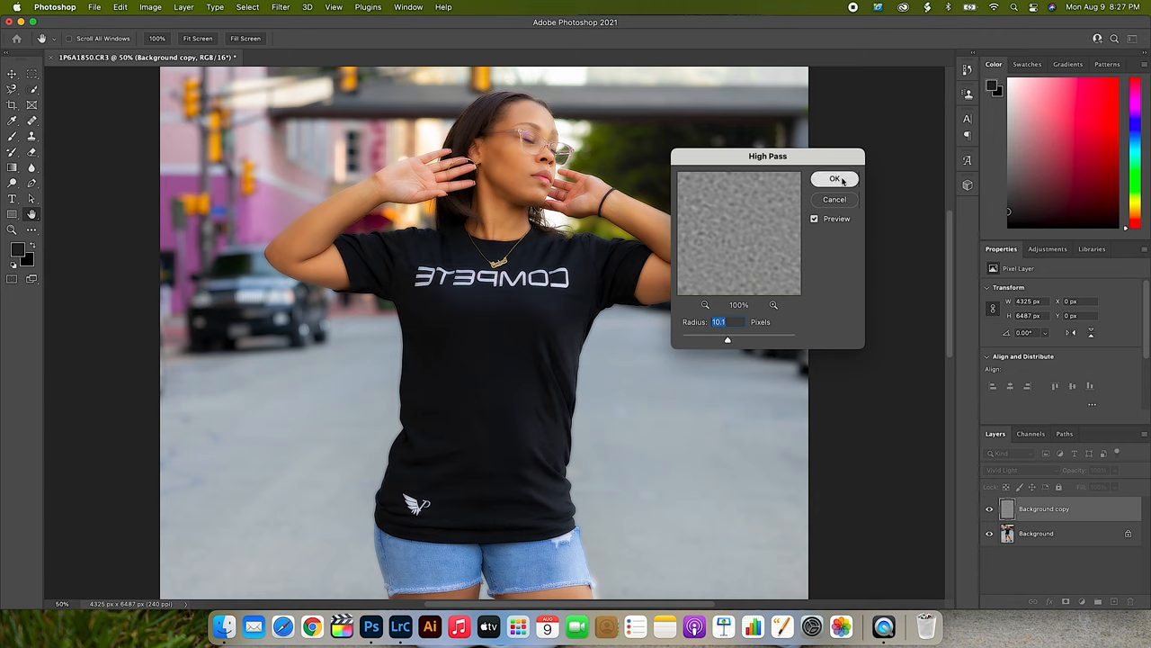
{"action": "left_click", "coordinate": [835, 178]}
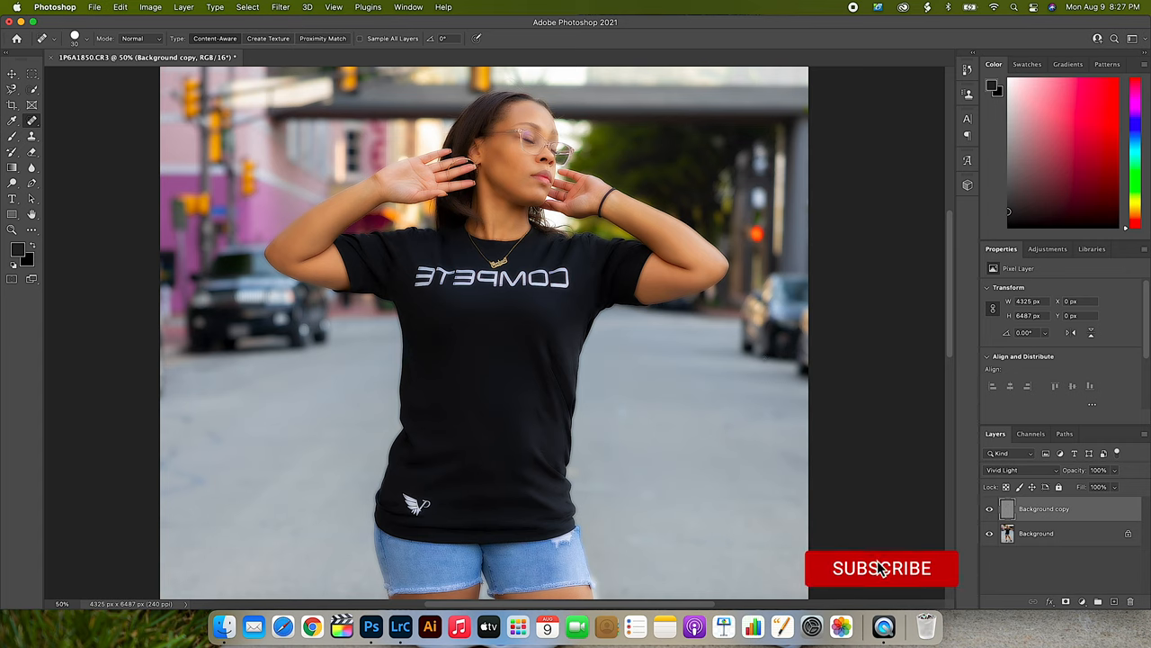
Add a hide-all black mask to the high-pass layer and ready a white brush to reveal the skin
{"action": "left_click", "coordinate": [874, 568]}
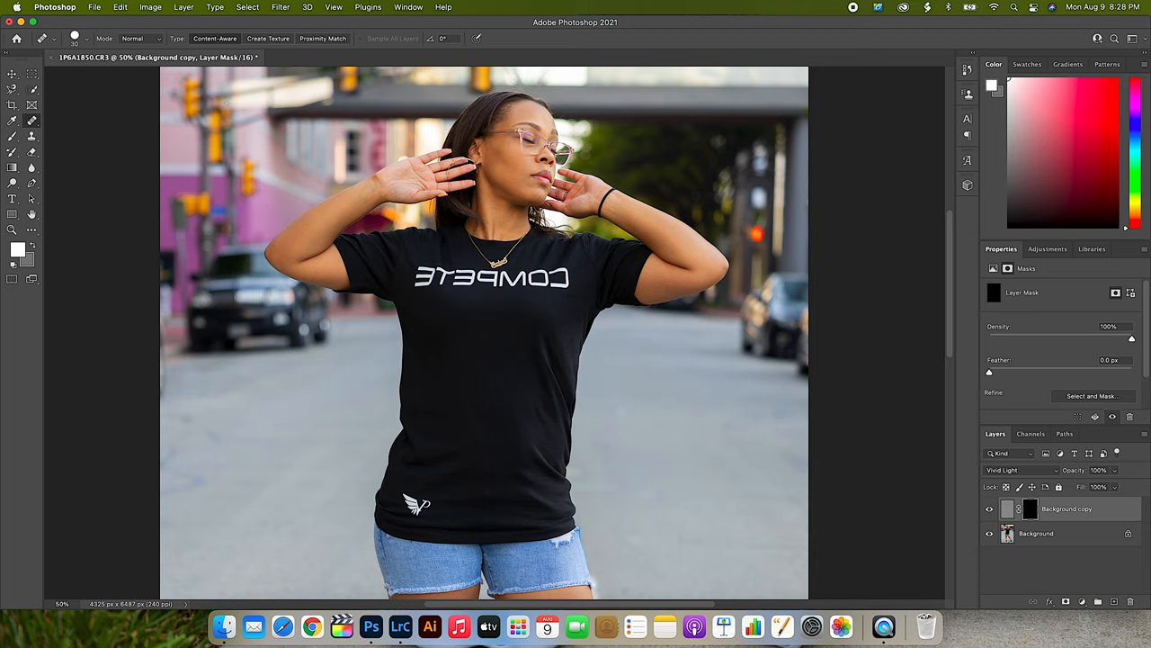
{"action": "mouse_move", "coordinate": [11, 140]}
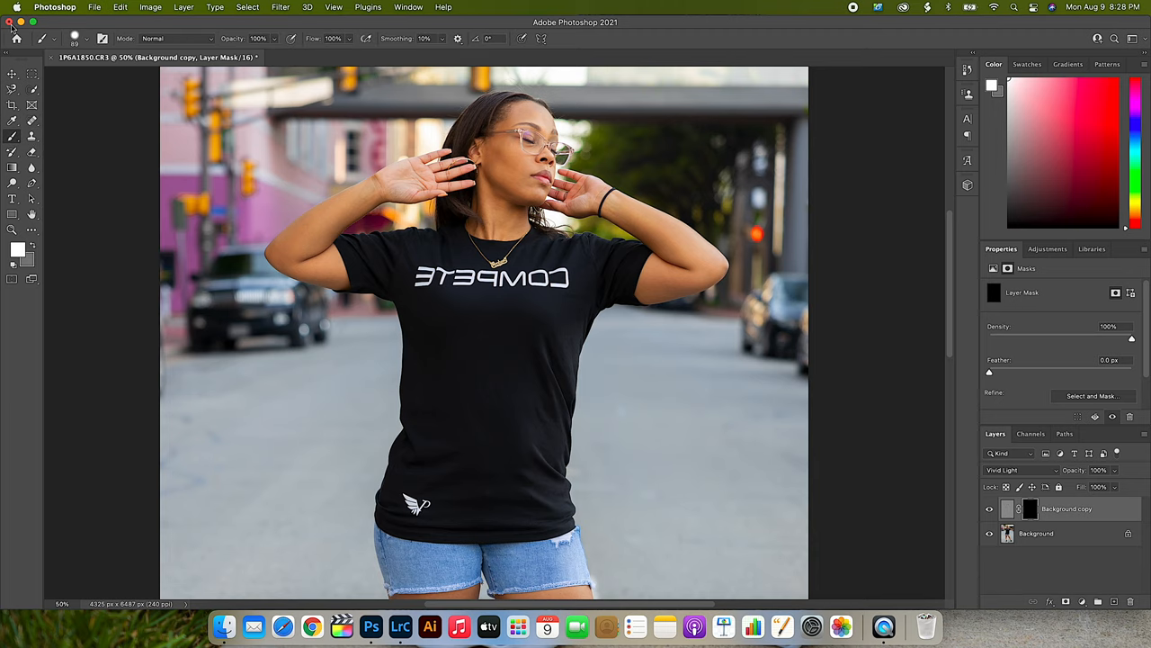
{"action": "left_click", "coordinate": [86, 42]}
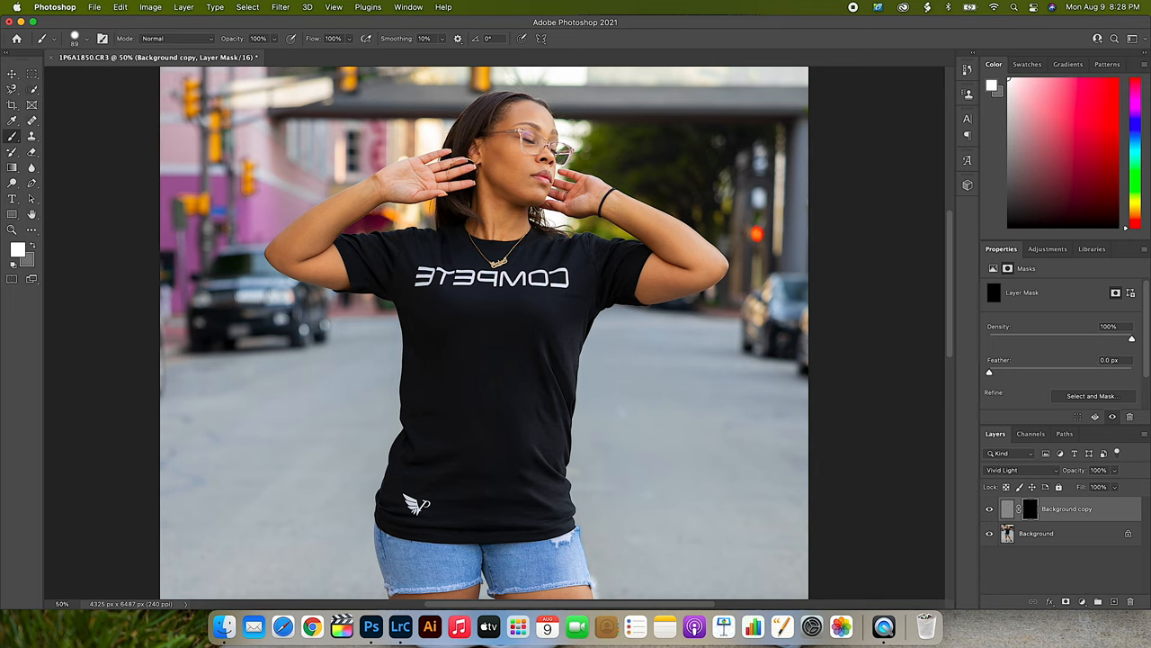
{"action": "left_click", "coordinate": [88, 40]}
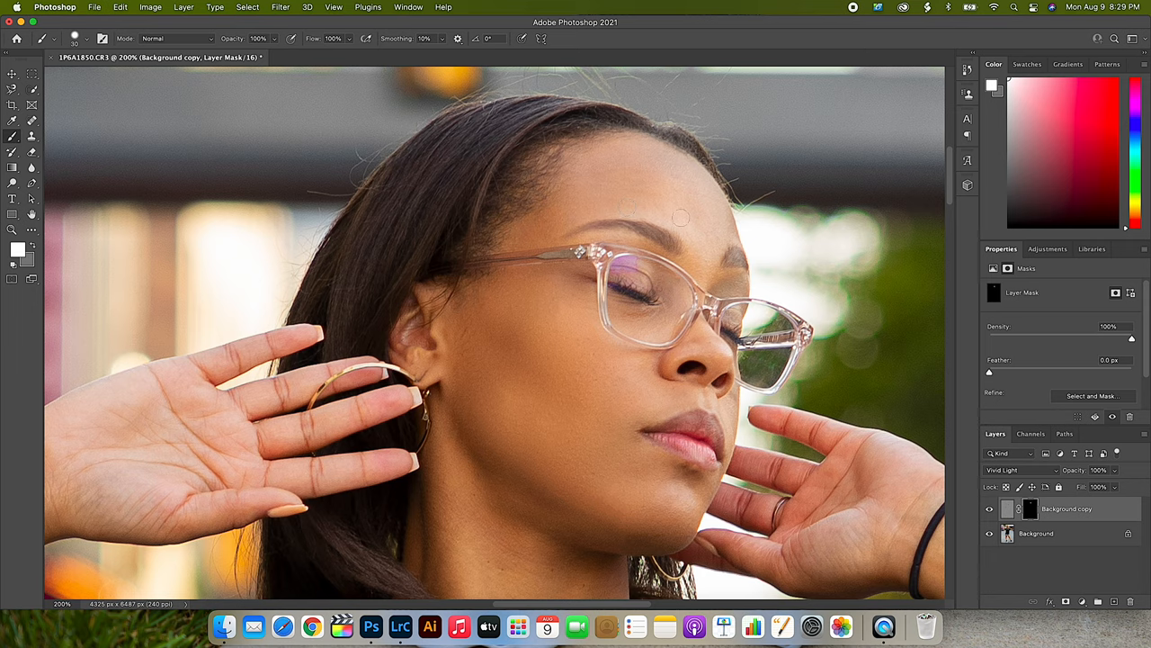
{"action": "mouse_move", "coordinate": [669, 165]}
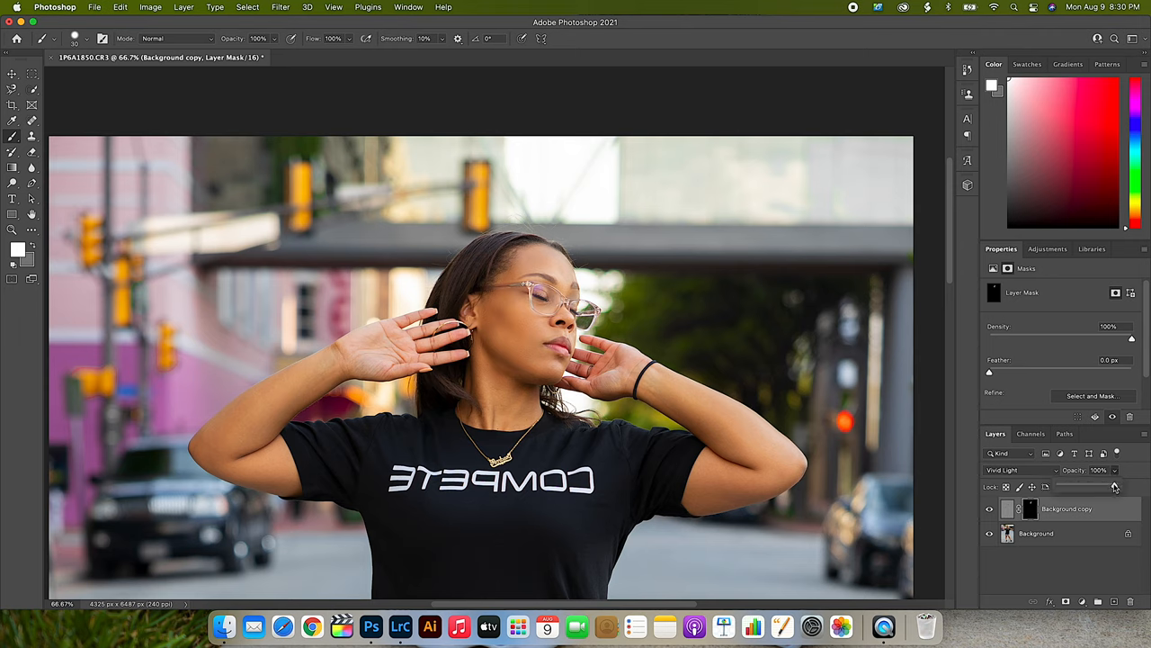
Lower the high-pass layer's opacity so the skin softening reads subtler
{"action": "left_click_drag", "start_coordinate": [1116, 486], "coordinate": [1094, 486]}
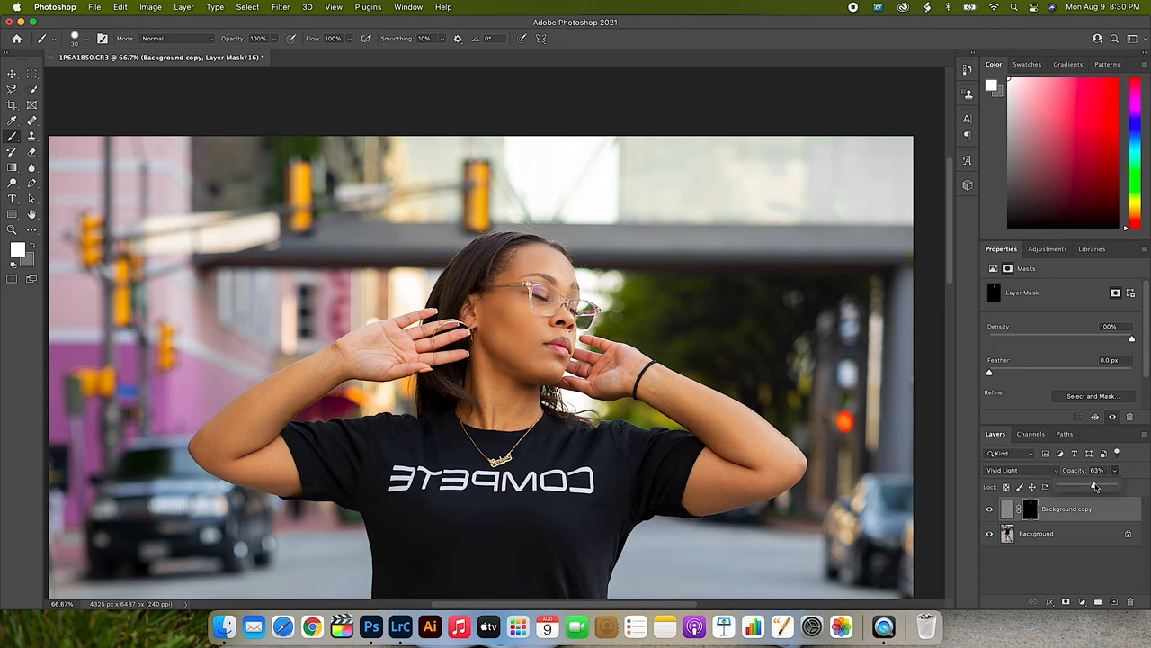
{"action": "left_click_drag", "start_coordinate": [1101, 486], "coordinate": [1094, 485]}
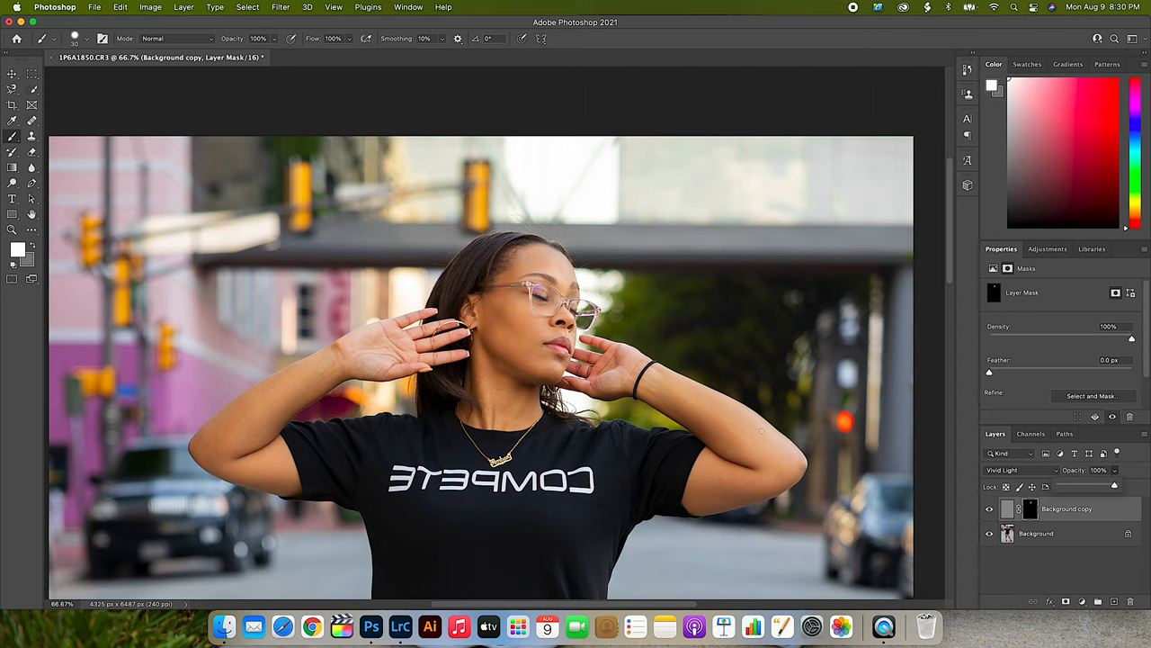
{"action": "left_click", "coordinate": [990, 507]}
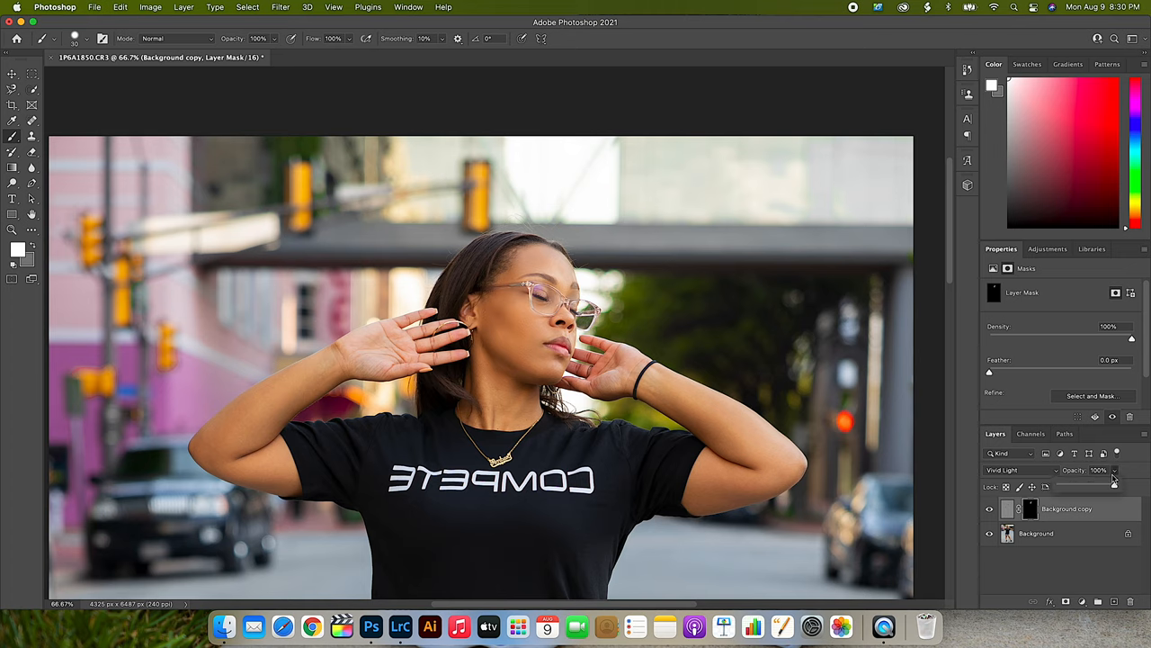
{"action": "left_click_drag", "start_coordinate": [1114, 475], "coordinate": [1096, 486]}
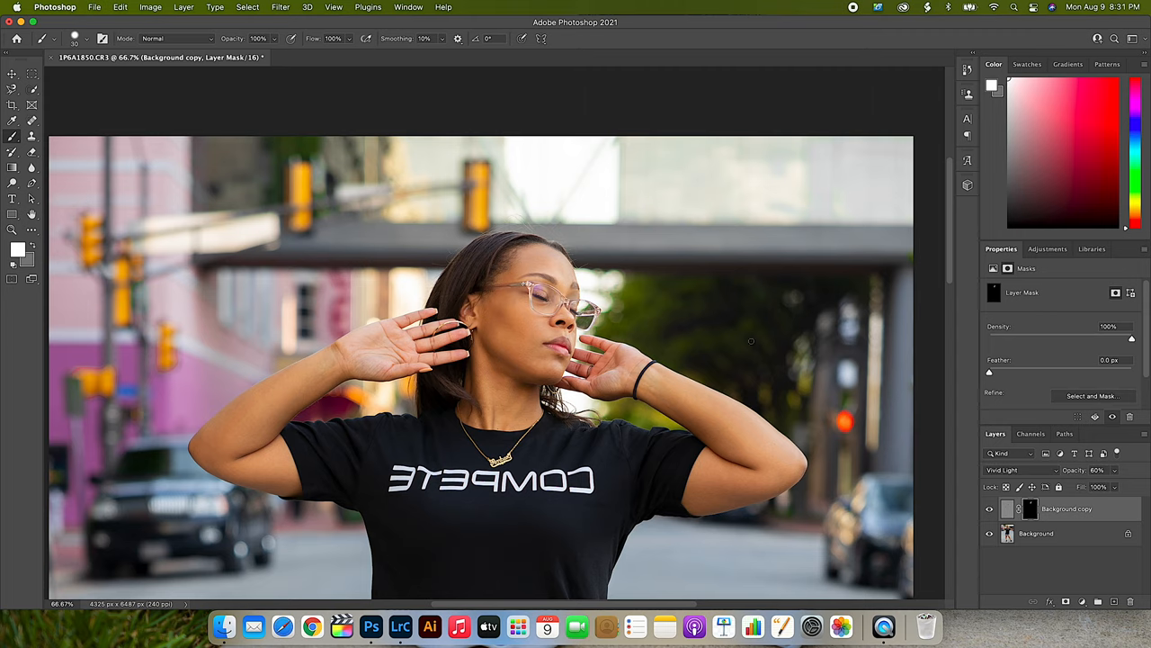
{"action": "mouse_move", "coordinate": [610, 279]}
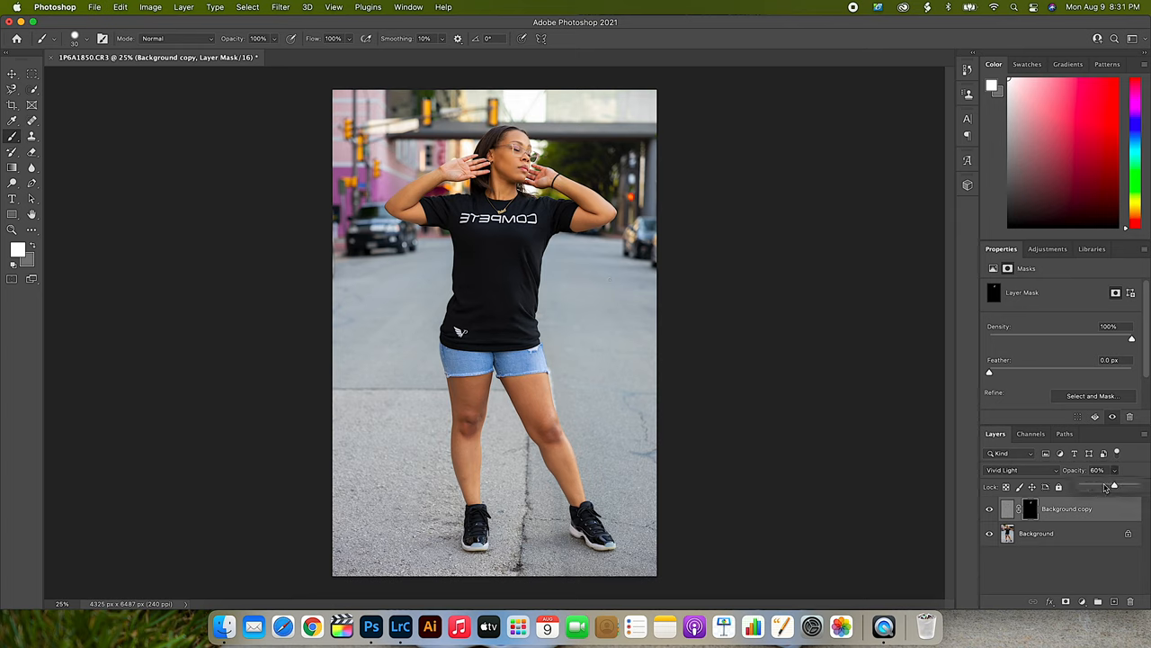
Zoom in and review the retouched portrait from the face down to the shoes
{"action": "left_click_drag", "start_coordinate": [1115, 486], "coordinate": [1112, 486]}
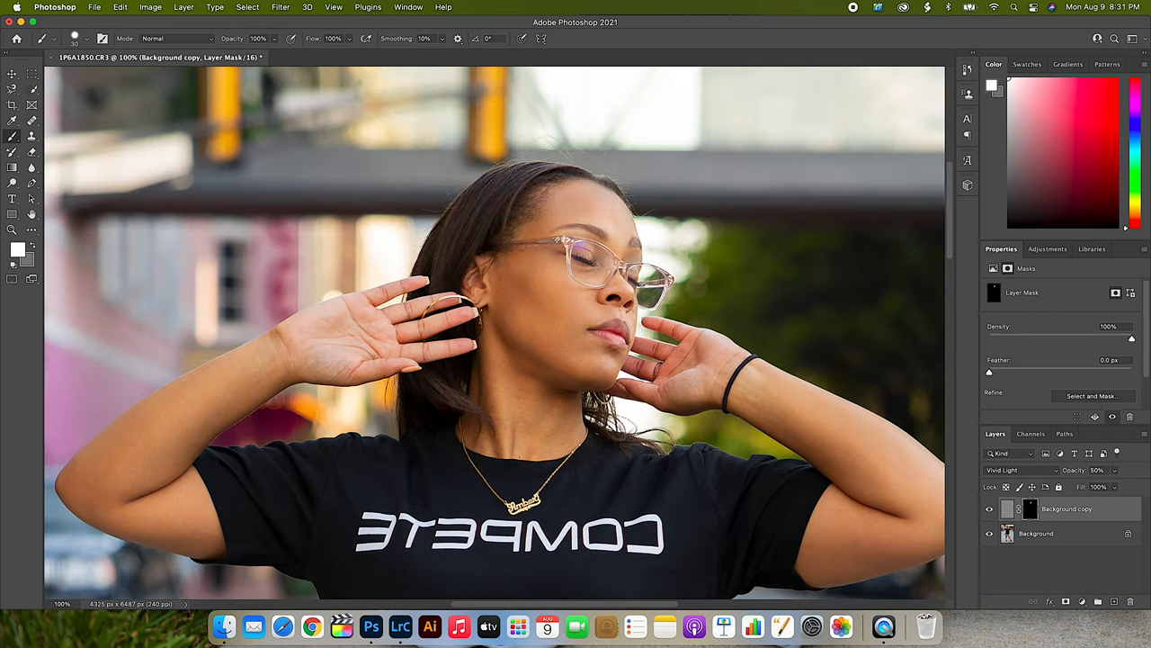
{"action": "scroll", "scroll_direction": "down", "scroll_amount": 3}
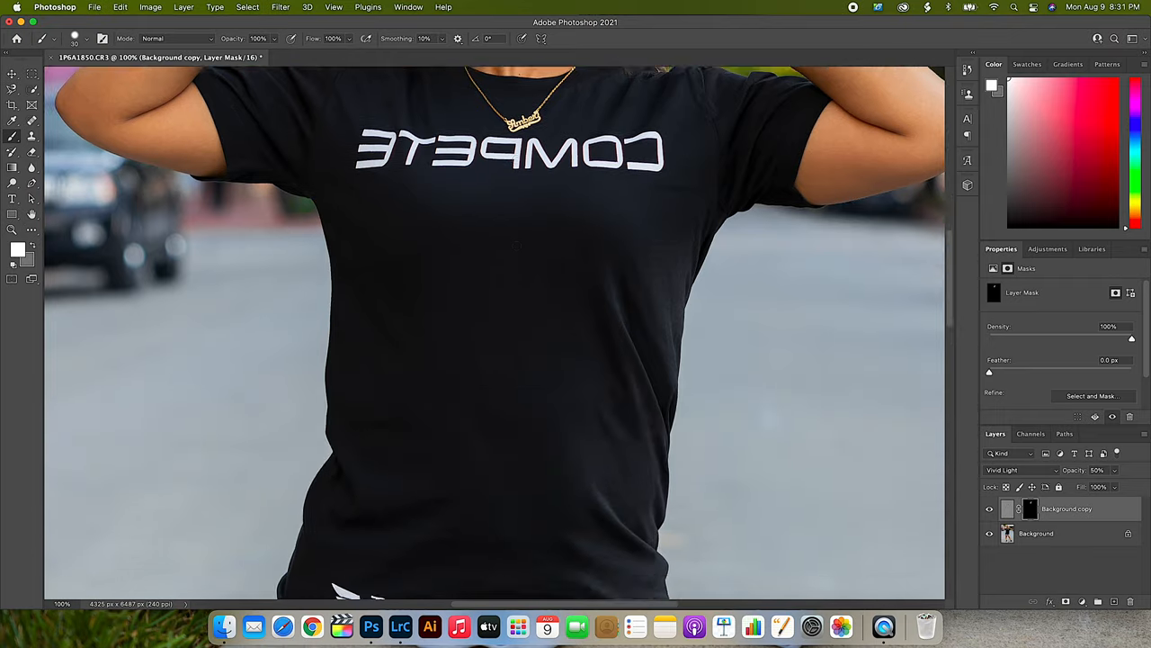
{"action": "scroll", "scroll_direction": "down", "scroll_amount": 3}
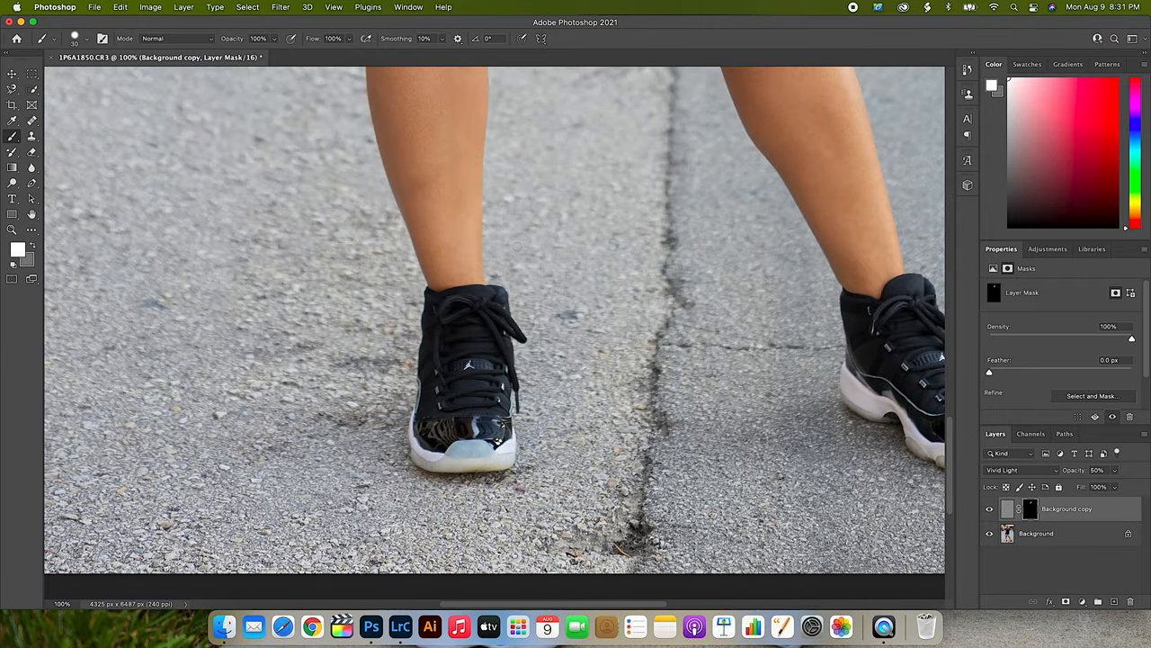